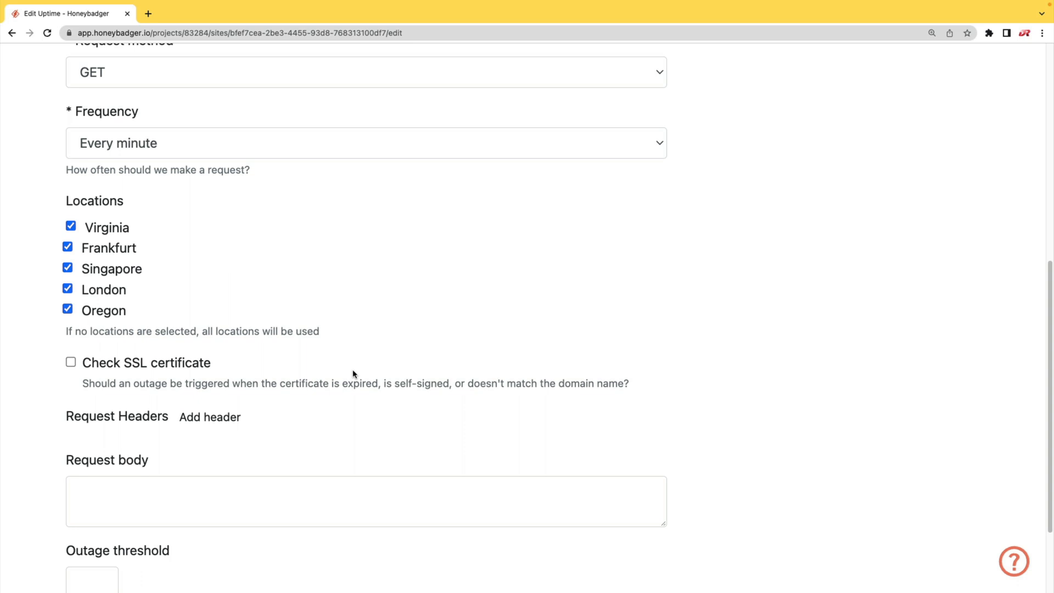
pyautogui.moveTo(241, 368)
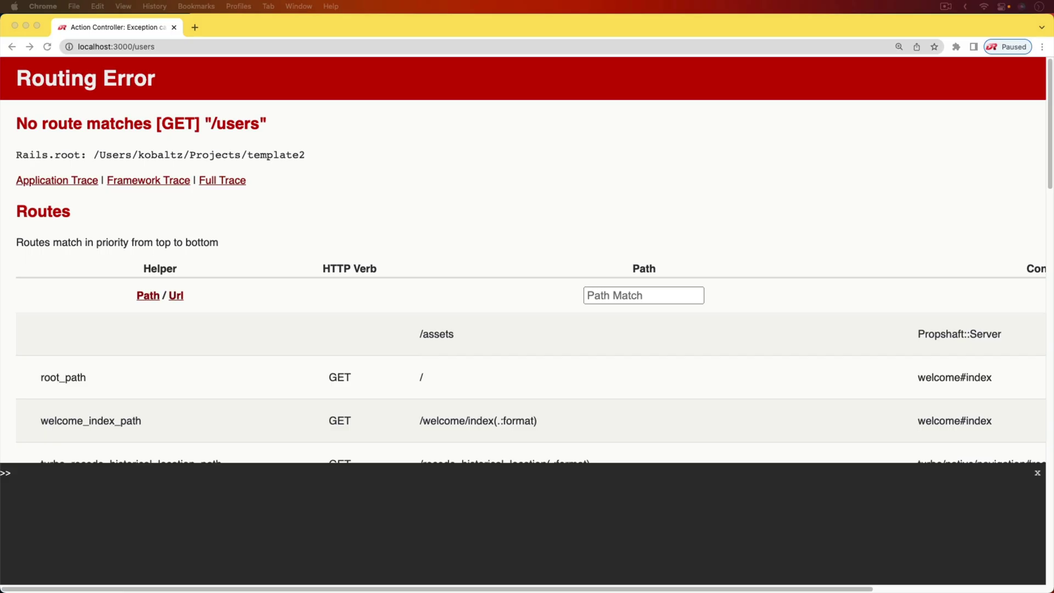
pyautogui.moveTo(478, 264)
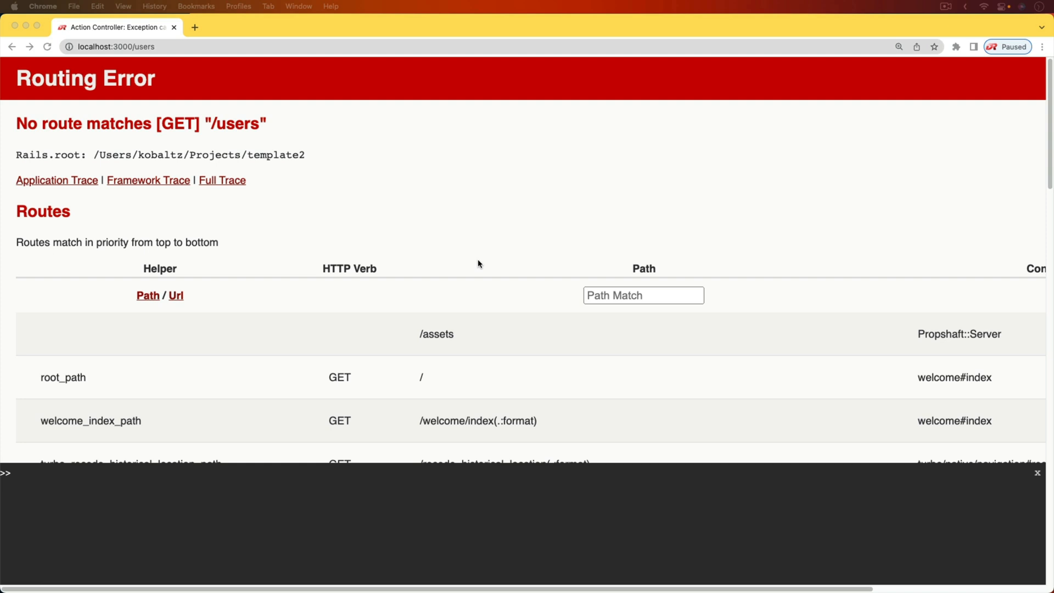
# - Reload localhost:3000/users so the plain page-doesn't-exist message replaces the Rails routing error
pyautogui.click(642, 295)
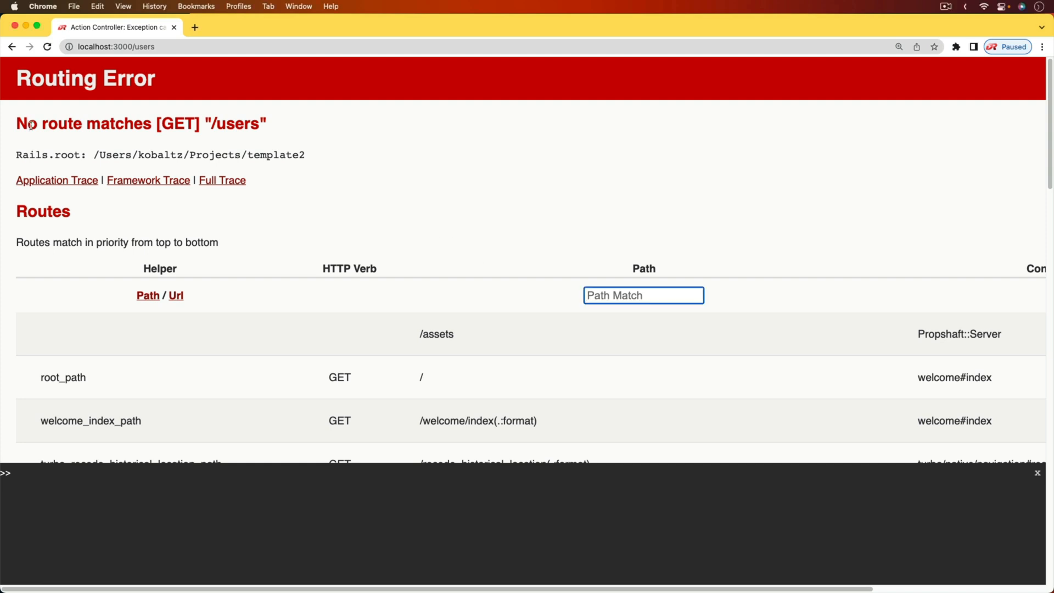
pyautogui.moveTo(80, 73)
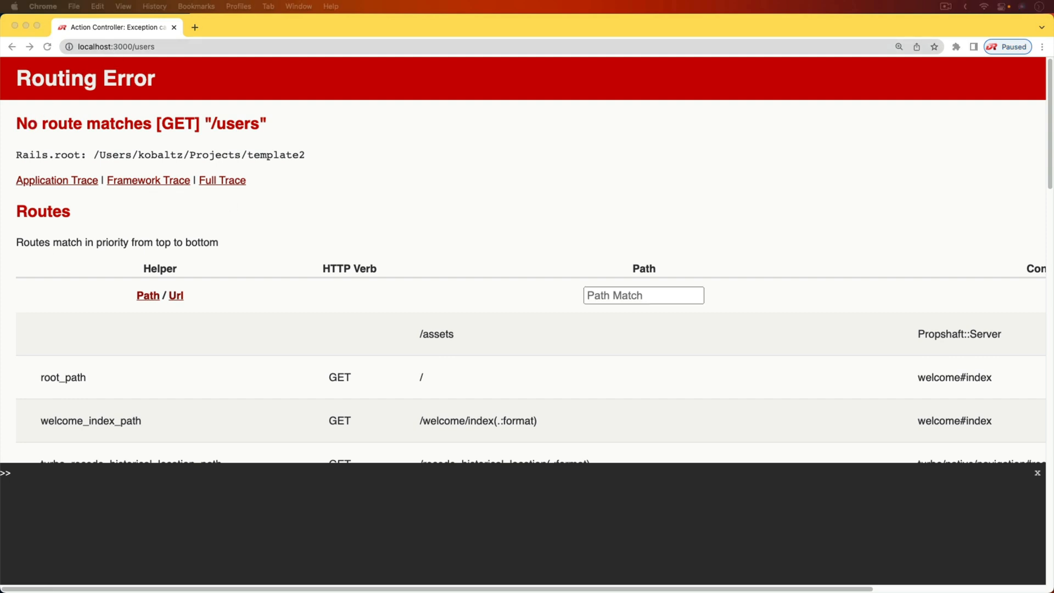
pyautogui.moveTo(445, 114)
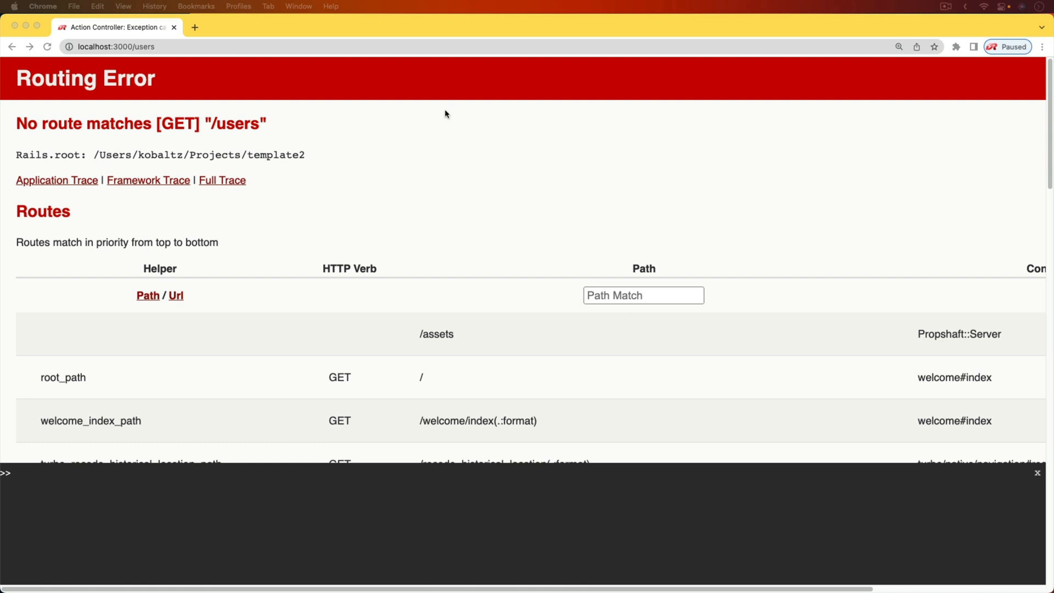
pyautogui.click(642, 296)
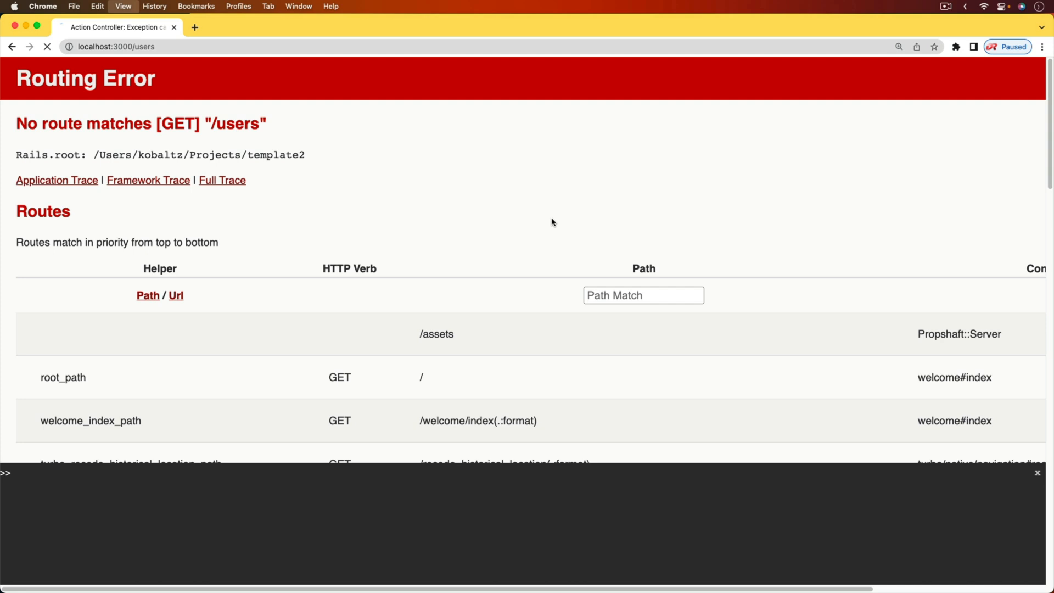
pyautogui.click(47, 46)
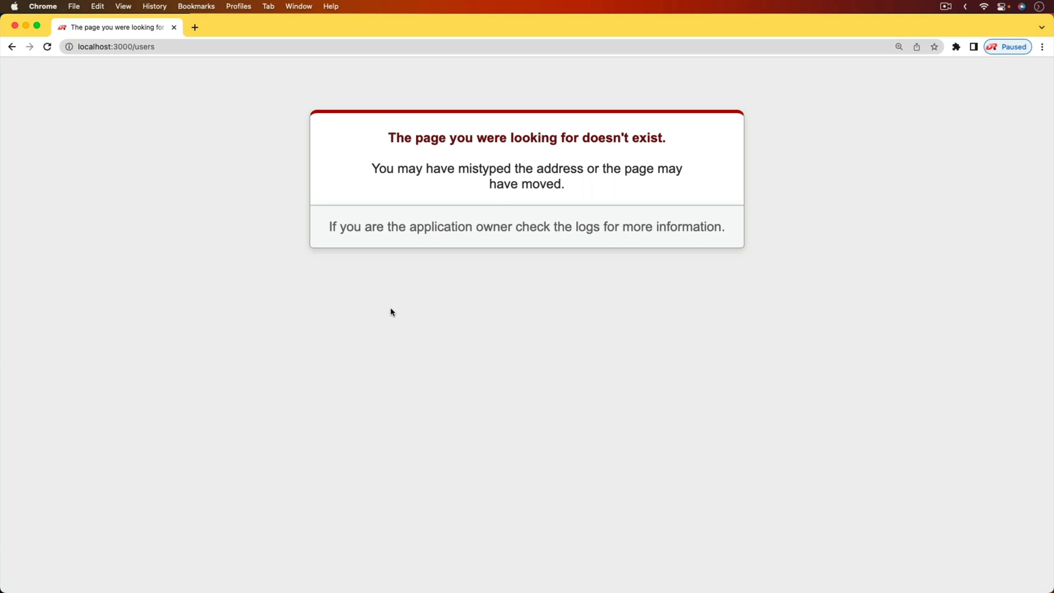
pyautogui.moveTo(302, 308)
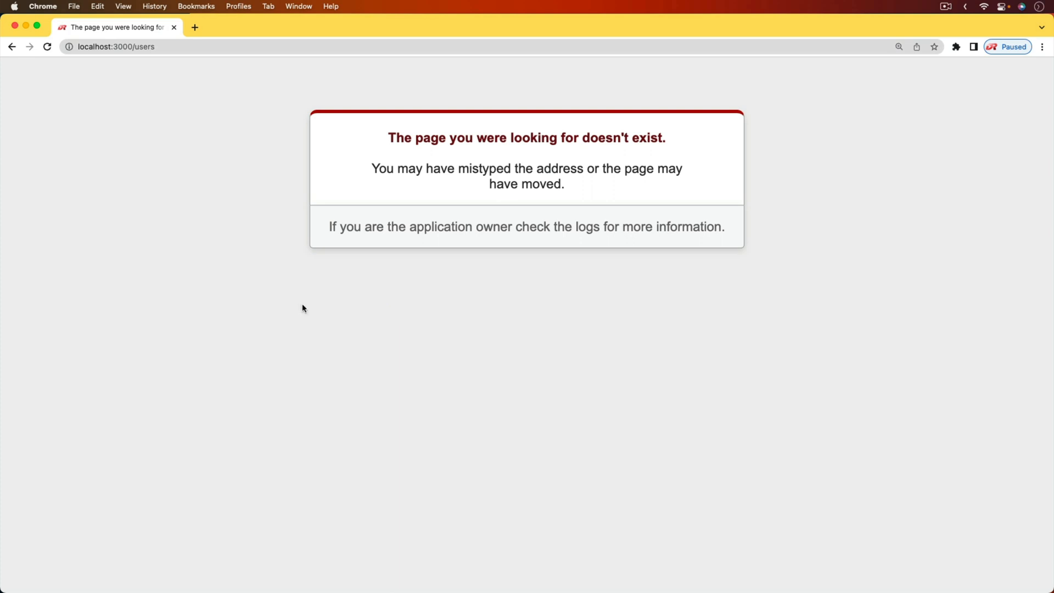
pyautogui.click(47, 46)
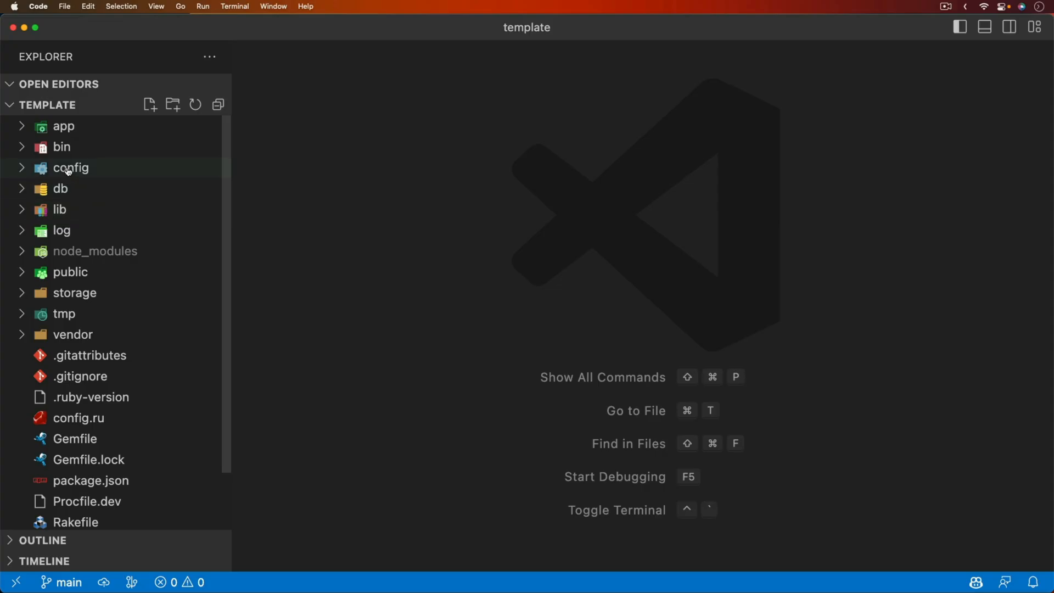
# - Expand the config folder toward config/environments/development.rb
pyautogui.click(70, 167)
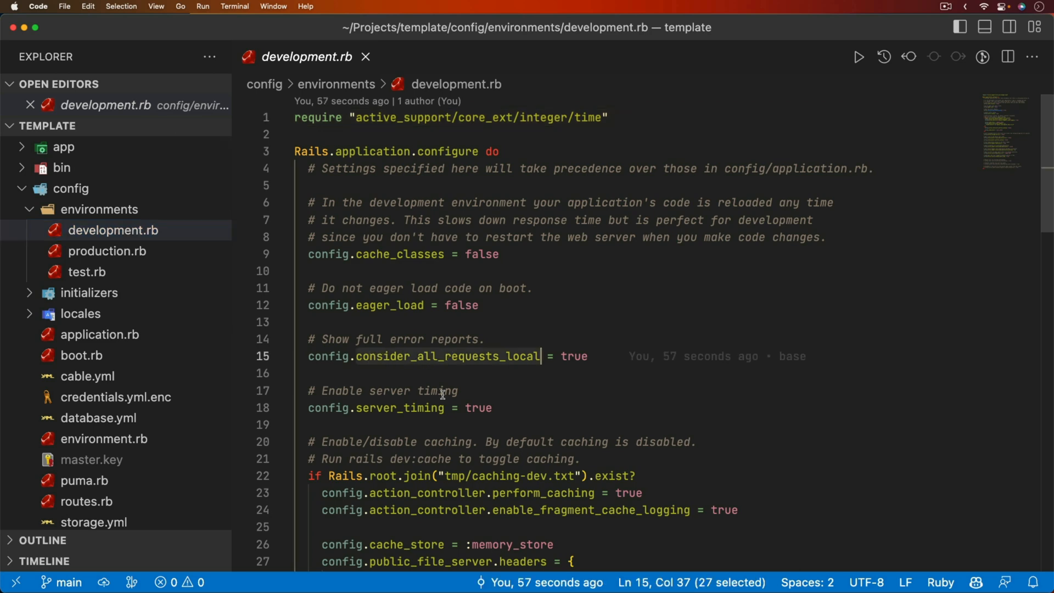
pyautogui.moveTo(449, 377)
pyautogui.write('fals')
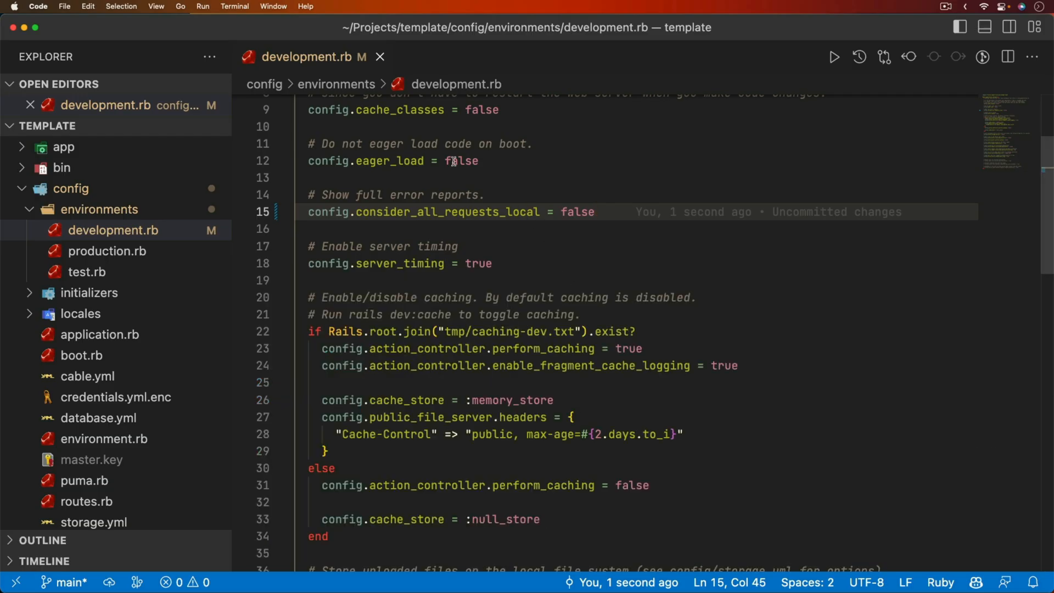
pyautogui.moveTo(576, 211)
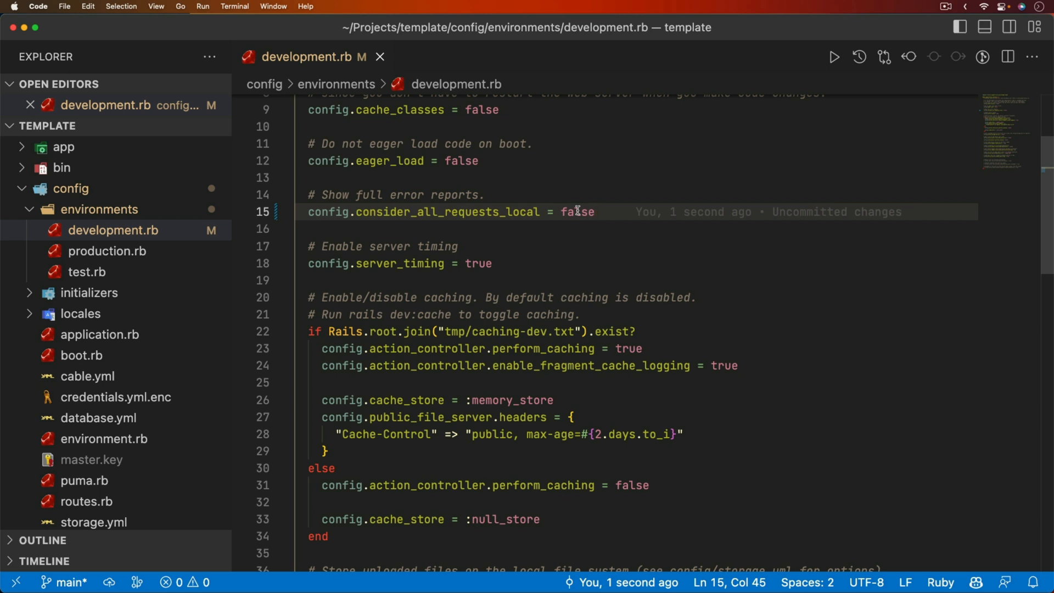
# - Make full error reports conditional on tmp/errors-dev.txt existing in development.rb
pyautogui.click(594, 212)
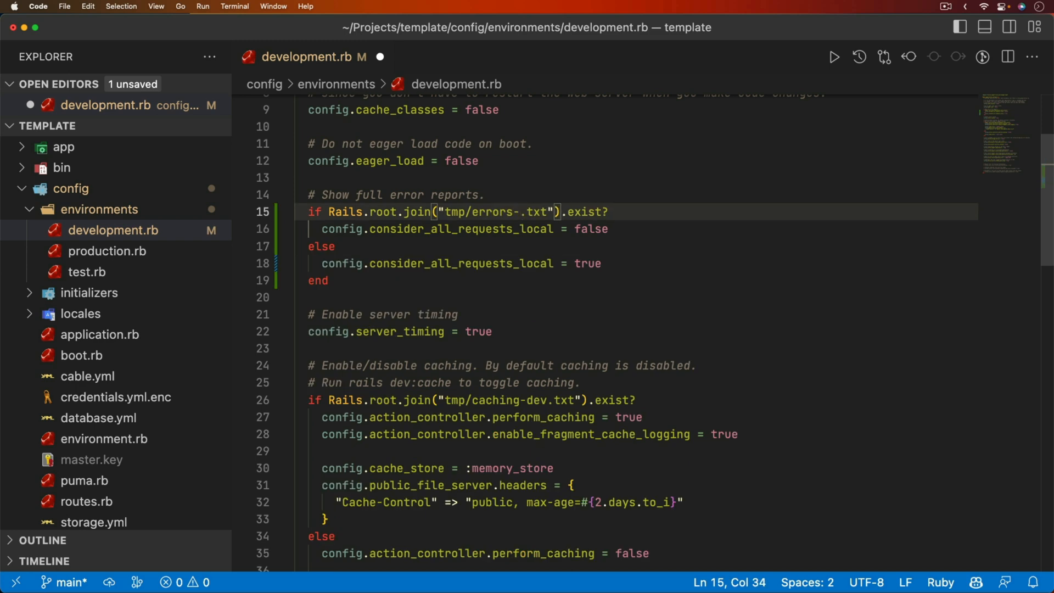
pyautogui.write('dev')
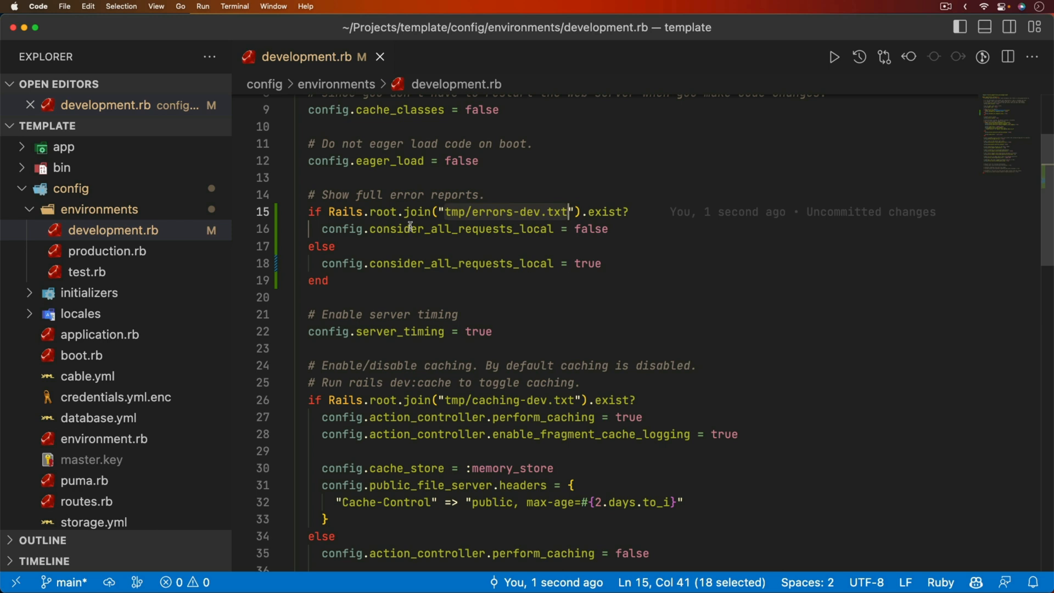
pyautogui.moveTo(535, 232)
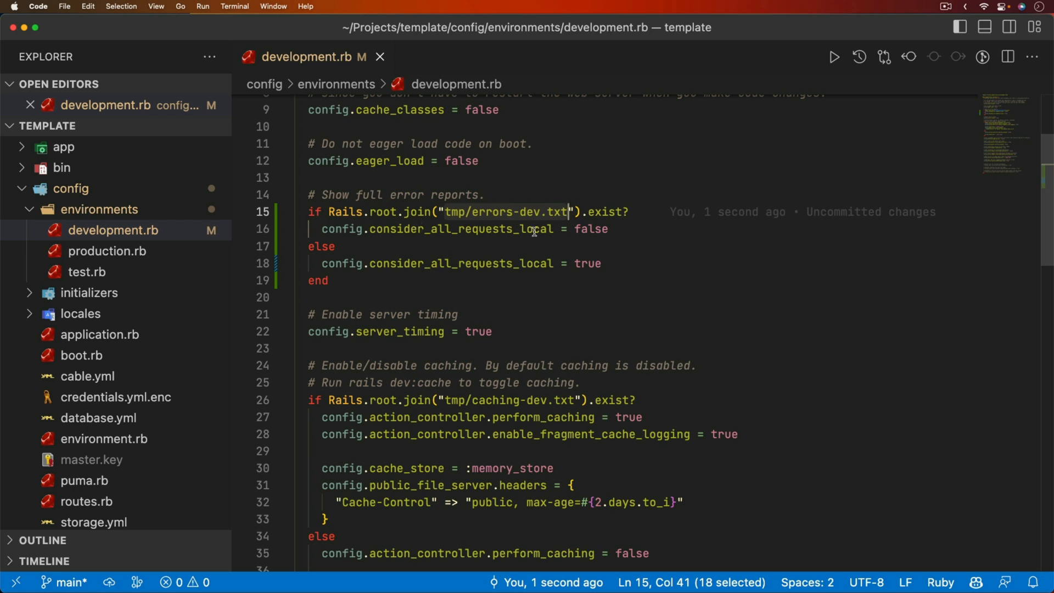
pyautogui.moveTo(577, 270)
pyautogui.write('touch')
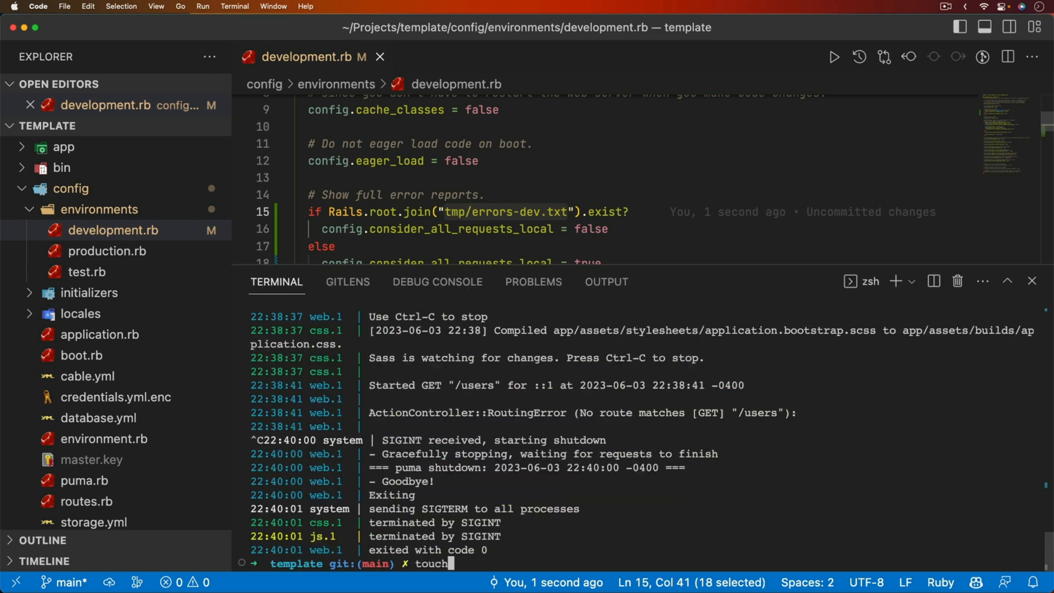
# - Create tmp/errors-dev.txt with touch in the terminal and start typing bin/d
pyautogui.write('tmp/errors-dev.txt')
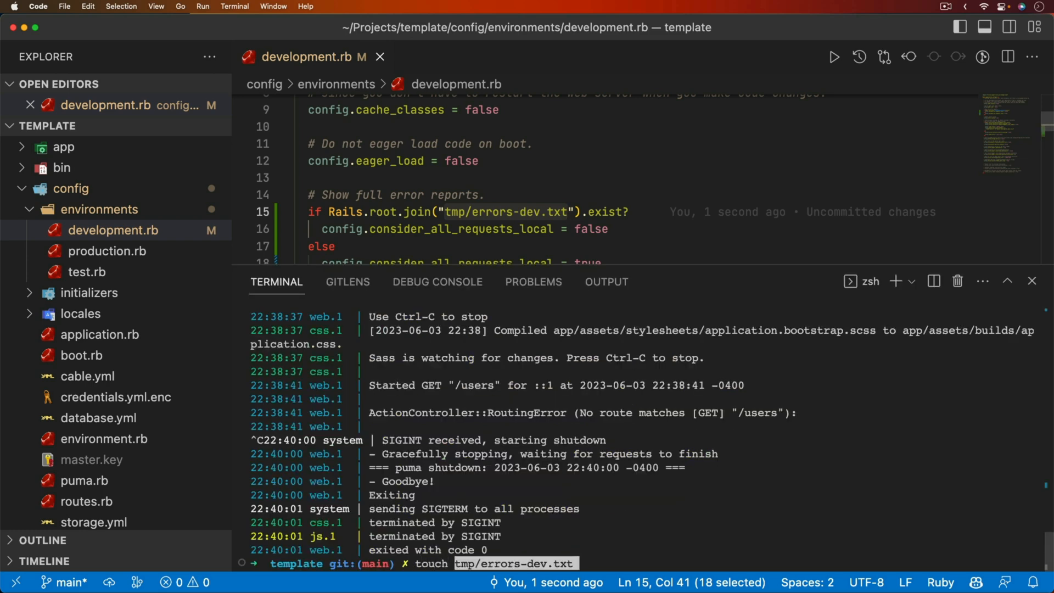
pyautogui.press('Return')
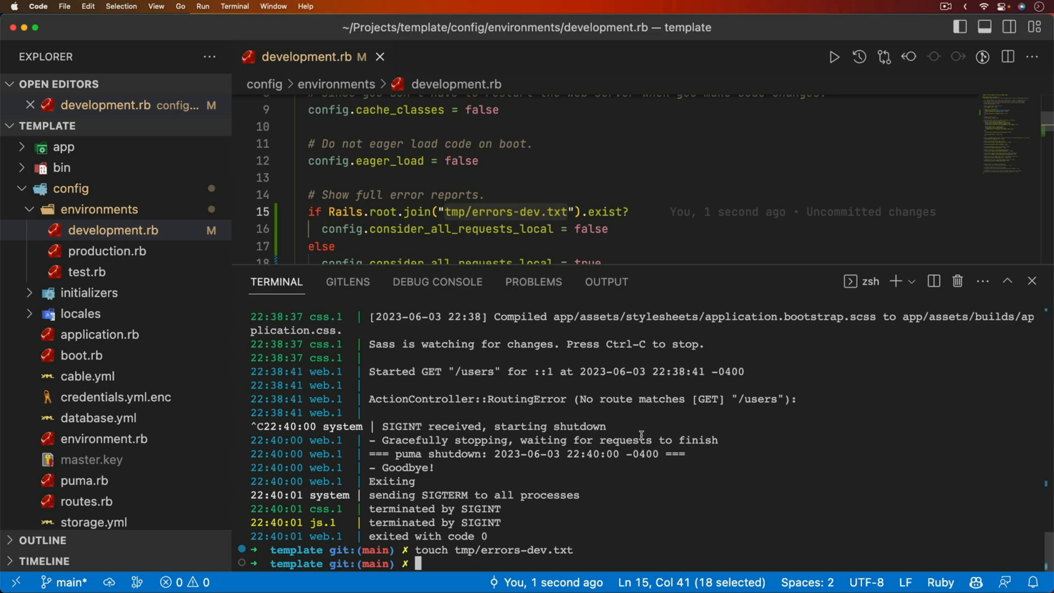
pyautogui.write('bin/d')
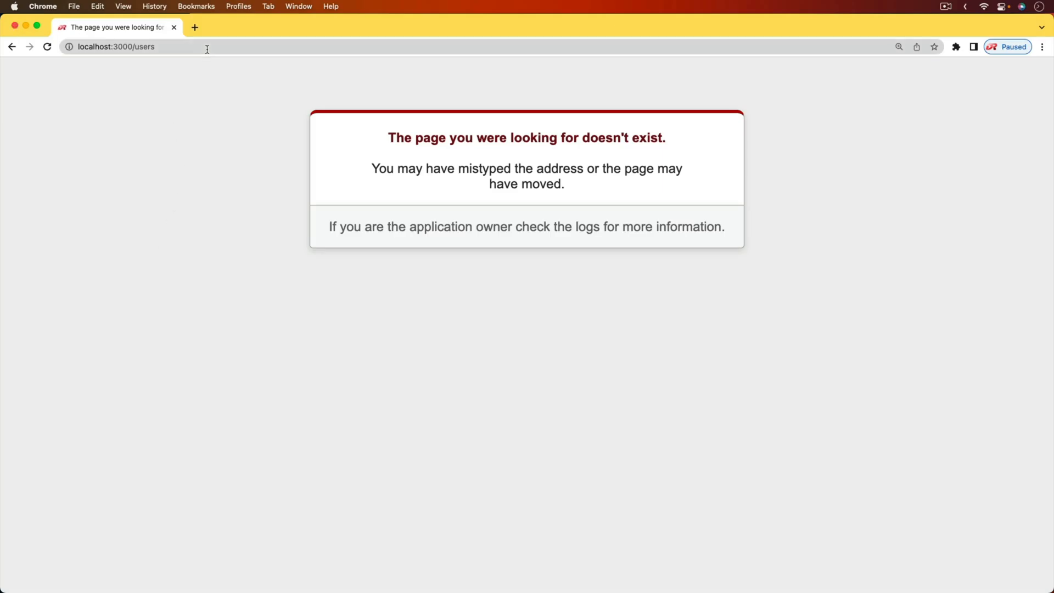
pyautogui.moveTo(733, 233)
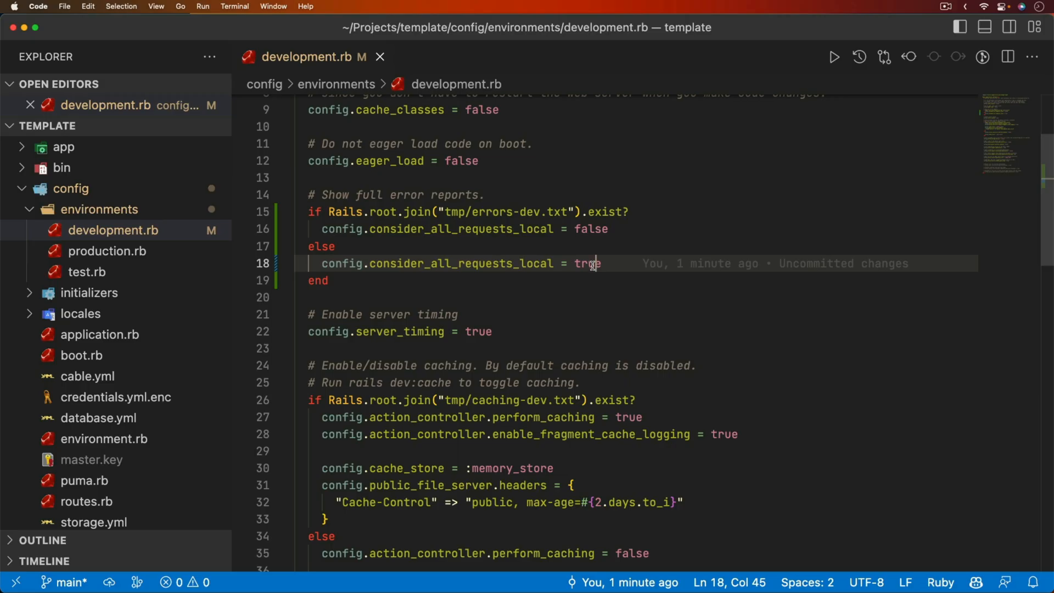
pyautogui.moveTo(589, 233)
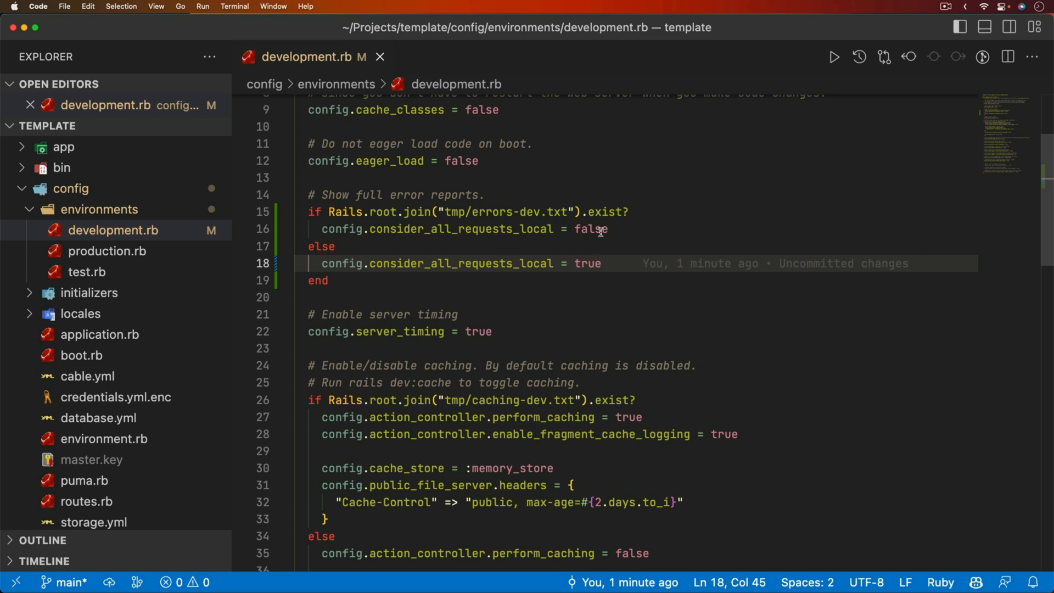
# - Add a config.exceptions_app line after load_defaults in config/application.rb
pyautogui.click(100, 334)
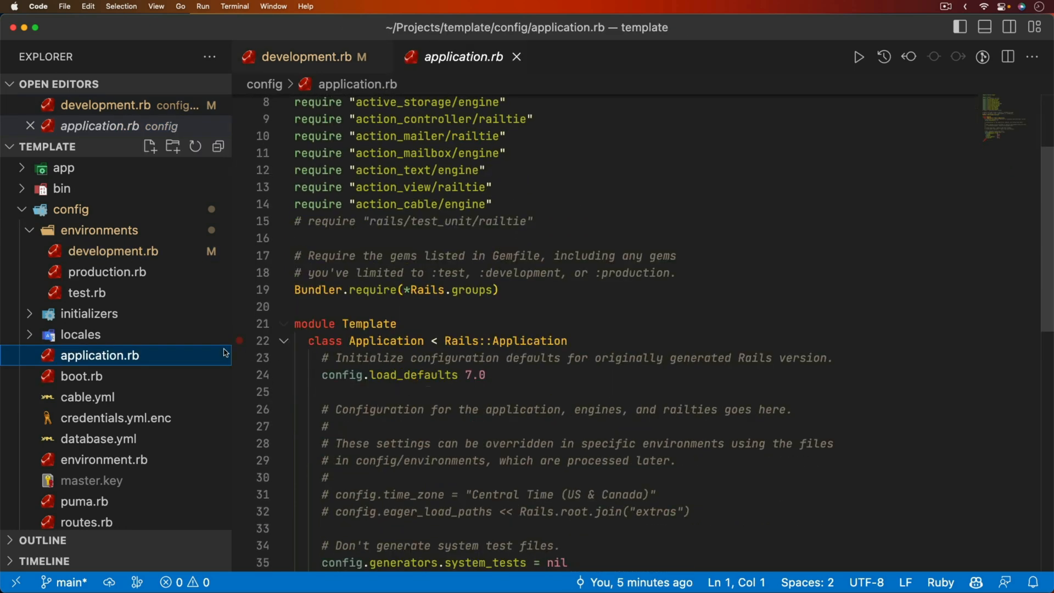
pyautogui.click(403, 392)
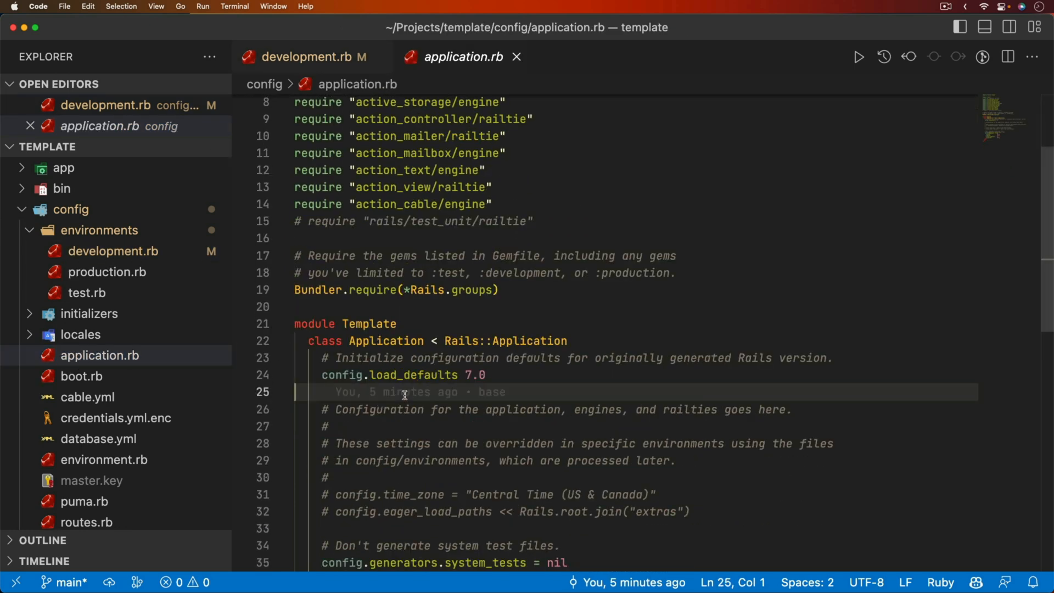
pyautogui.write('c')
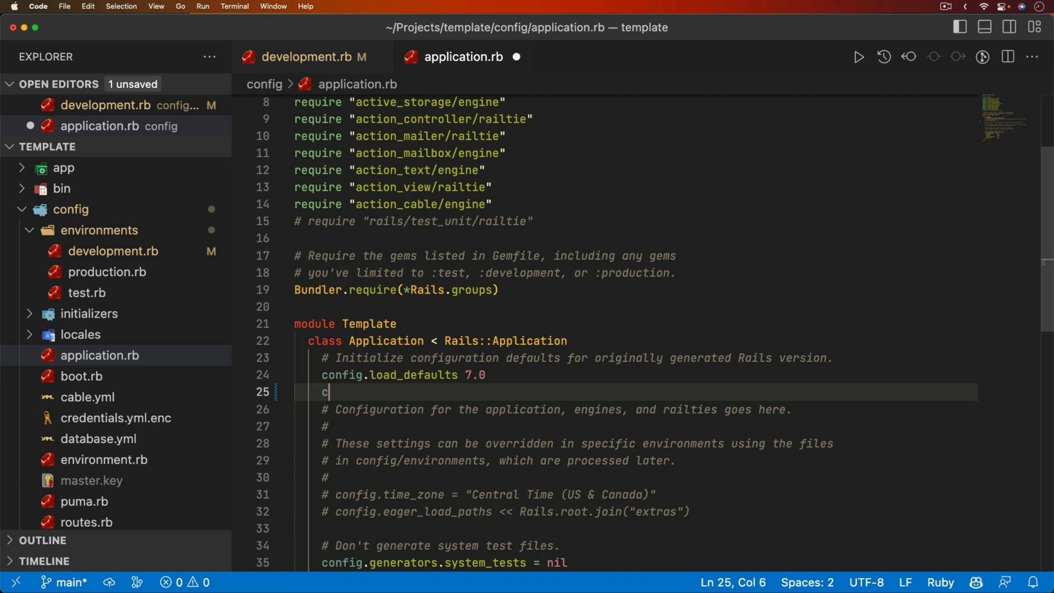
pyautogui.write('onfig.exceptions_app = self.routes')
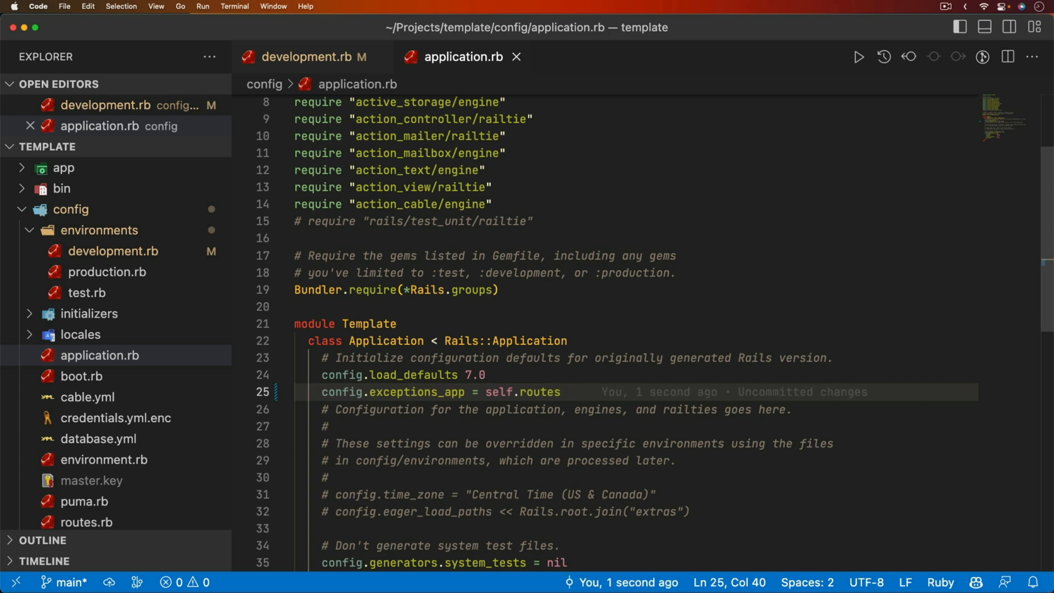
# - Route /404, /422 and /500 to errors#not_found, unprocessable_entity and internal_server_error via :all in routes.rb
pyautogui.click(92, 522)
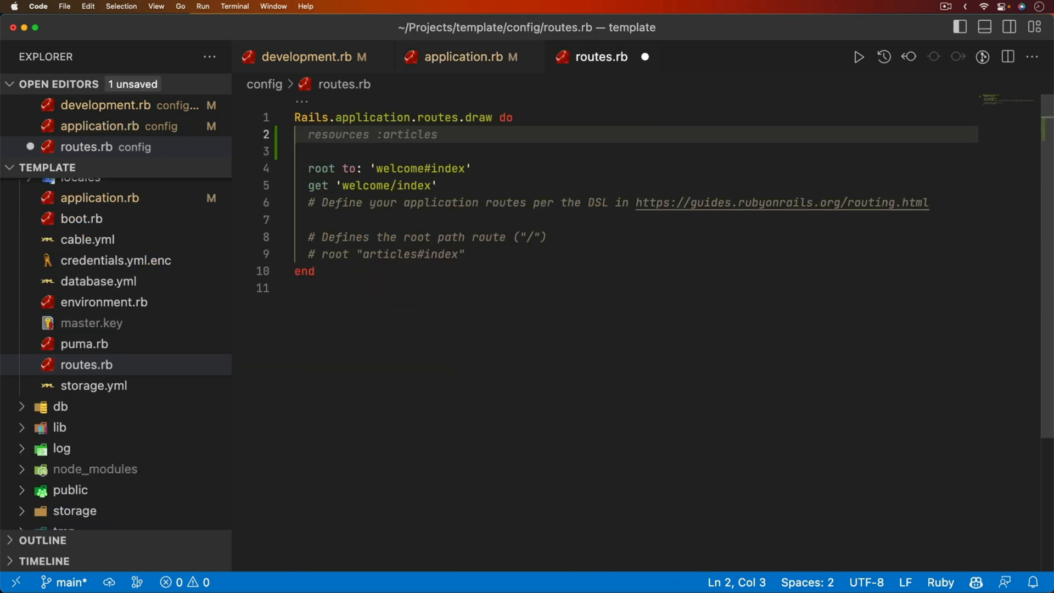
pyautogui.write('match')
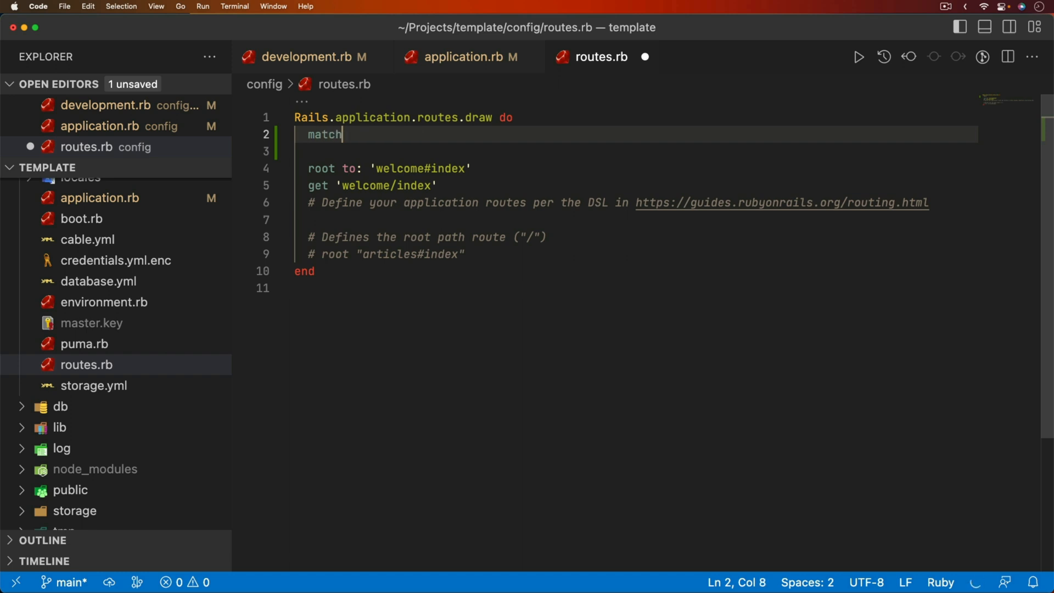
pyautogui.write('"/404", to: "errors#not_found", via: :all')
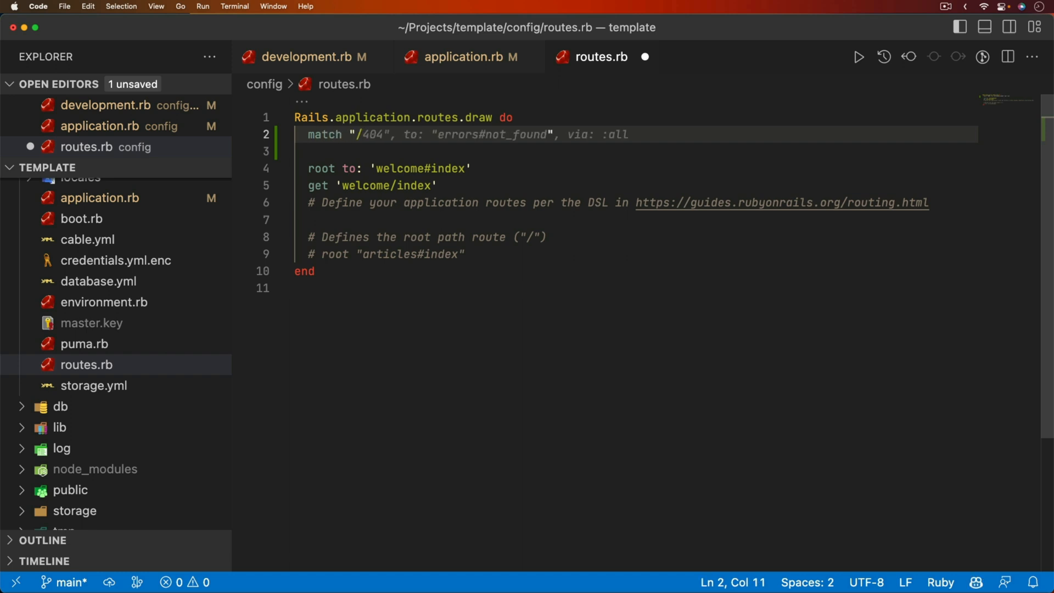
pyautogui.click(627, 134)
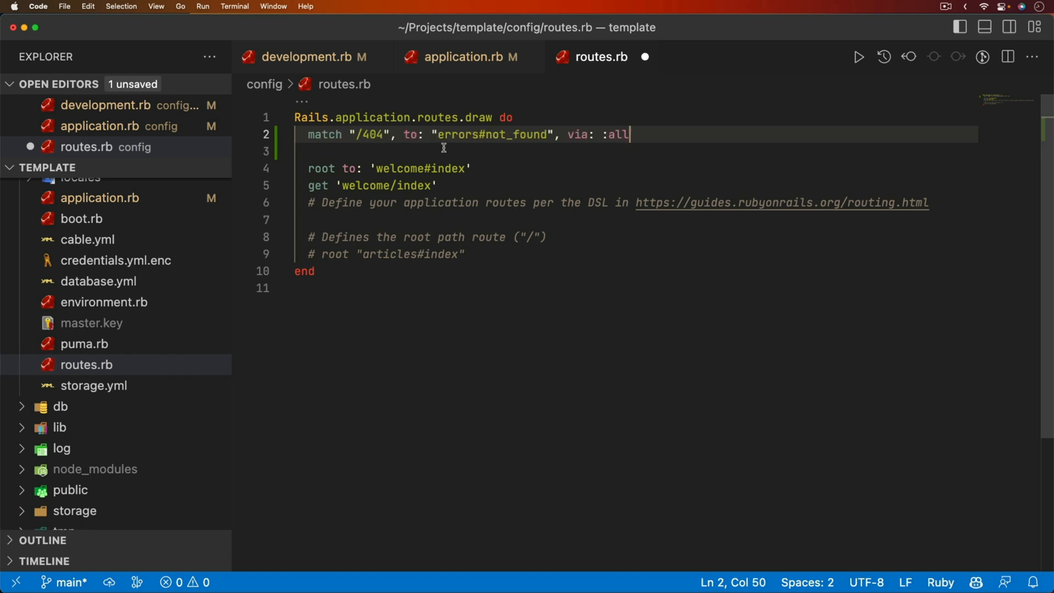
pyautogui.moveTo(534, 130)
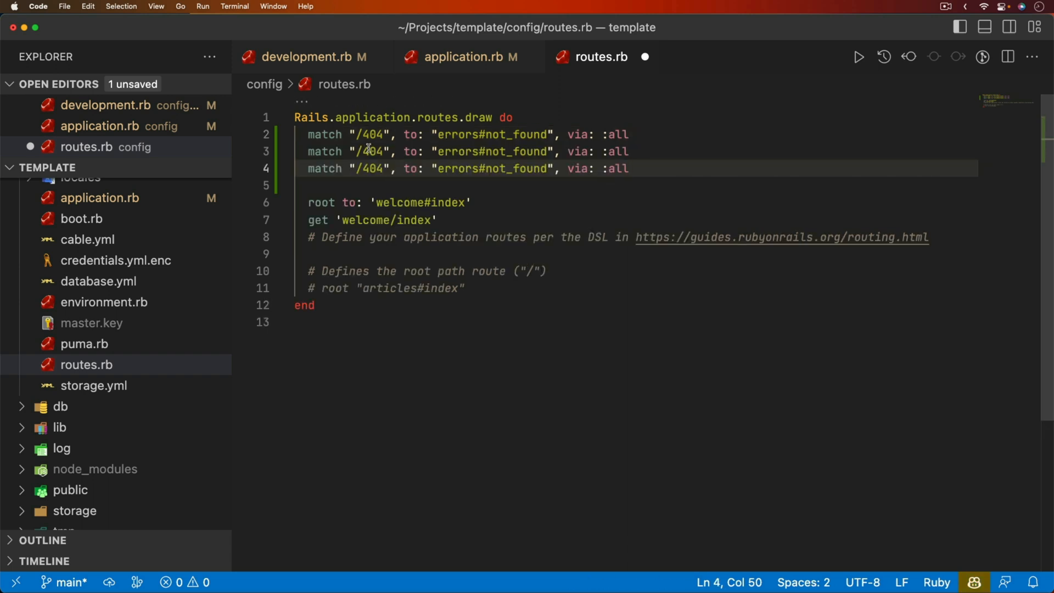
pyautogui.write('22')
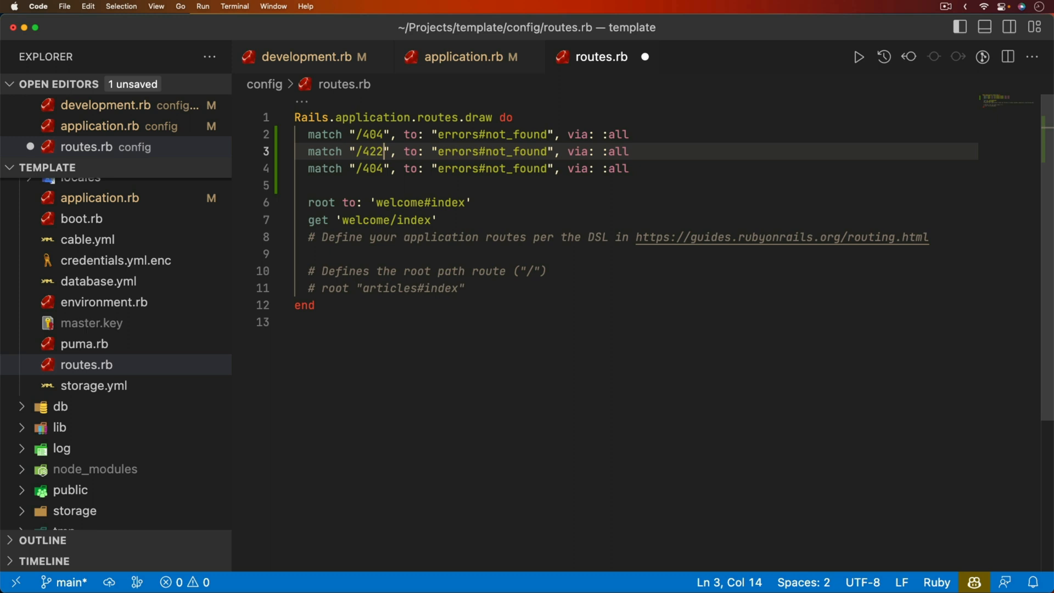
pyautogui.write('500')
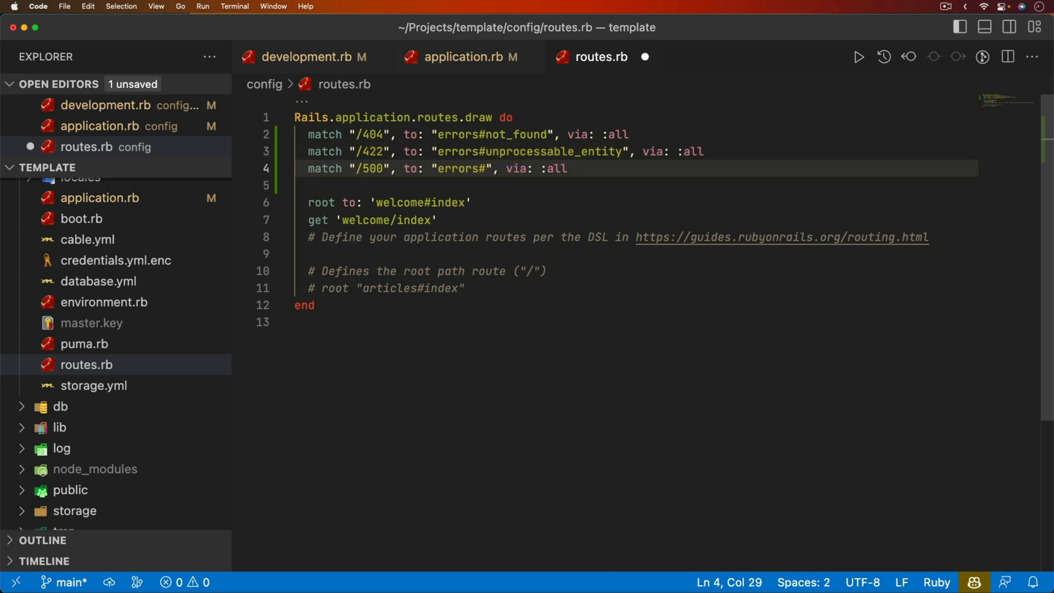
pyautogui.write('int')
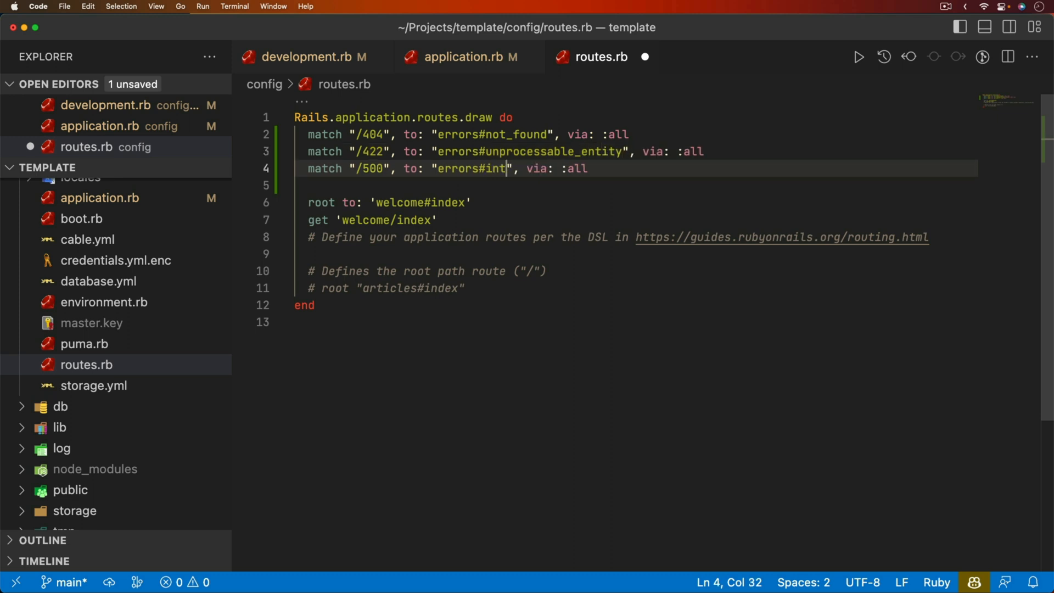
pyautogui.write('ernal_server_erro')
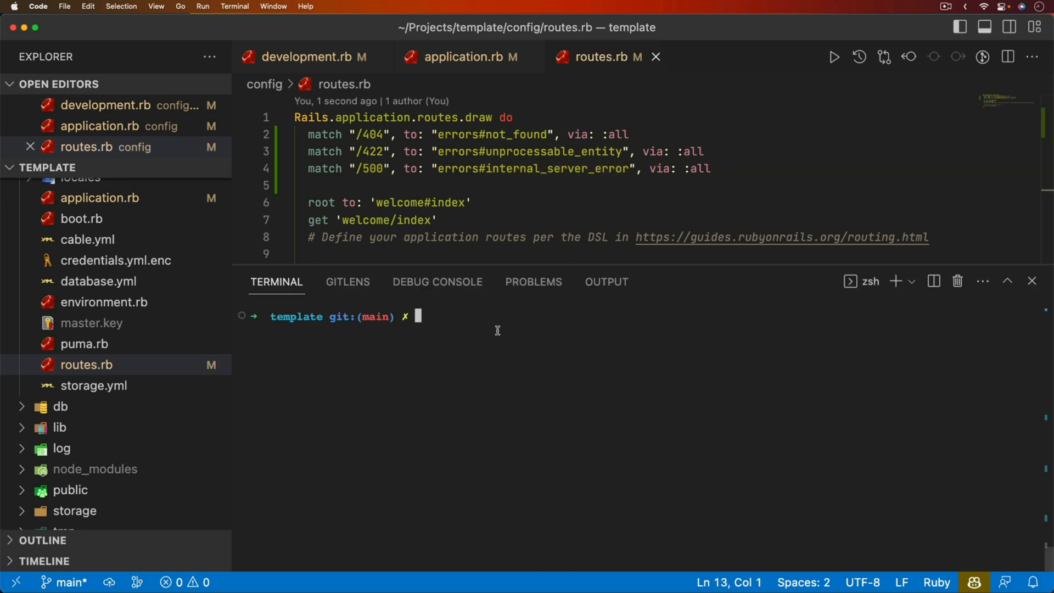
# - Generate the errors controller with not_found, unprocessable_entity and internal_server_error actions
pyautogui.write('rails g controller')
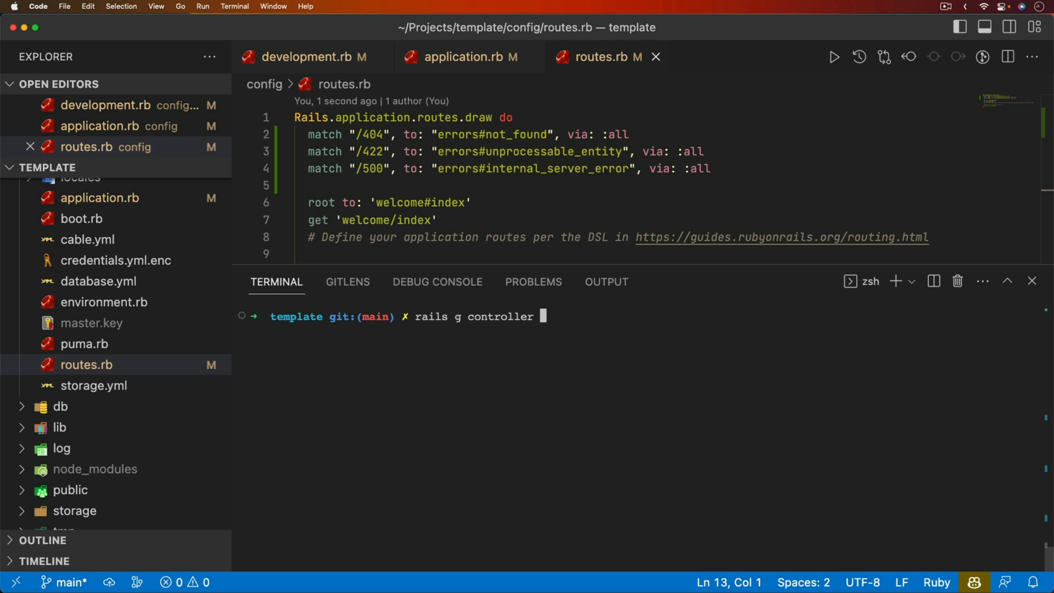
pyautogui.write('errors')
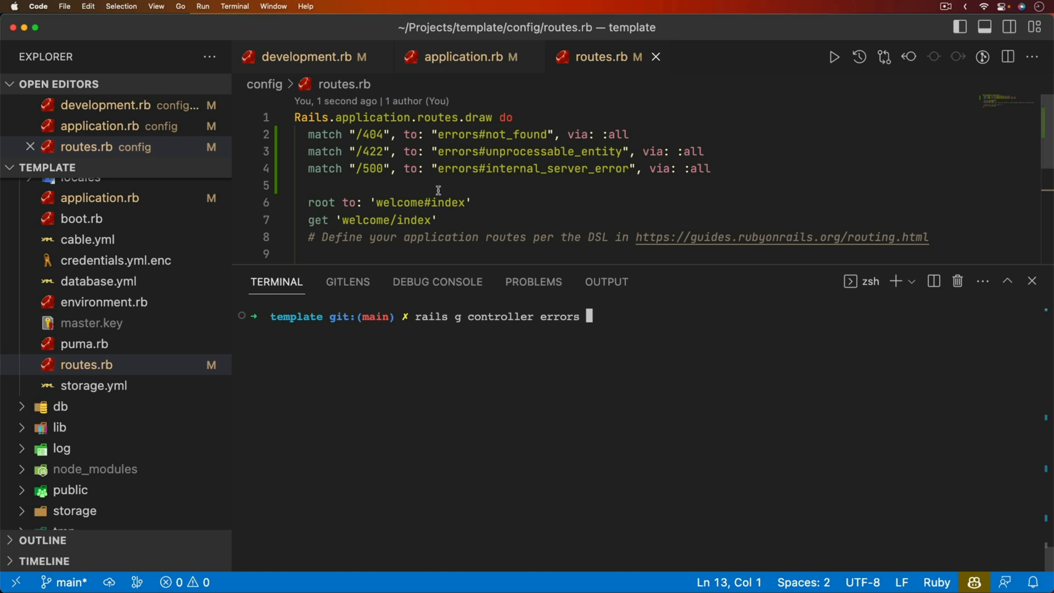
pyautogui.write('not_found')
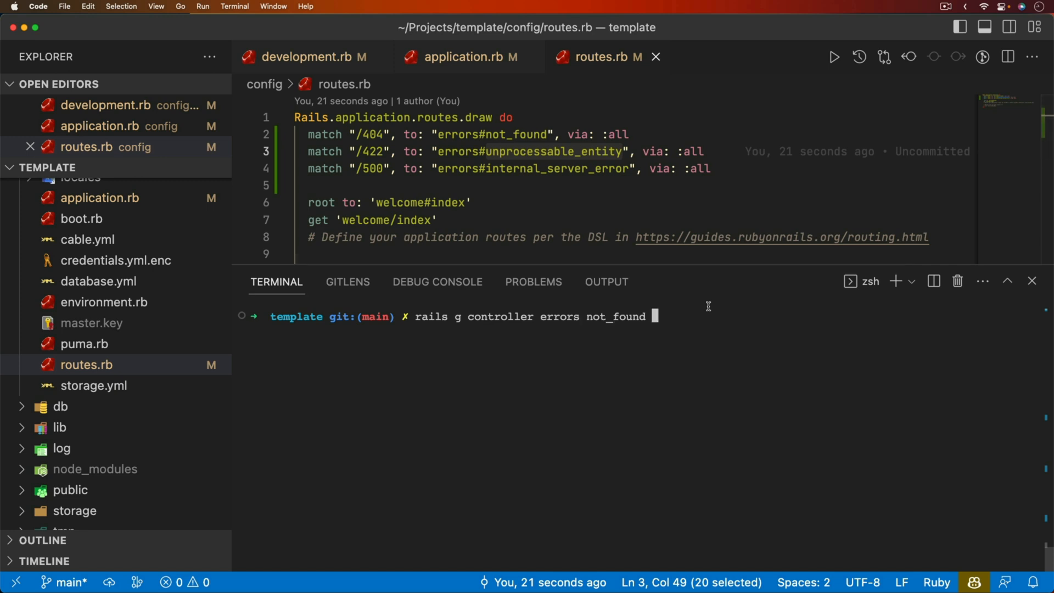
pyautogui.write('unprocessable_entity internal_server_error')
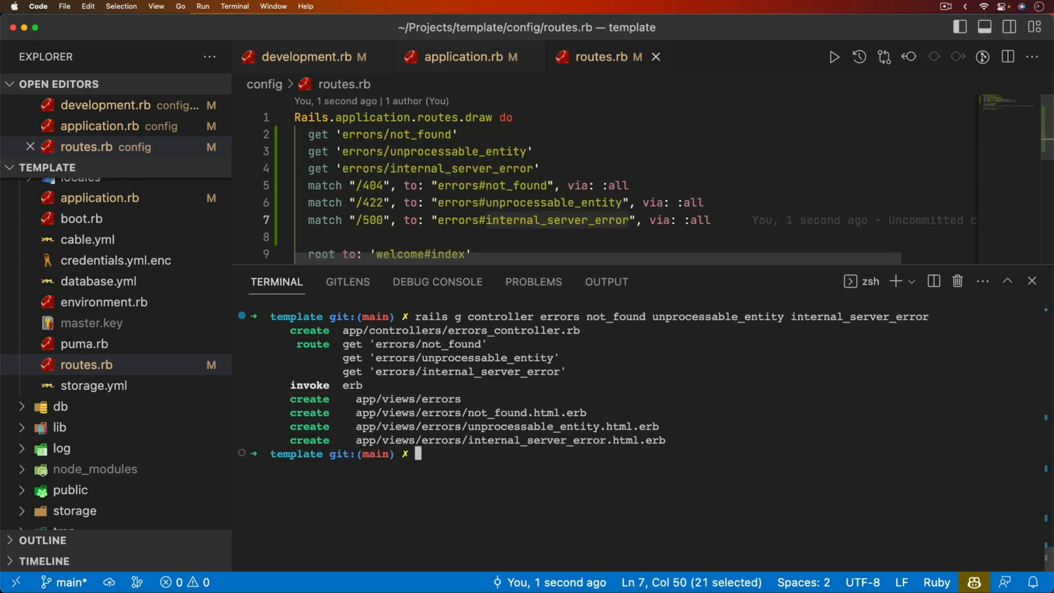
# - Create tmp/errors-dev.txt with touch and start typing bin/
pyautogui.write('touch tmp/errors-dev.txt')
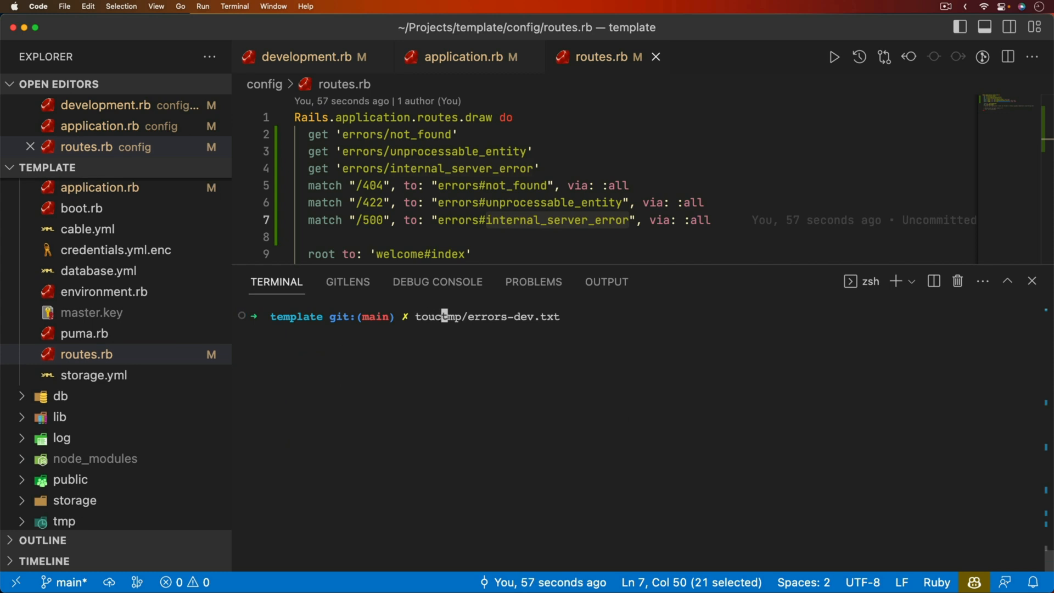
pyautogui.press('Return')
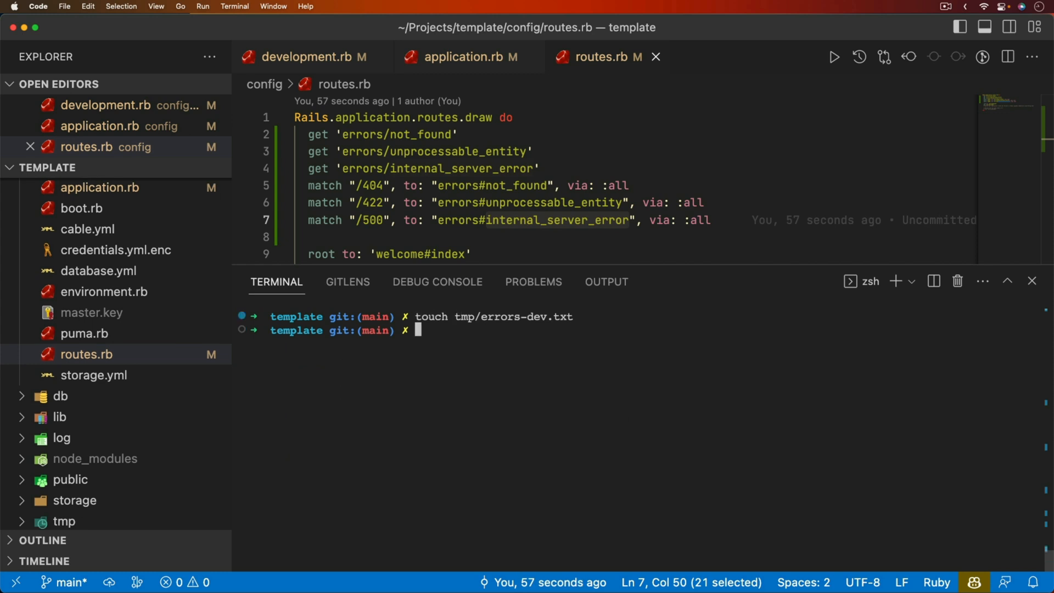
pyautogui.write('bin/')
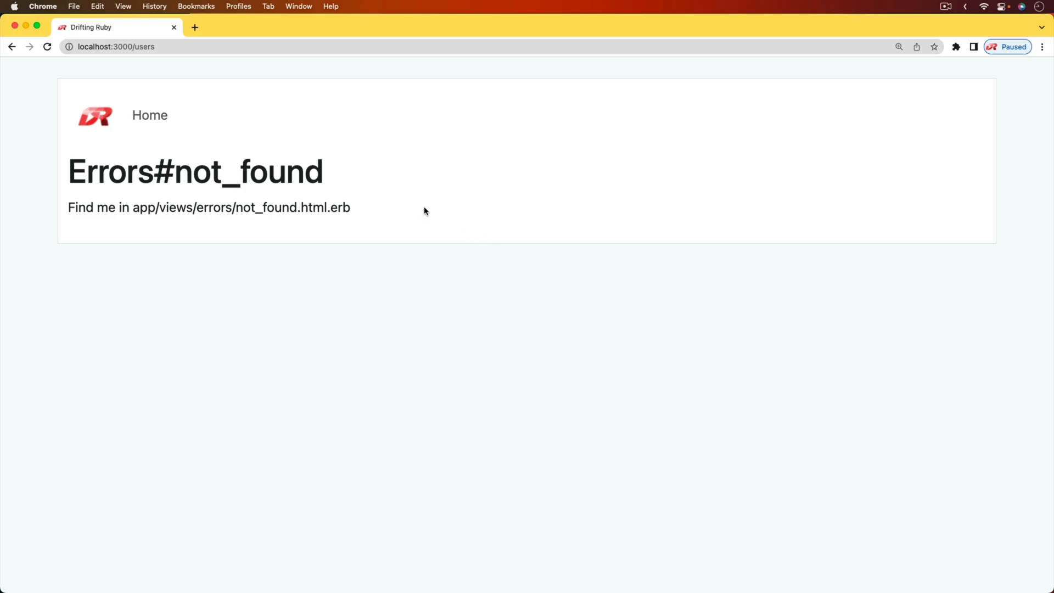
pyautogui.moveTo(80, 169)
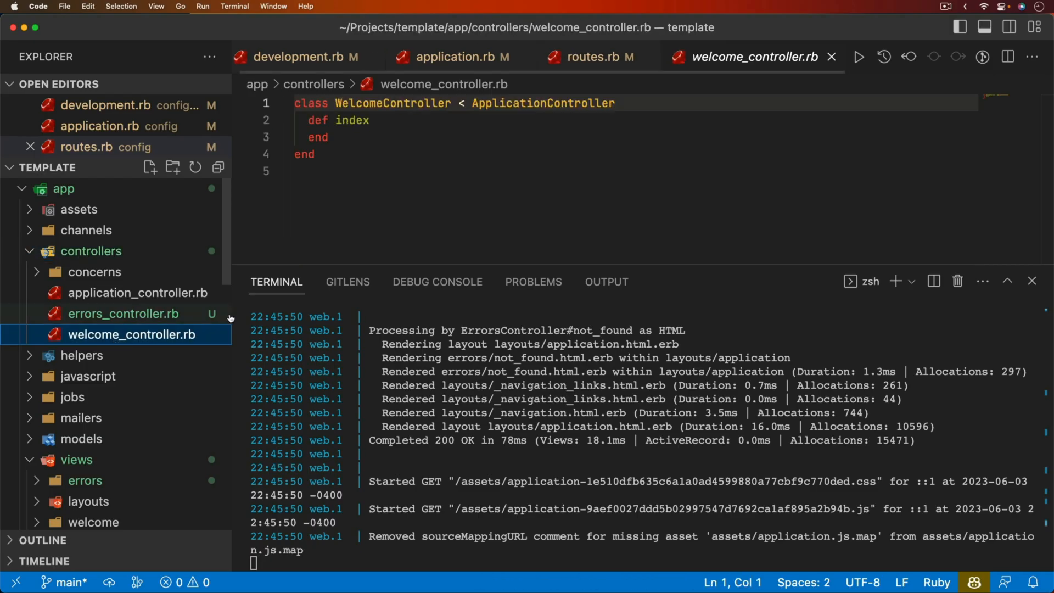
# - Add a broken asdf line to welcome_controller.rb and load the app root to test the 500 page
pyautogui.write('asdf')
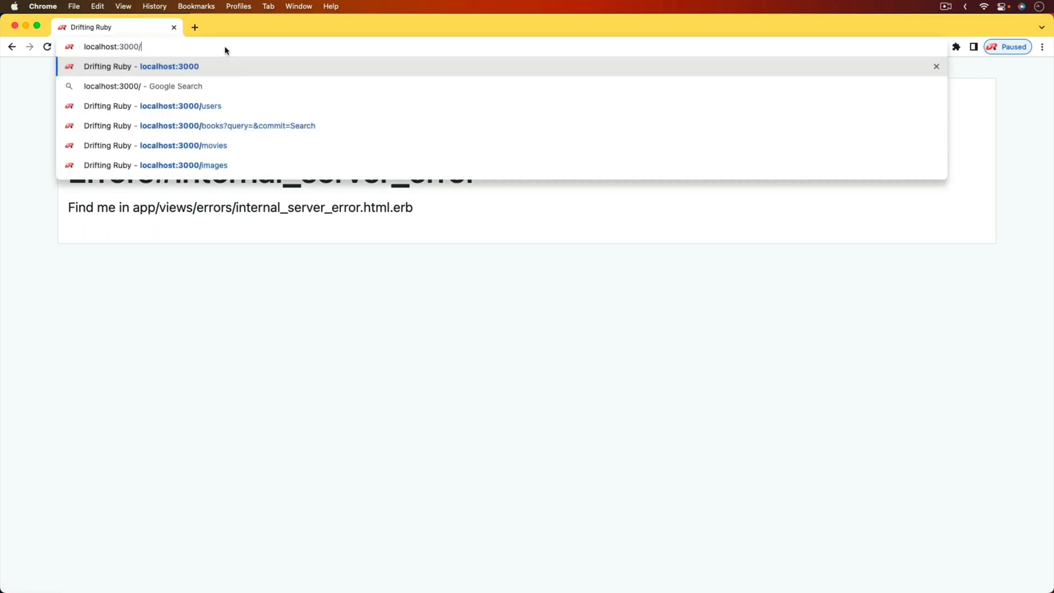
pyautogui.click(181, 106)
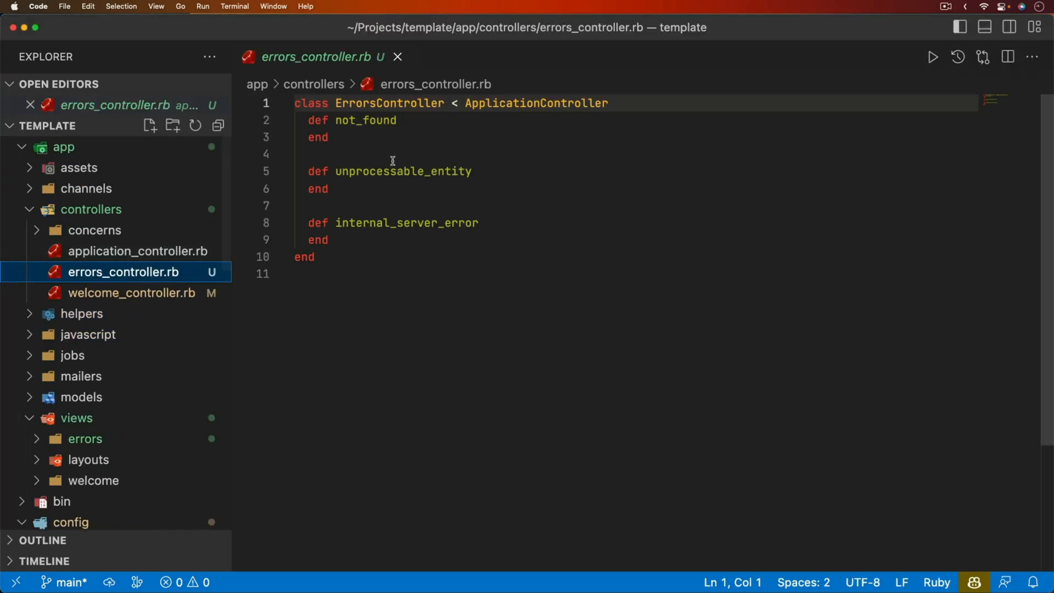
pyautogui.moveTo(465, 244)
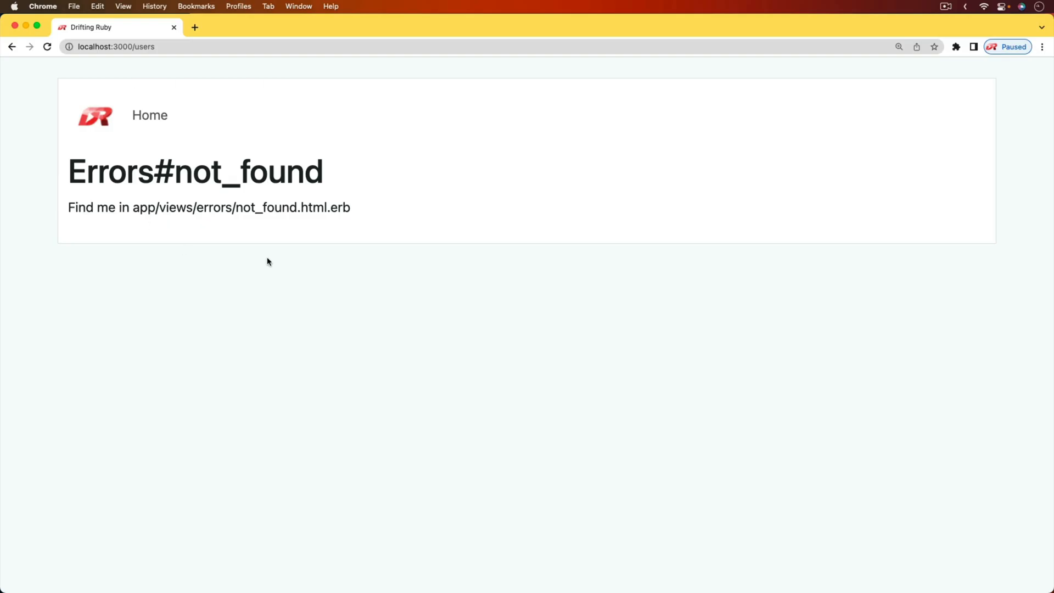
pyautogui.moveTo(331, 191)
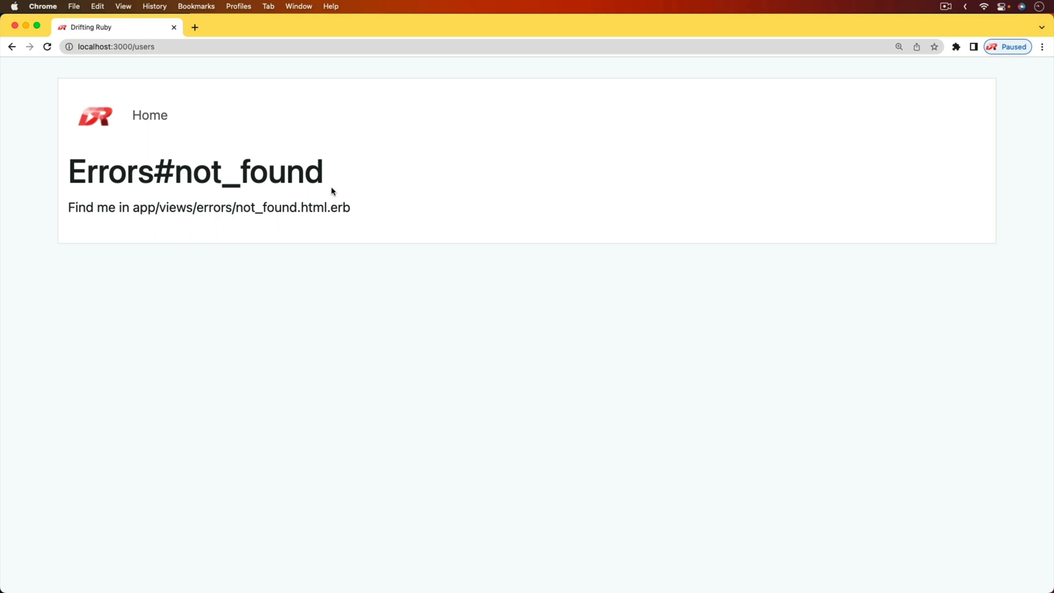
pyautogui.moveTo(128, 170)
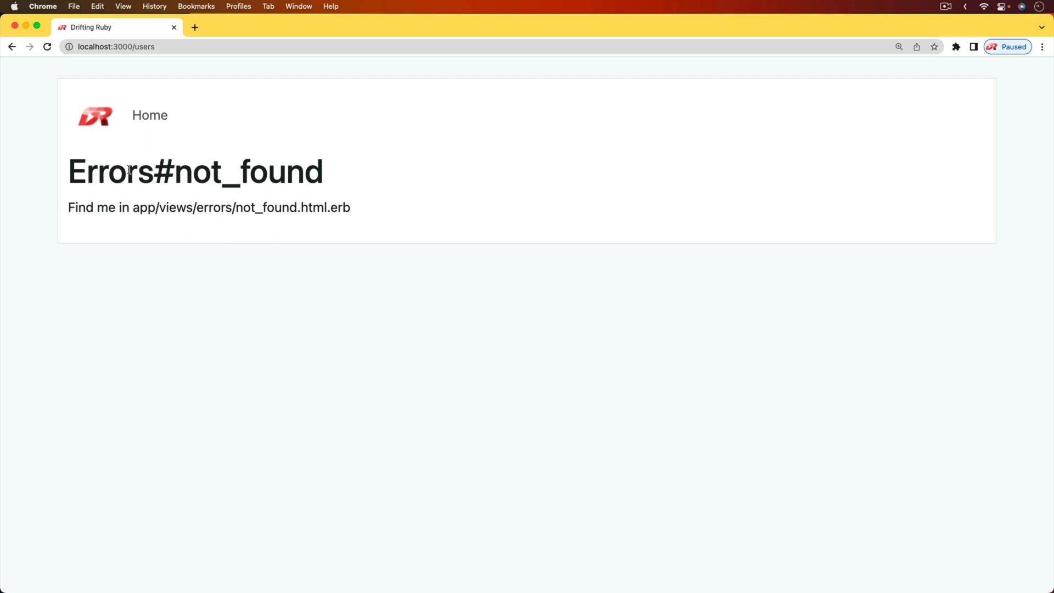
pyautogui.moveTo(150, 214)
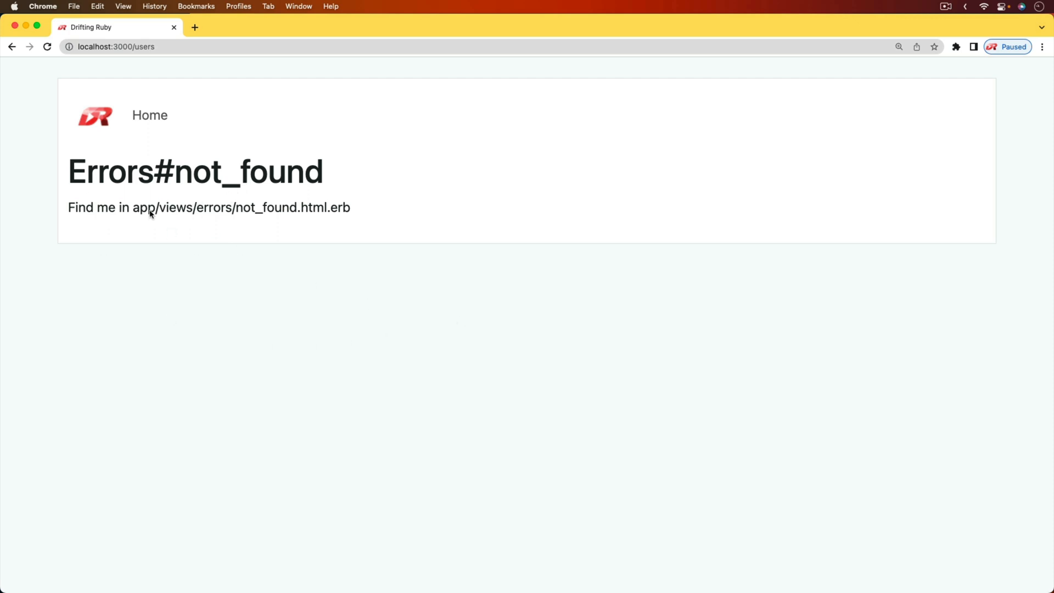
pyautogui.moveTo(412, 305)
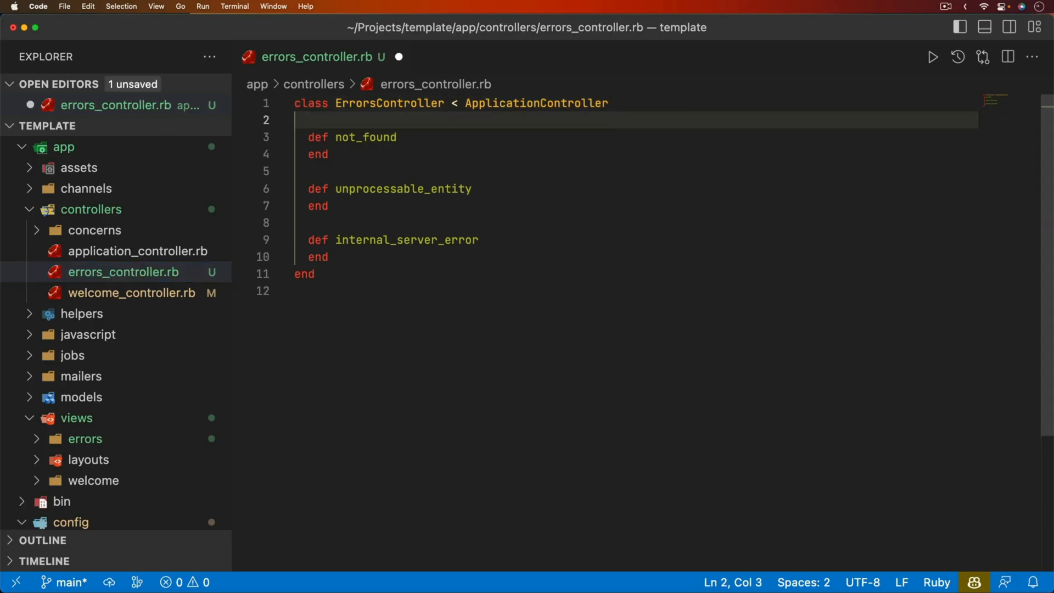
# - Set layout "errors" on ErrorsController and create errors.html.erb without the navigation and flash lines
pyautogui.write('layout "e"')
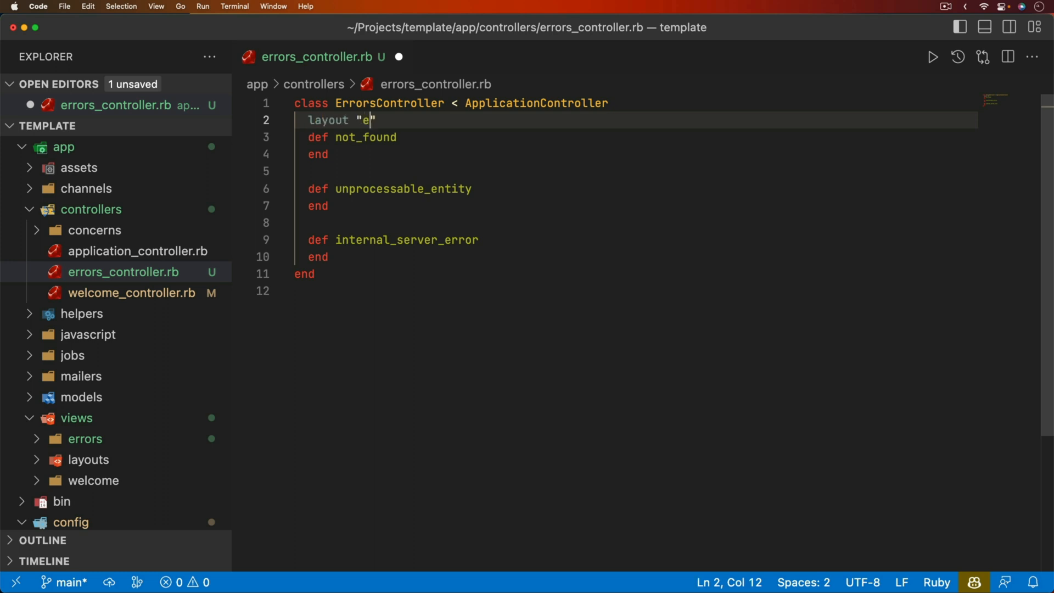
pyautogui.write('rrors')
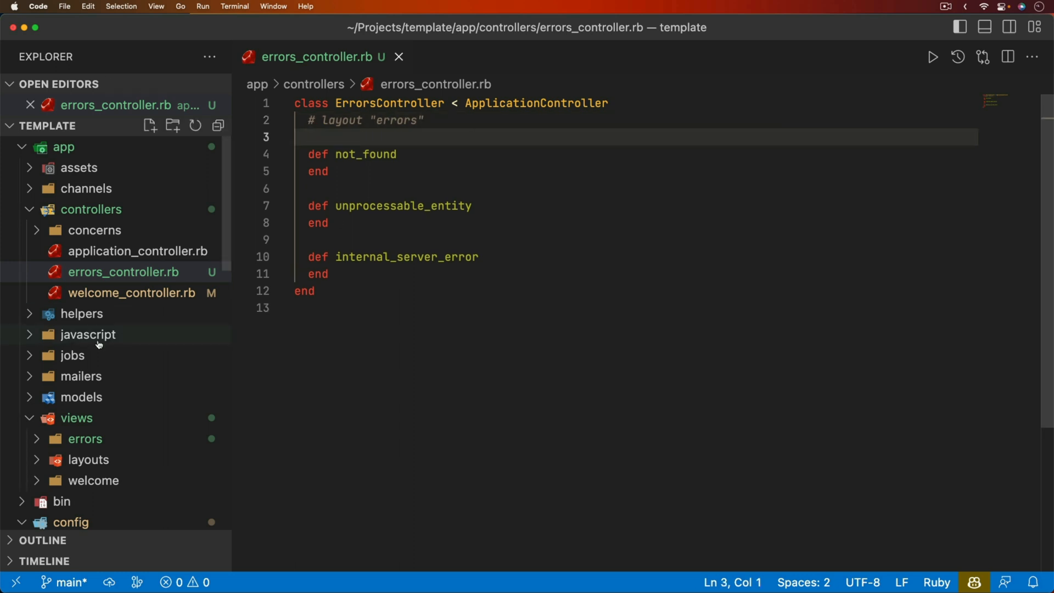
pyautogui.click(88, 459)
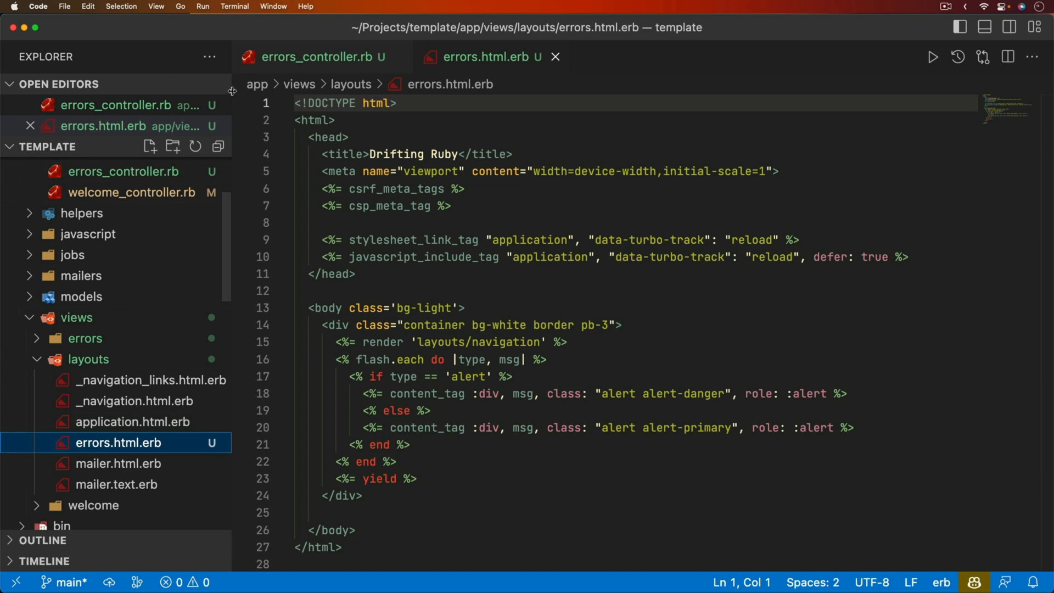
pyautogui.moveTo(298, 68)
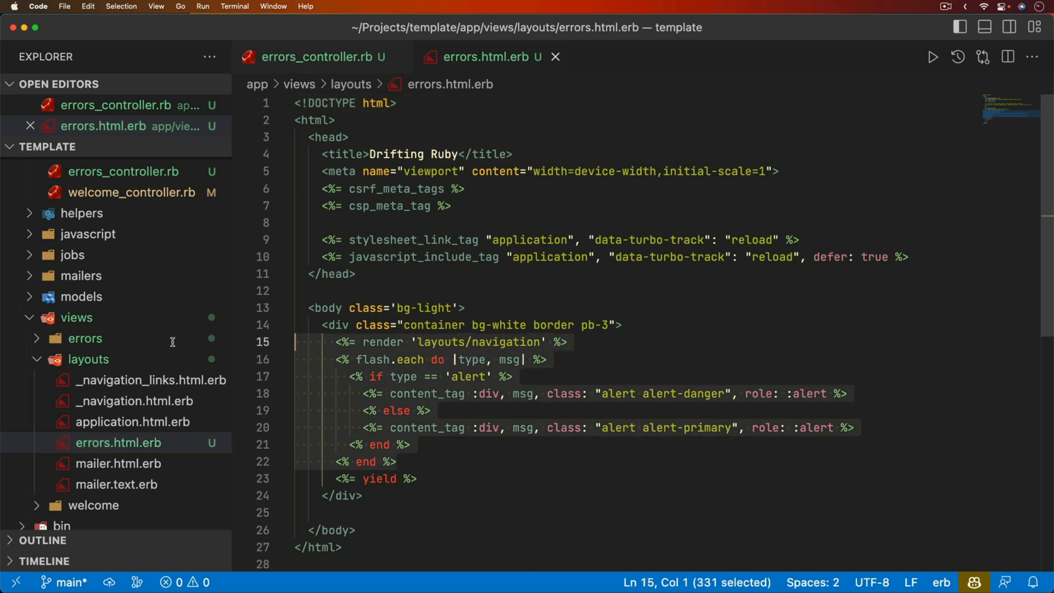
pyautogui.press('Delete')
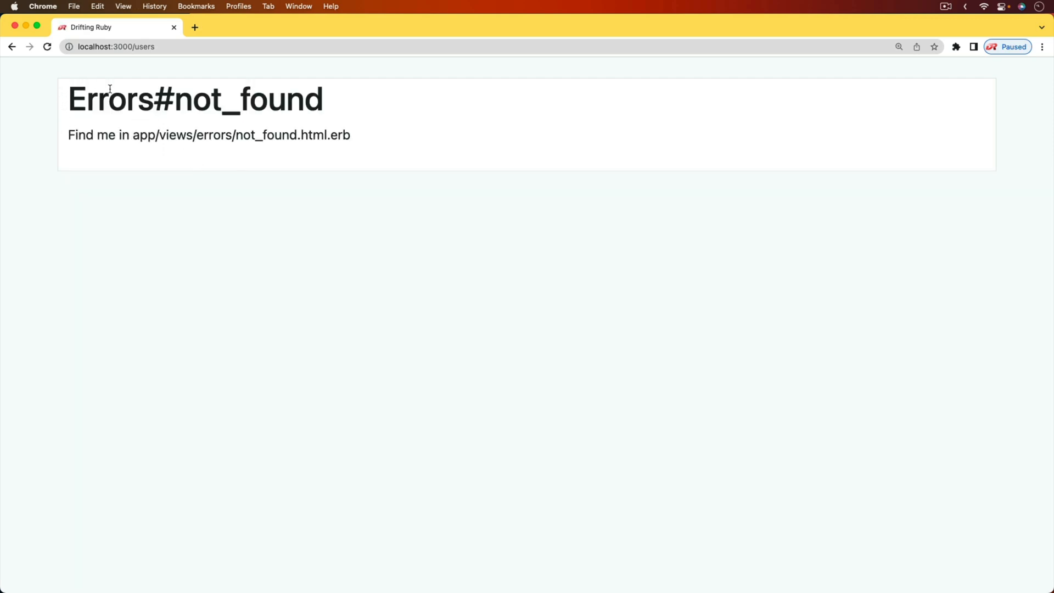
pyautogui.moveTo(443, 103)
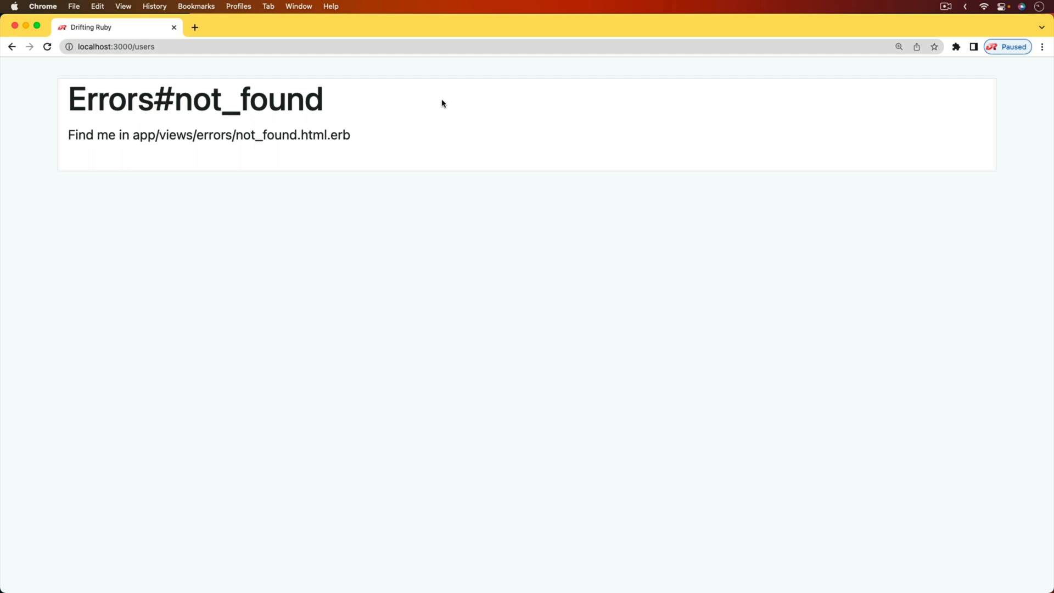
pyautogui.moveTo(98, 82)
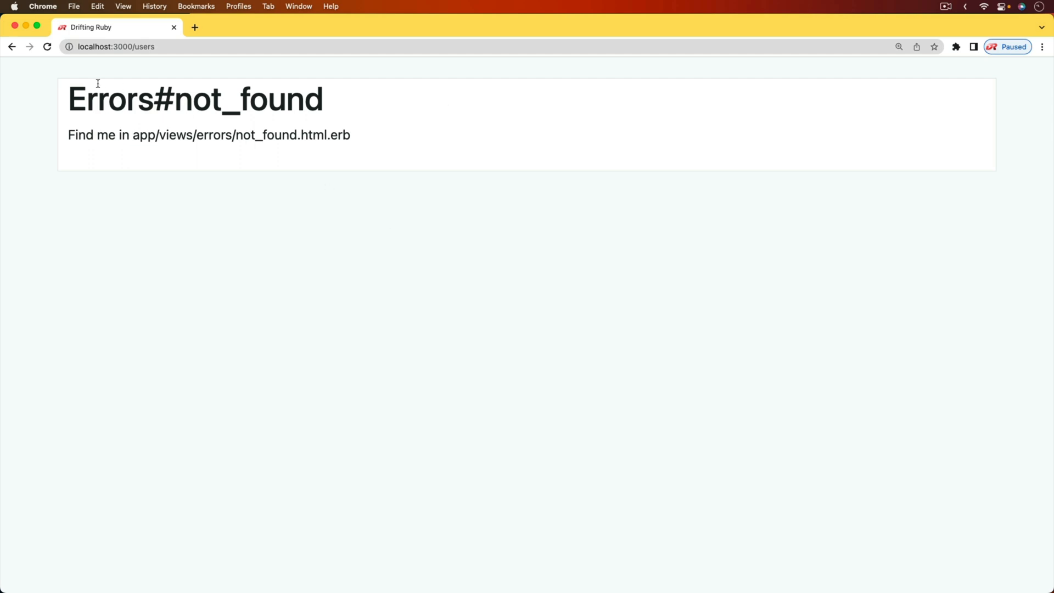
pyautogui.moveTo(292, 245)
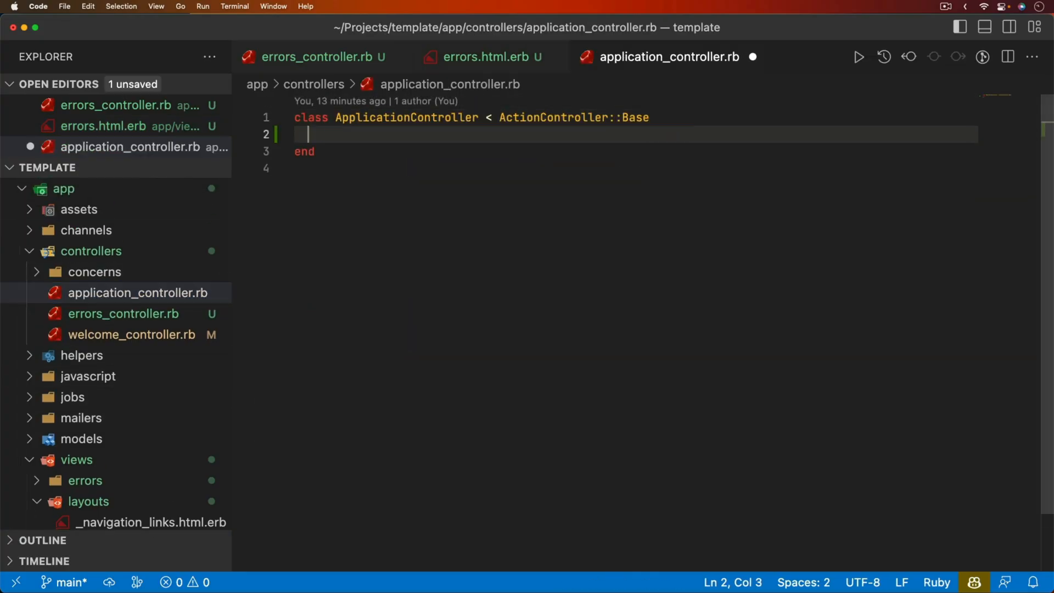
# - Add before_action :do_something to ApplicationController
pyautogui.write('before_action :do_something')
pyautogui.write('asdf')
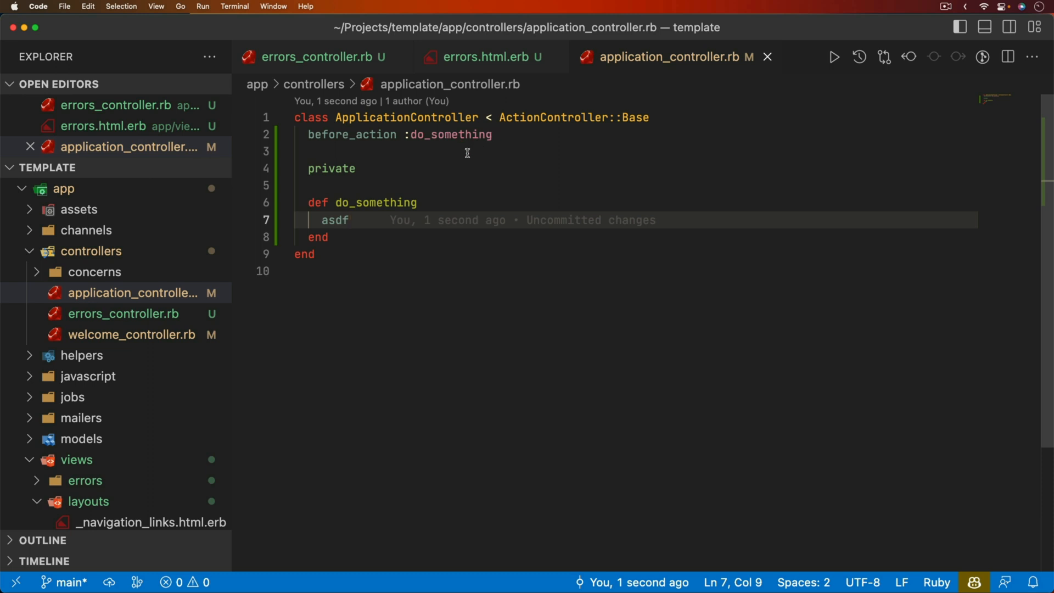
pyautogui.moveTo(343, 65)
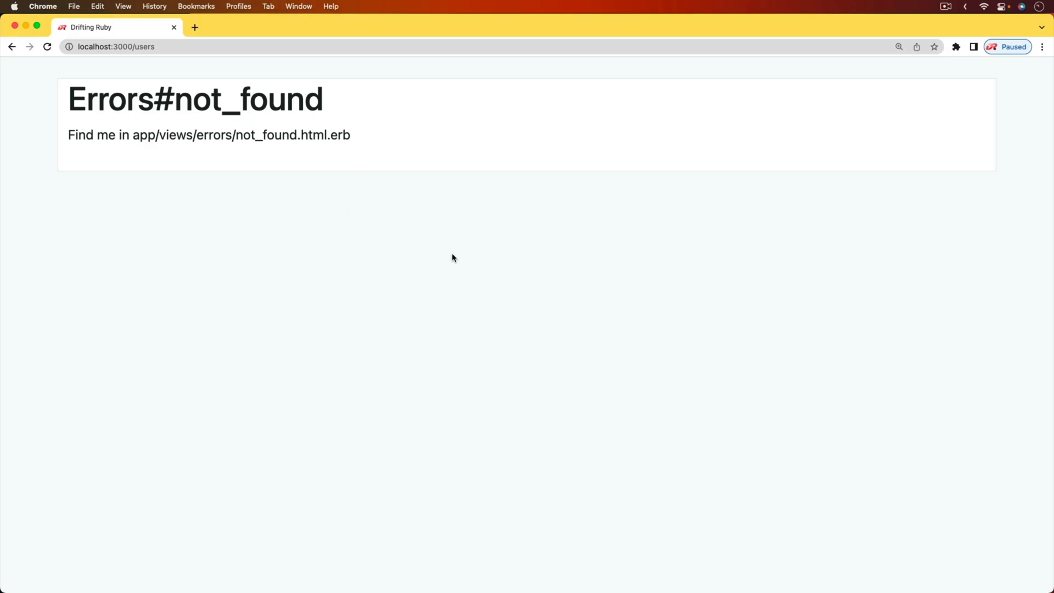
# - Reload /users to see the plain 500 Internal Server Error
pyautogui.click(46, 46)
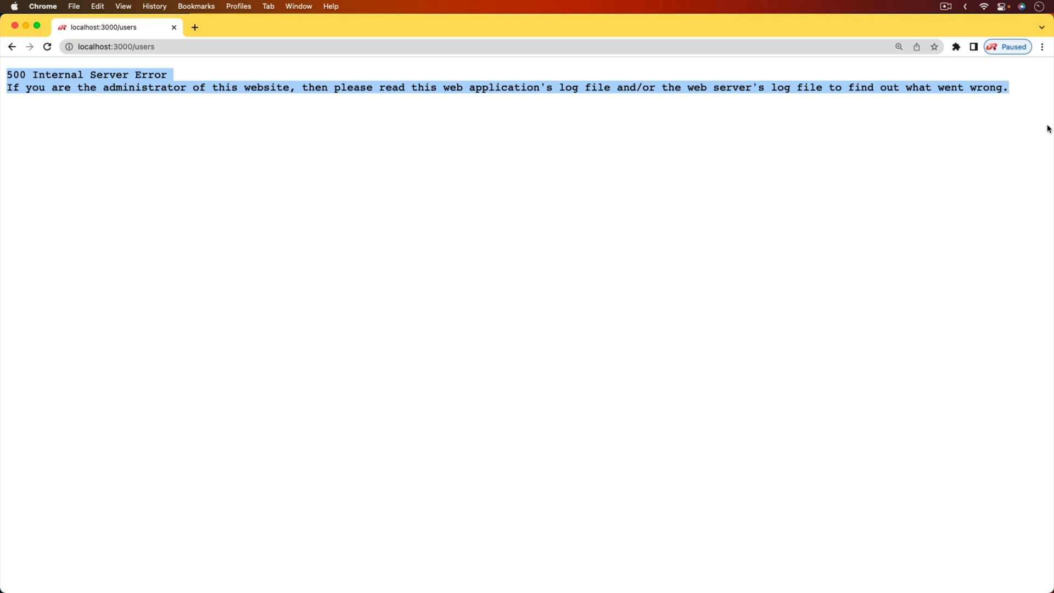
pyautogui.moveTo(669, 250)
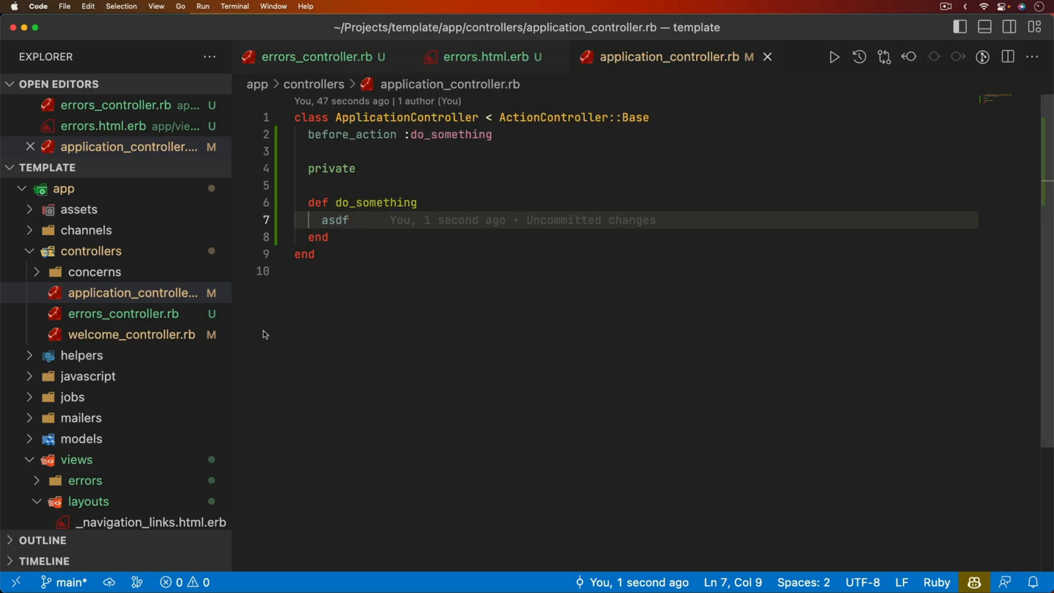
# - Add skip_before_action :do_something to ErrorsController after checking the application controller's filter
pyautogui.click(100, 432)
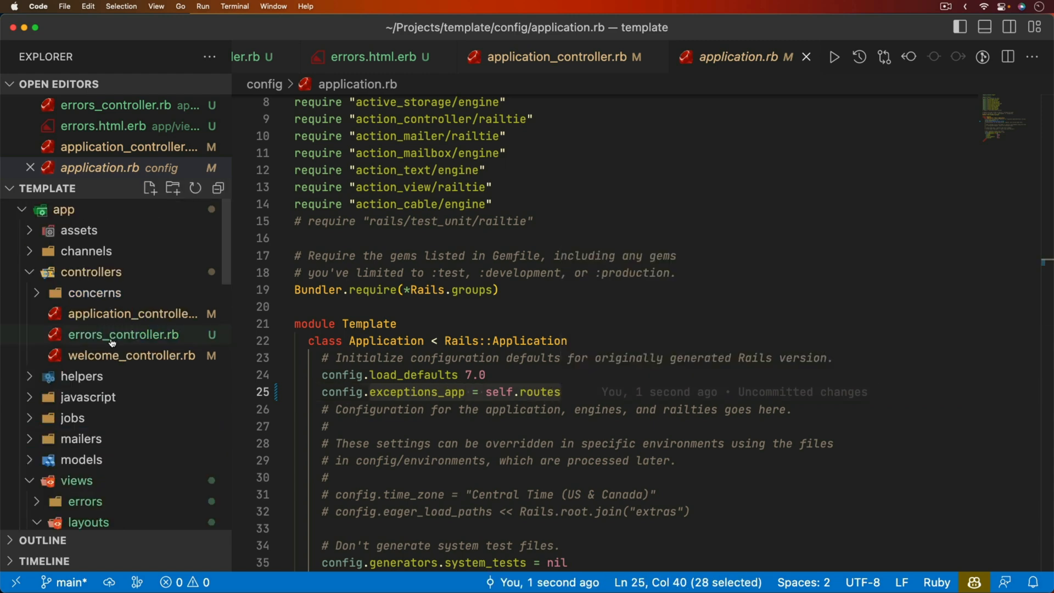
pyautogui.click(124, 334)
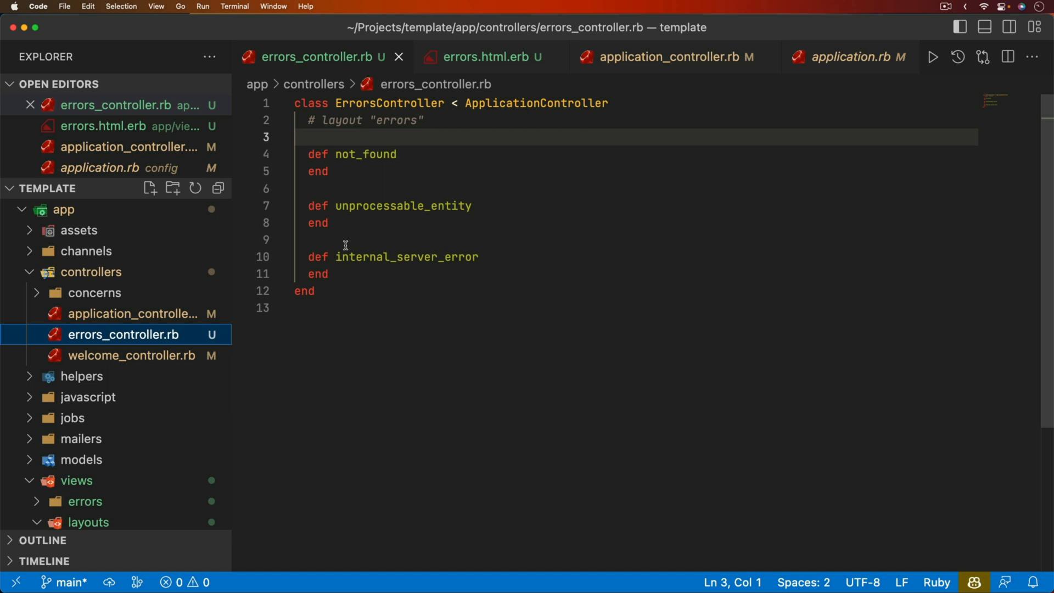
pyautogui.moveTo(436, 217)
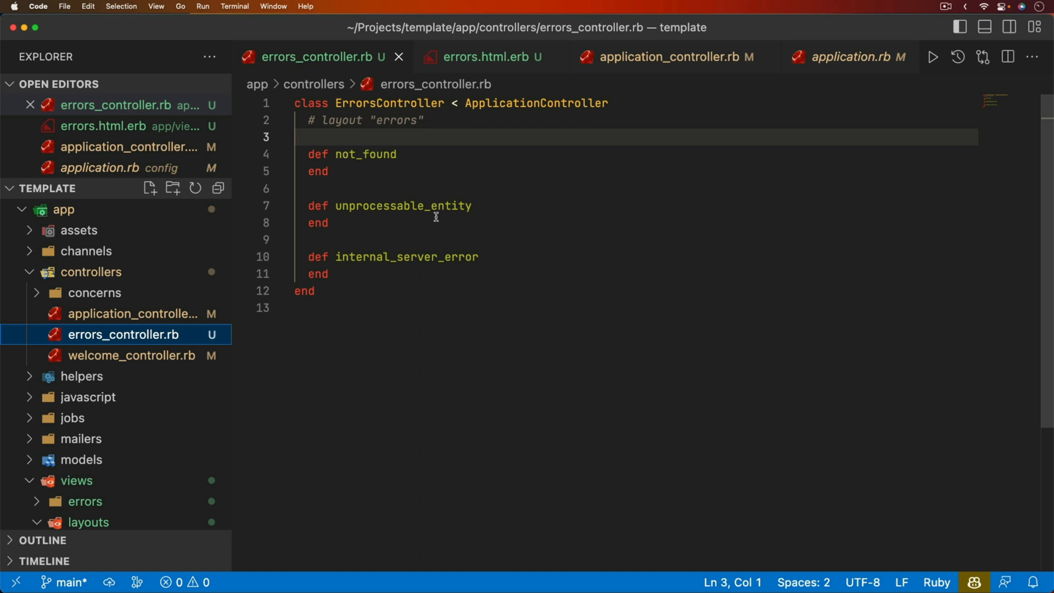
pyautogui.moveTo(430, 223)
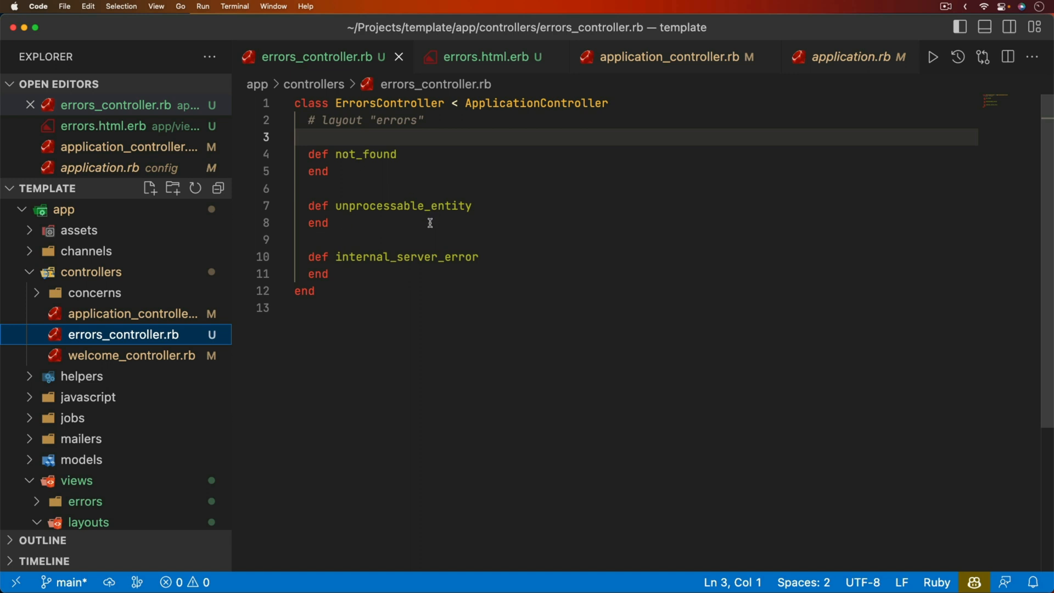
pyautogui.click(665, 56)
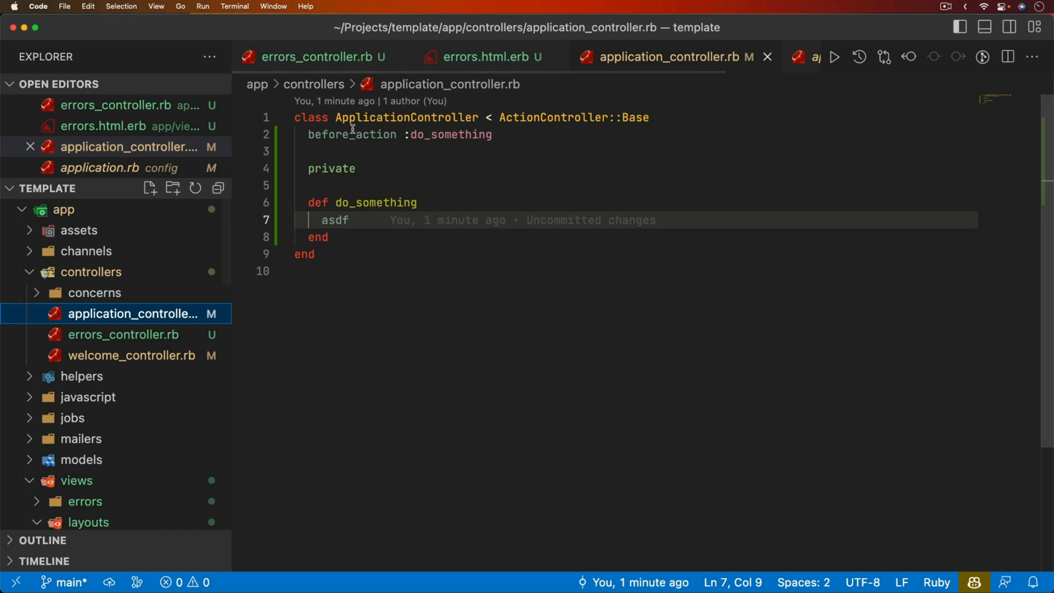
pyautogui.click(320, 56)
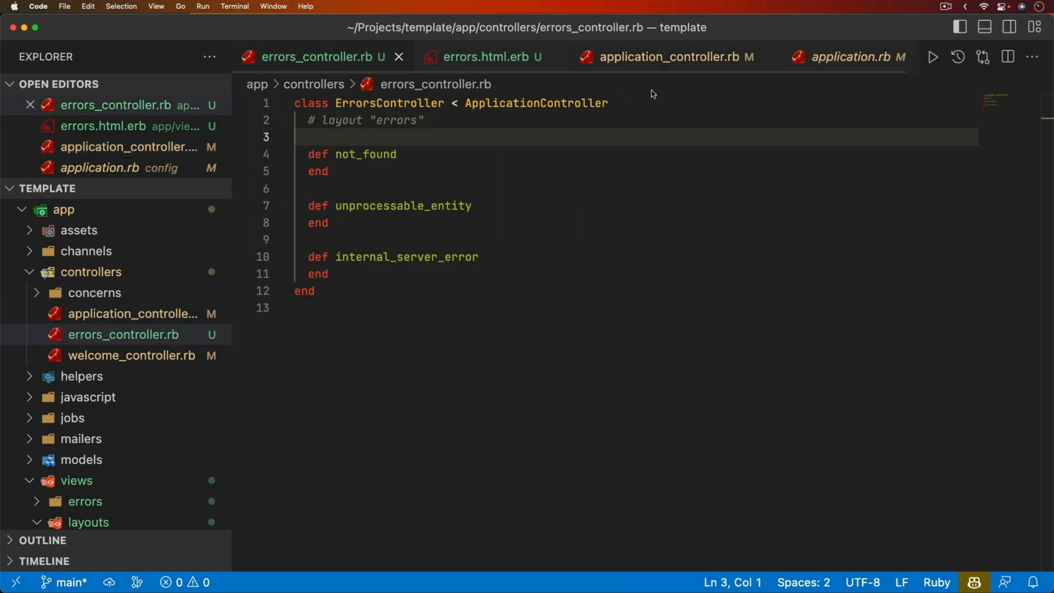
pyautogui.write('before_action :do_something')
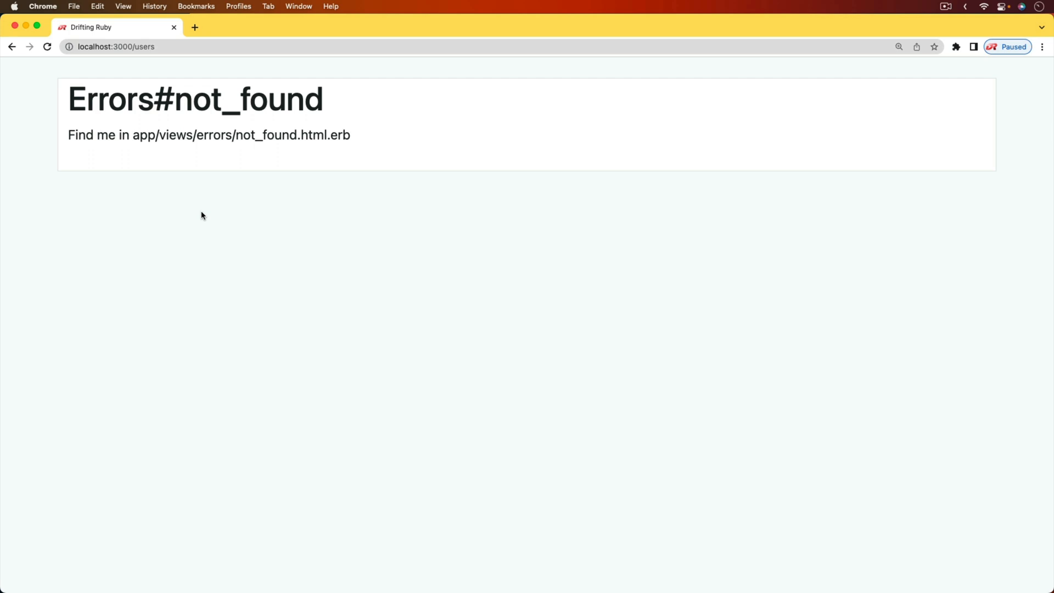
pyautogui.moveTo(313, 180)
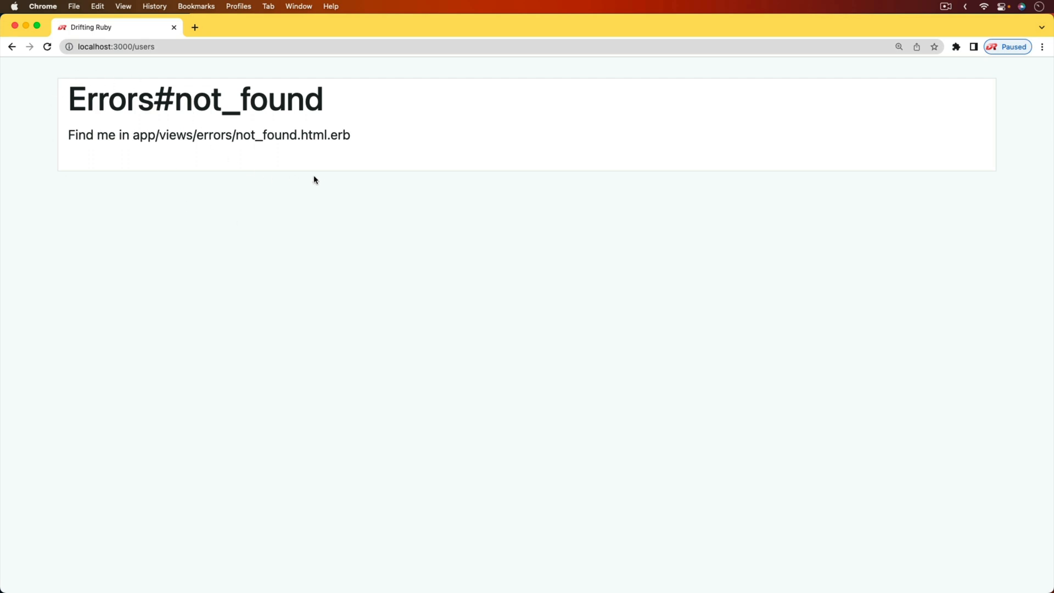
pyautogui.moveTo(326, 177)
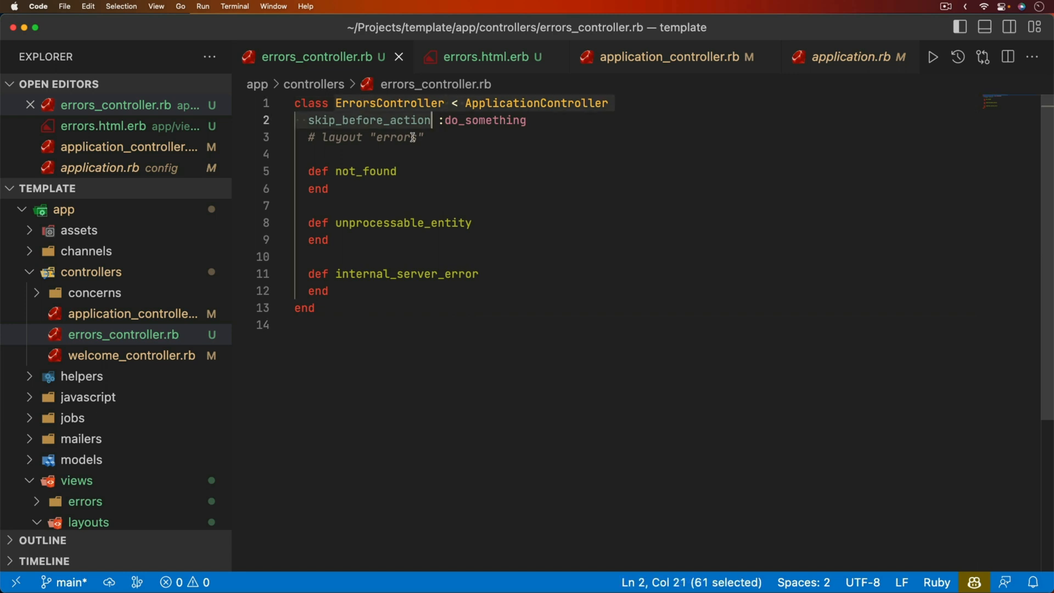
# - Uncomment layout "errors" in the errors controller and review the internal_server_error view
pyautogui.click(316, 307)
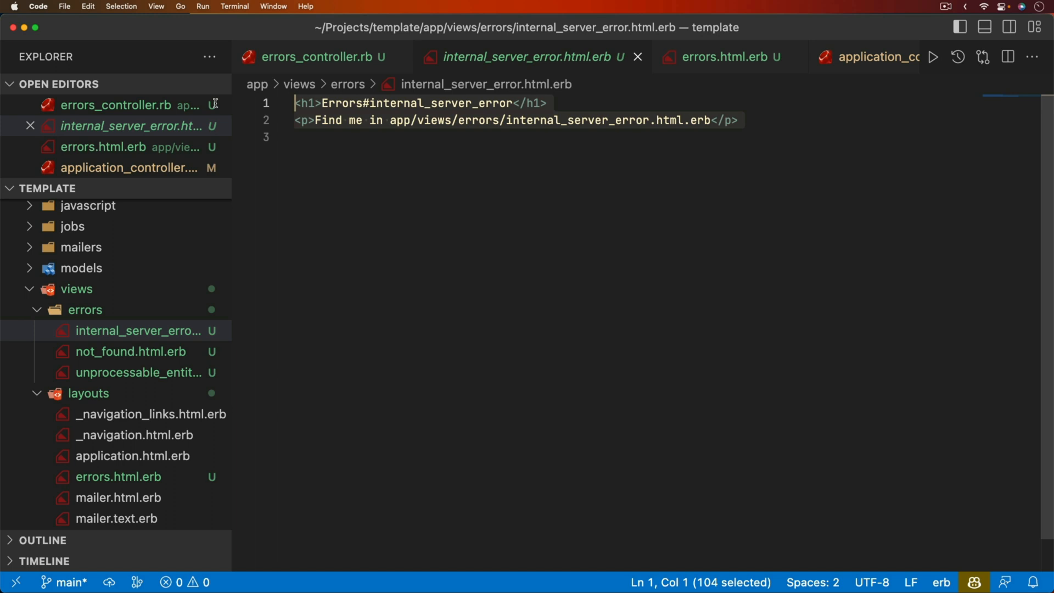
pyautogui.click(118, 477)
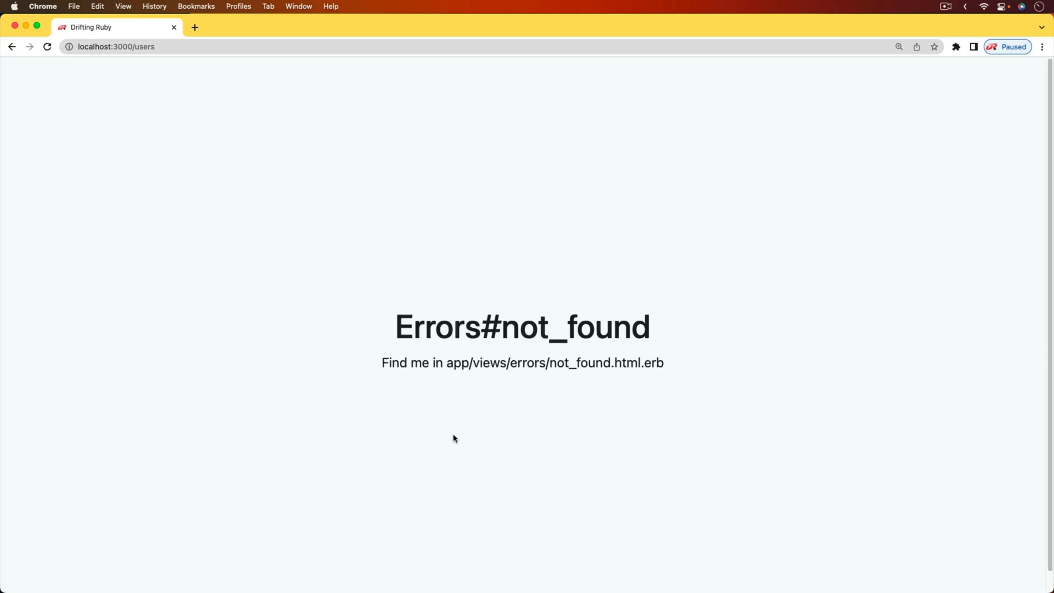
pyautogui.moveTo(533, 363)
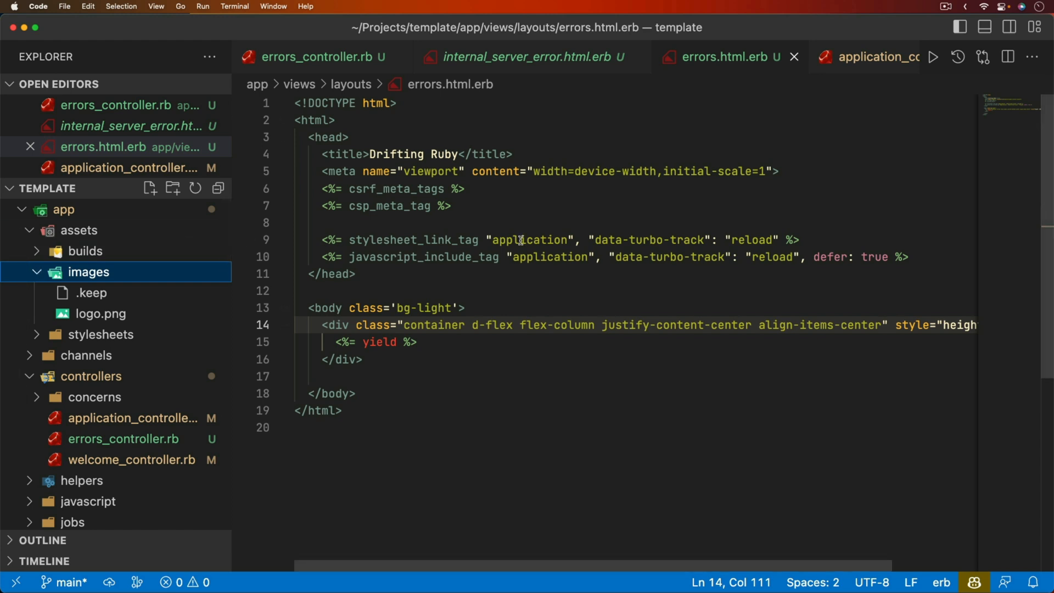
pyautogui.moveTo(398, 253)
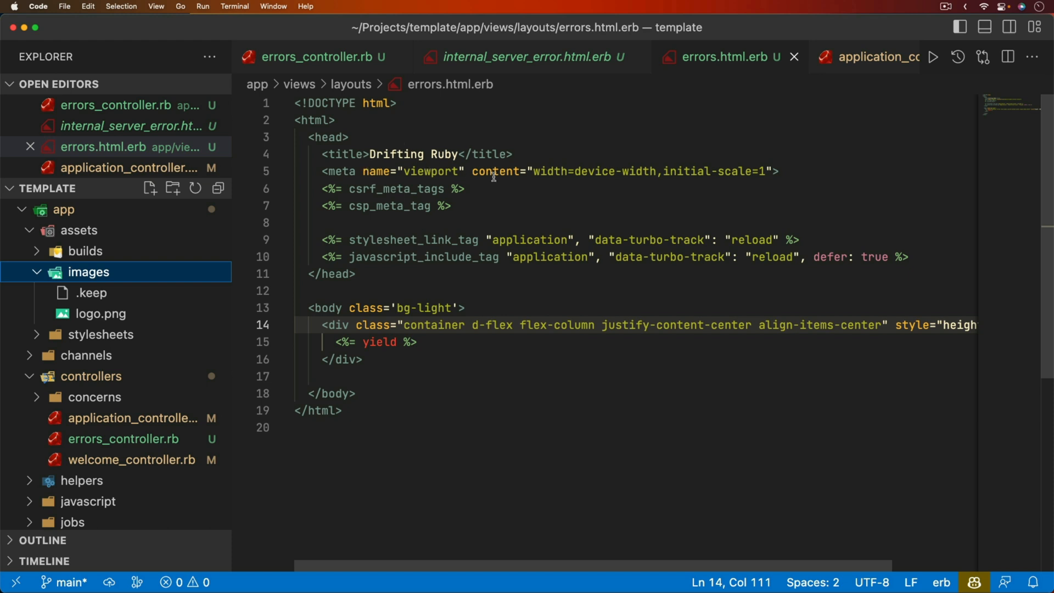
pyautogui.moveTo(663, 260)
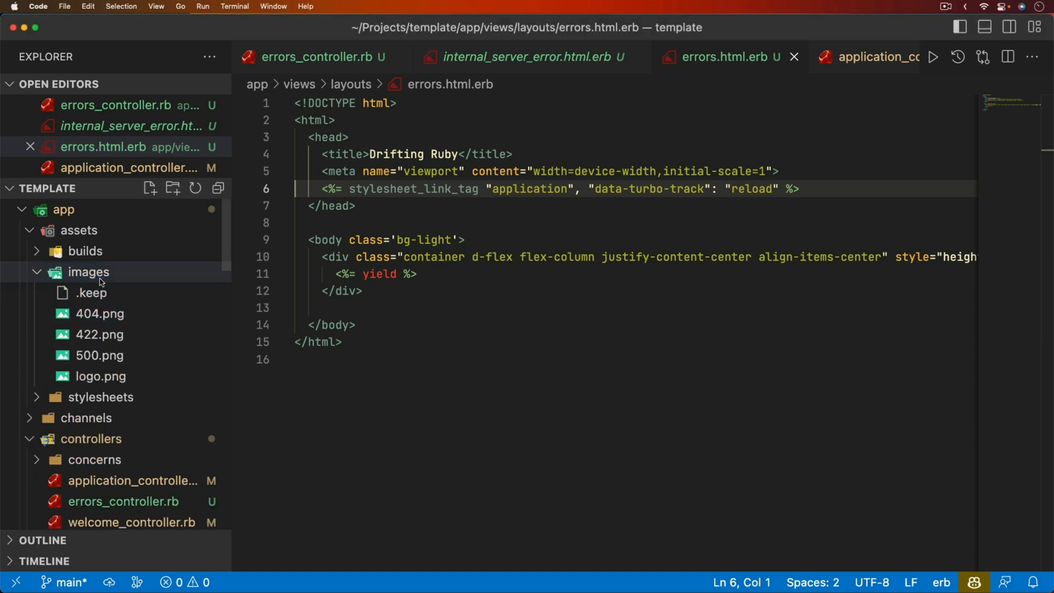
# - Preview 404.png (crying 404 artwork, 600×419) and scroll the Explorer to views/errors
pyautogui.click(100, 313)
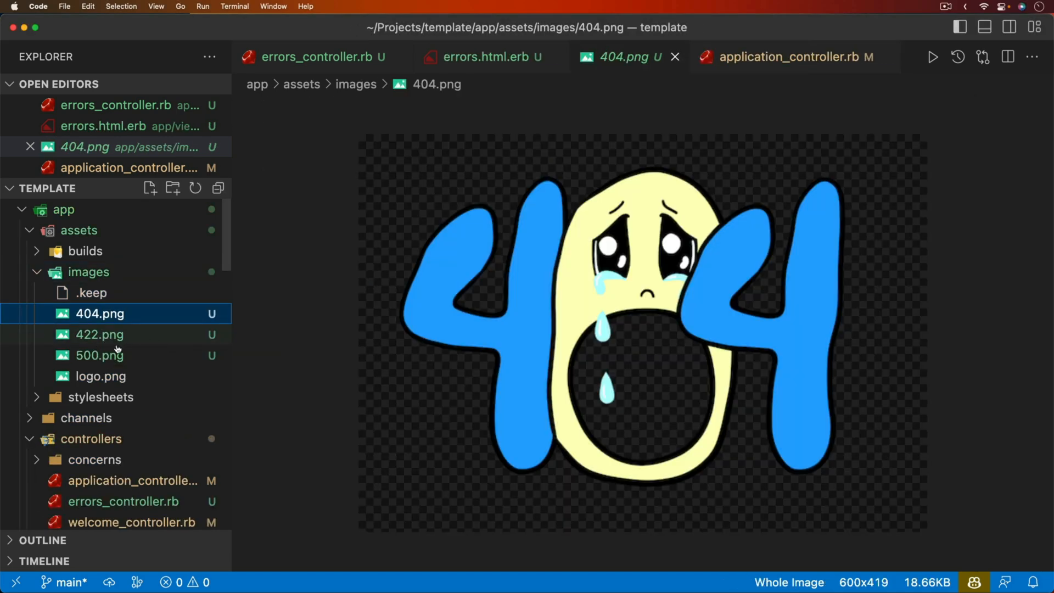
pyautogui.scroll(-3)
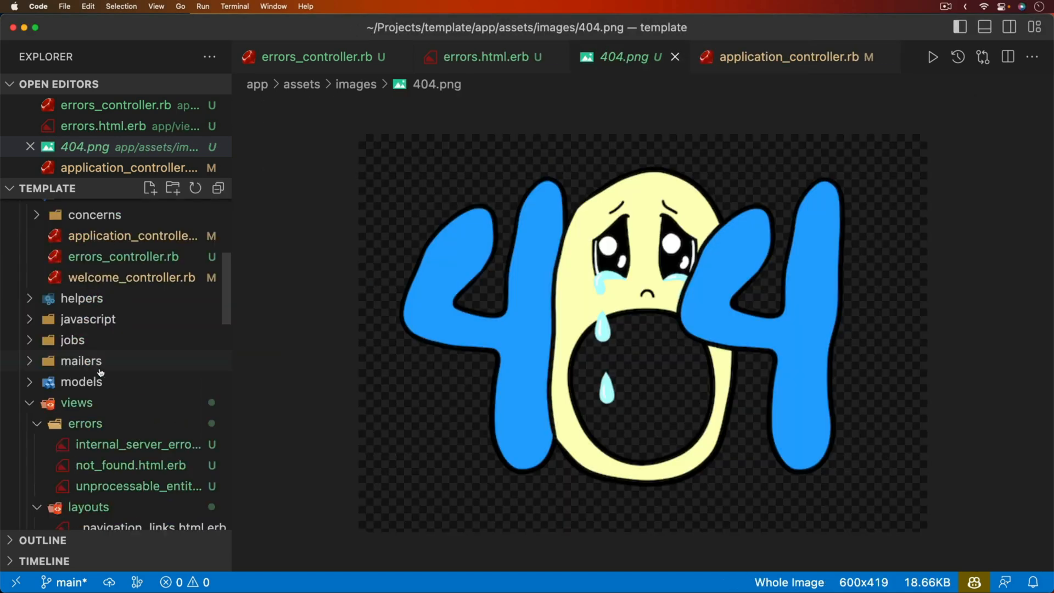
pyautogui.scroll(-3)
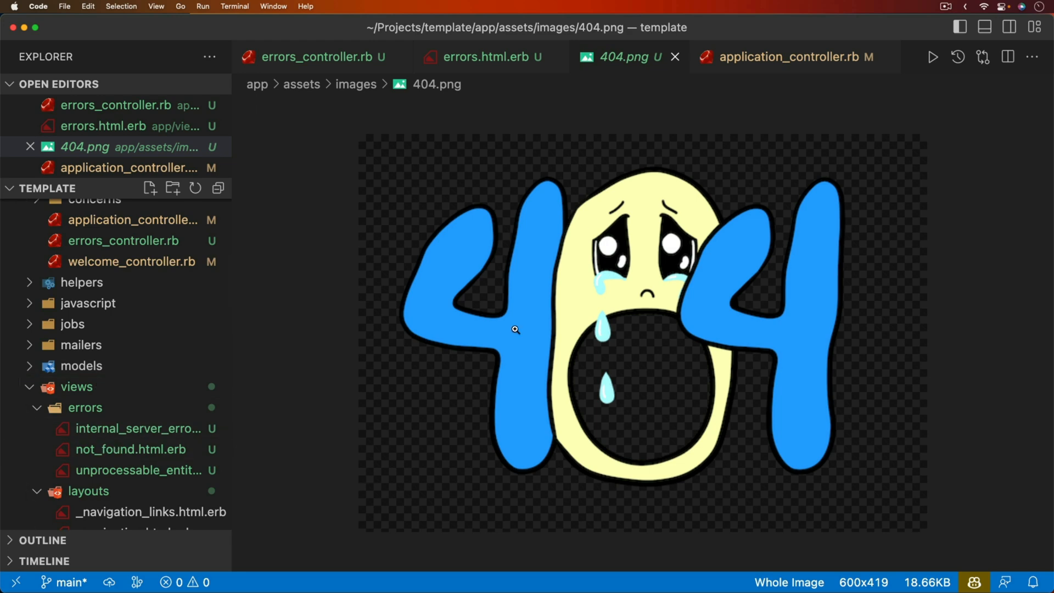
pyautogui.moveTo(140, 428)
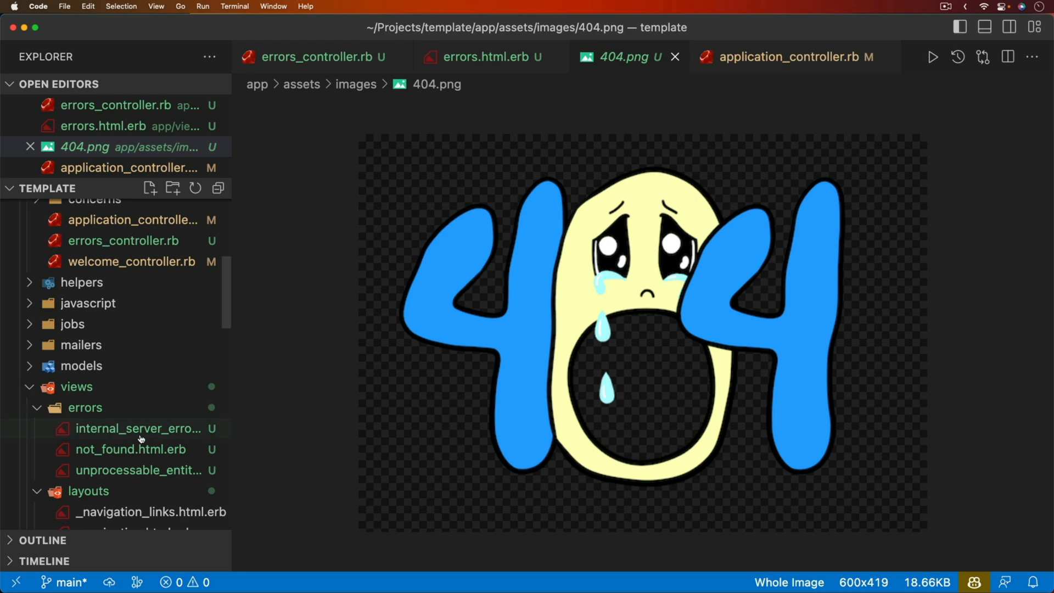
# - Give the 500 view a 500.png image_tag, a "Back to home" link to root_path and the message "It's not you. Something went wrong on our end."
pyautogui.click(139, 429)
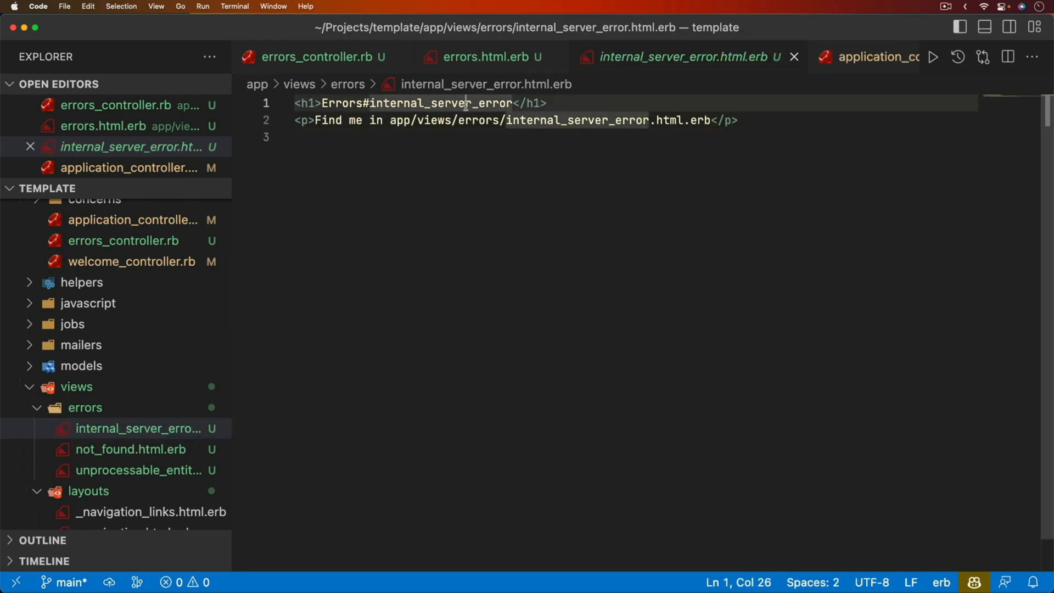
pyautogui.write('<%= image_%>')
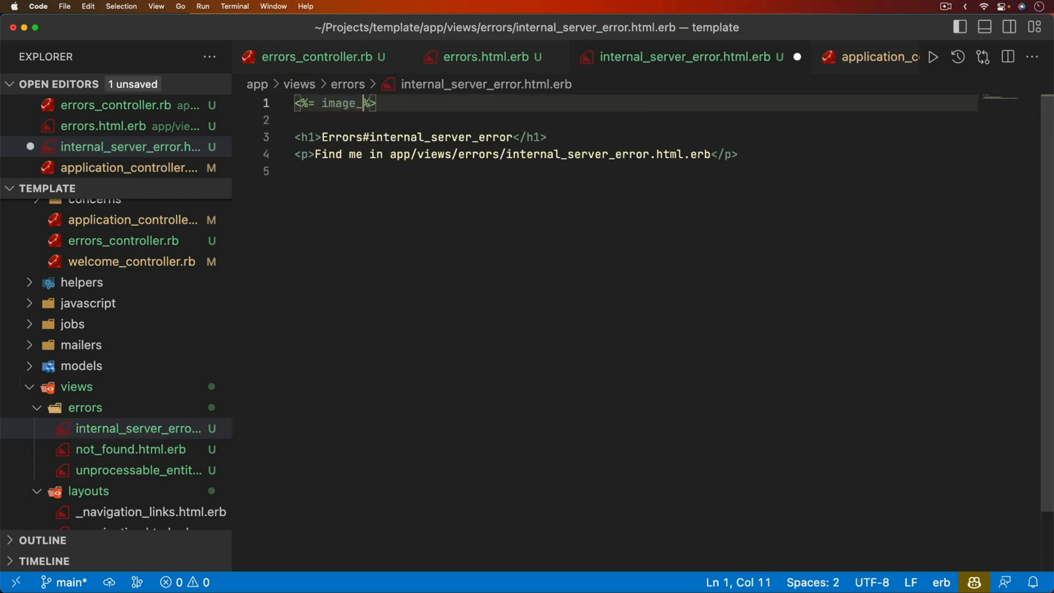
pyautogui.write('tag "500.png')
pyautogui.click(635, 154)
pyautogui.write('<%= l%>')
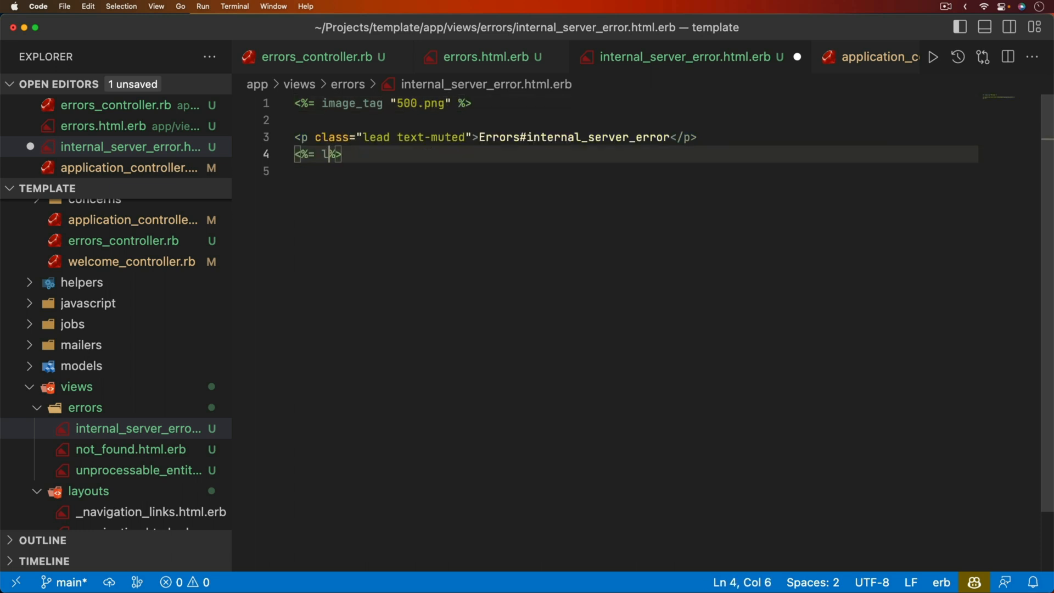
pyautogui.write('ink_to')
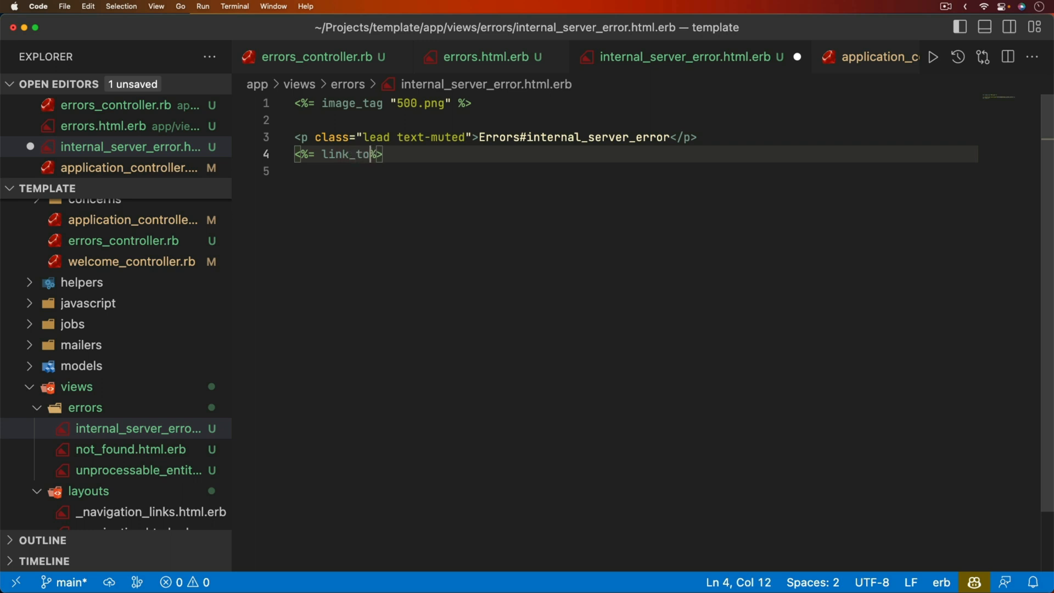
pyautogui.write('"Back to home", root_path, class: "btn btn-primary"')
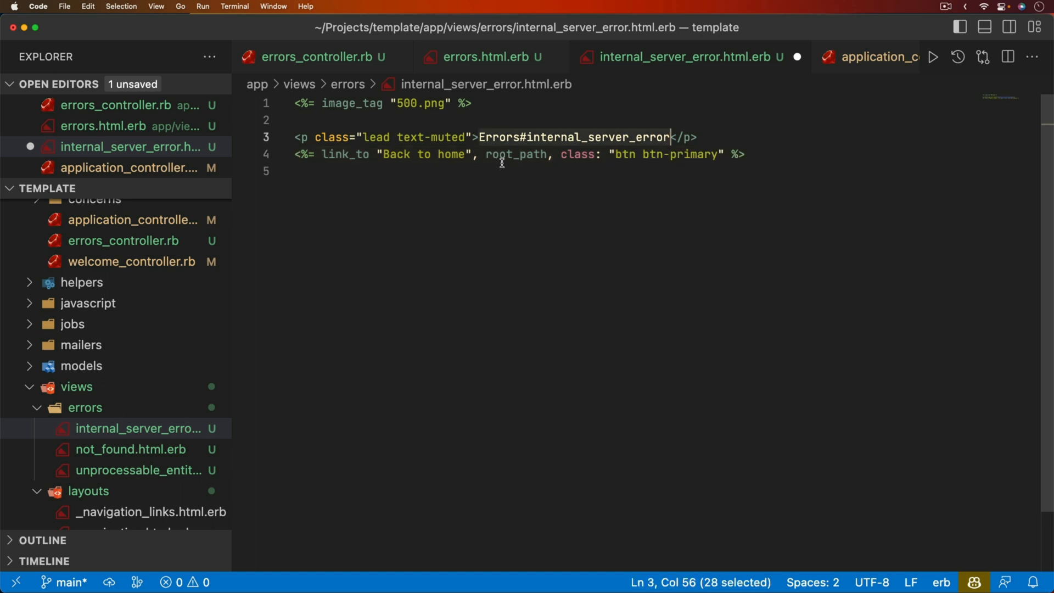
pyautogui.write("It's not you. Something went wrong on our end.")
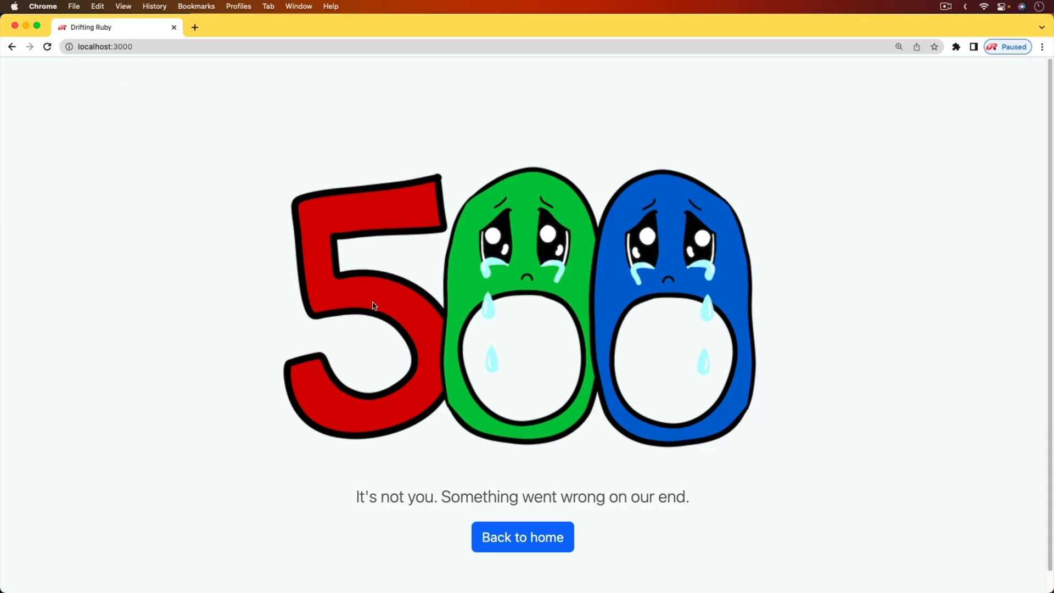
pyautogui.moveTo(678, 364)
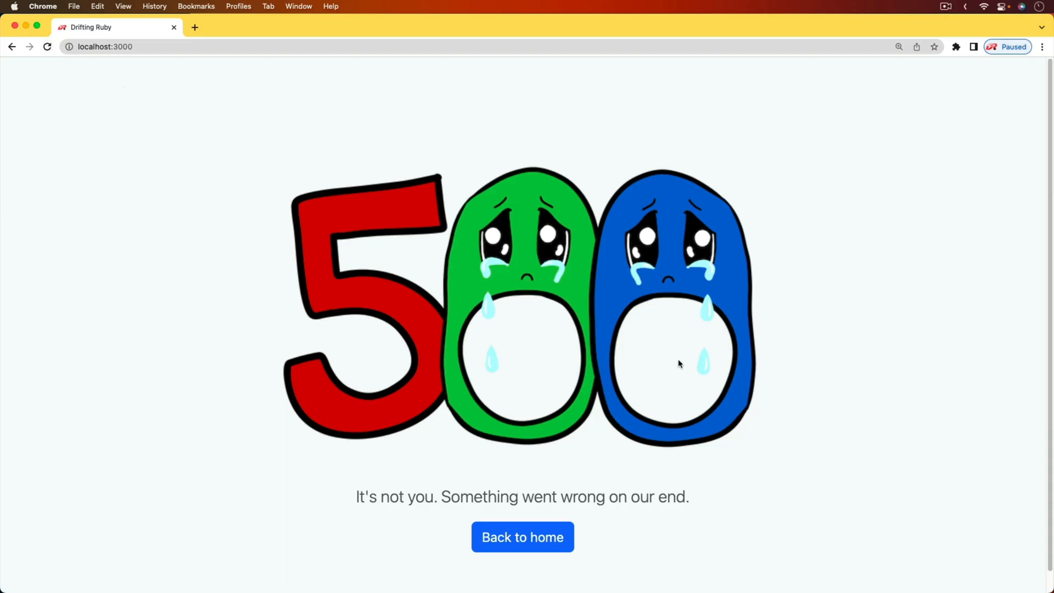
pyautogui.click(522, 537)
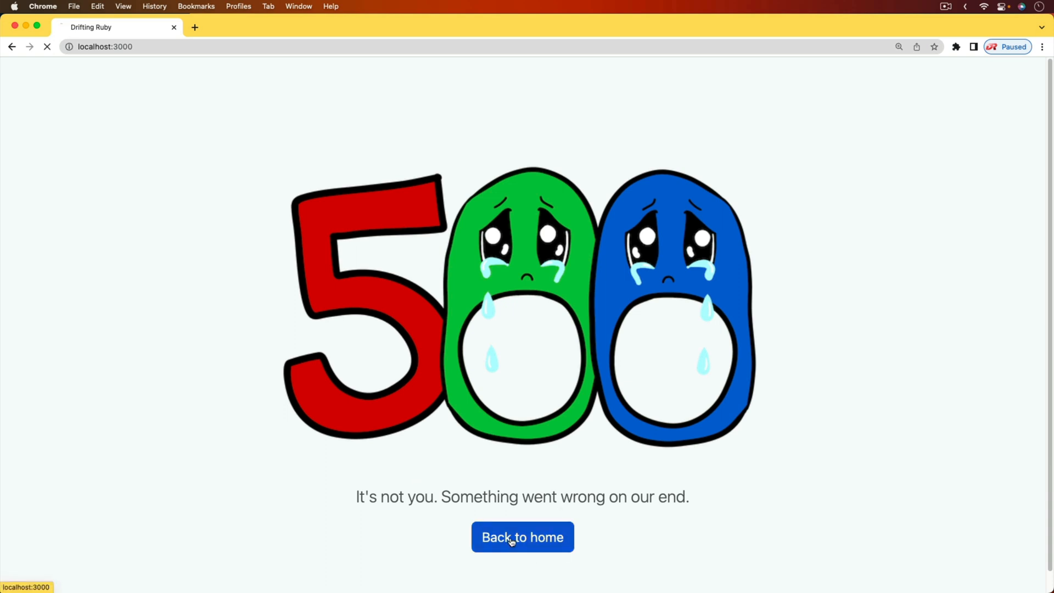
pyautogui.click(523, 537)
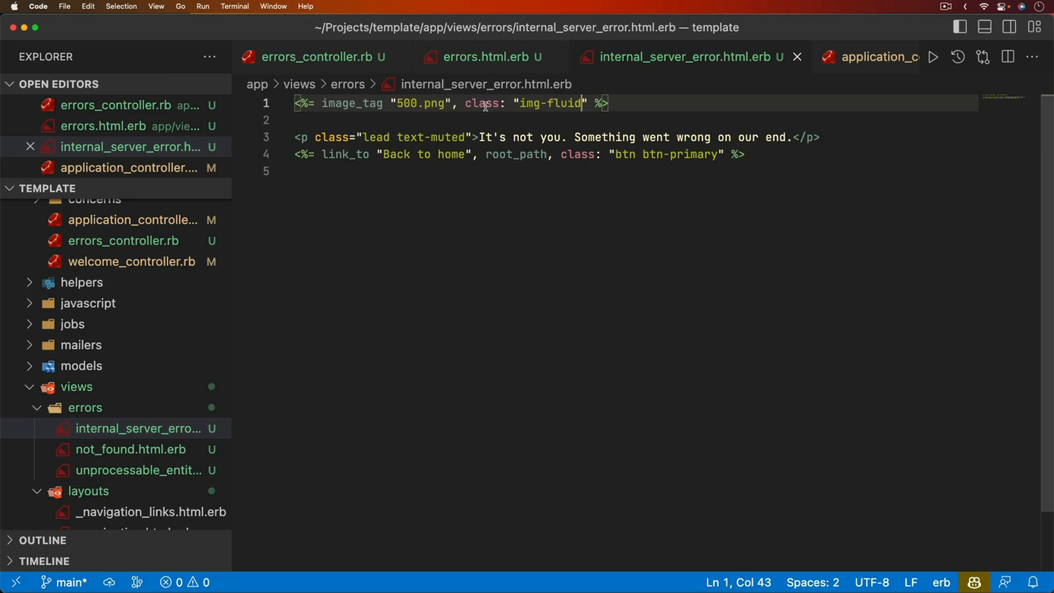
pyautogui.moveTo(539, 103)
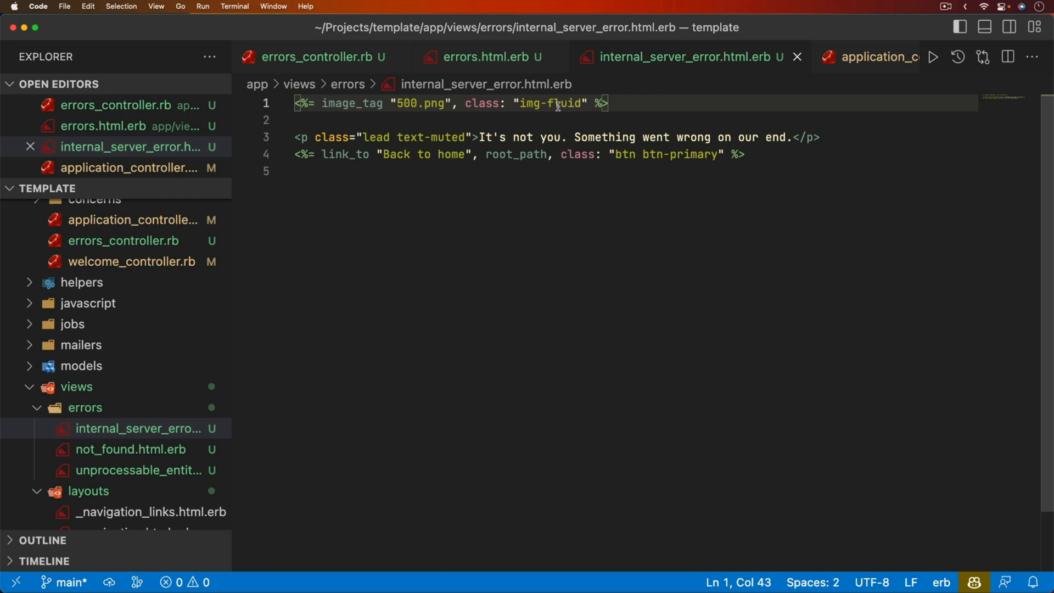
# - Add class: "img-fluid" to the 500 image_tag and check it scales in a narrow Chrome window
pyautogui.click(42, 7)
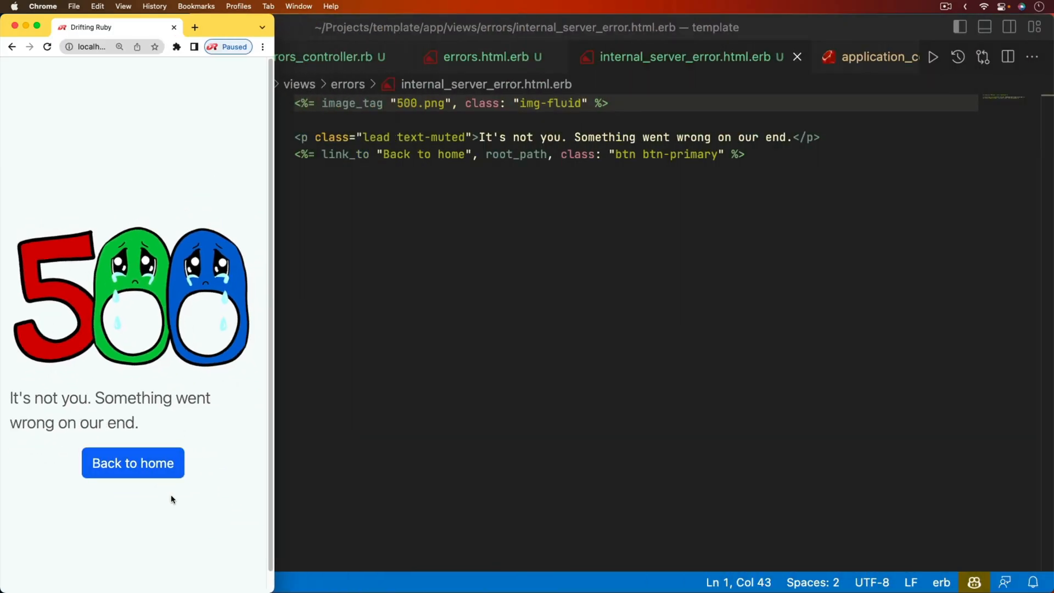
# - Build not_found.html.erb with 404.png and the message "we're sorry, but the page you were looking for doesn't exist."
pyautogui.click(960, 26)
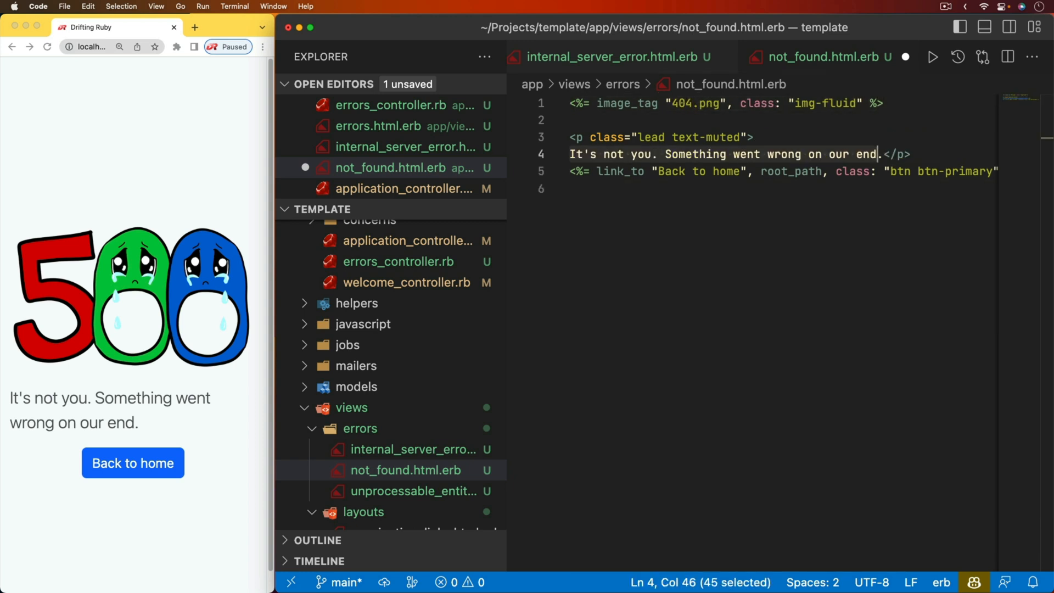
pyautogui.write("we're sorry, but the page you were looking for doesn't exist.")
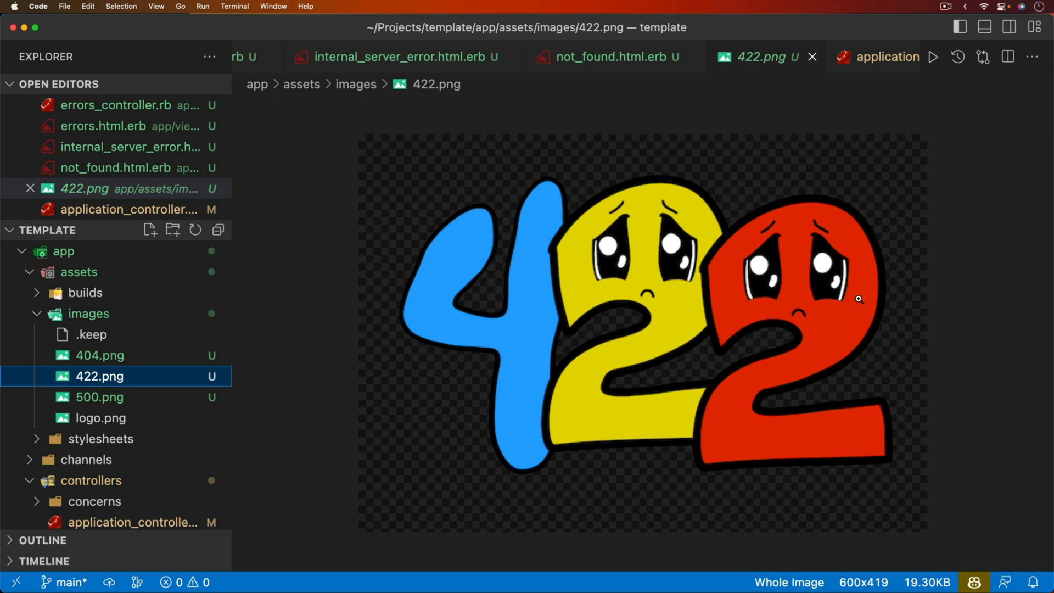
pyautogui.moveTo(269, 302)
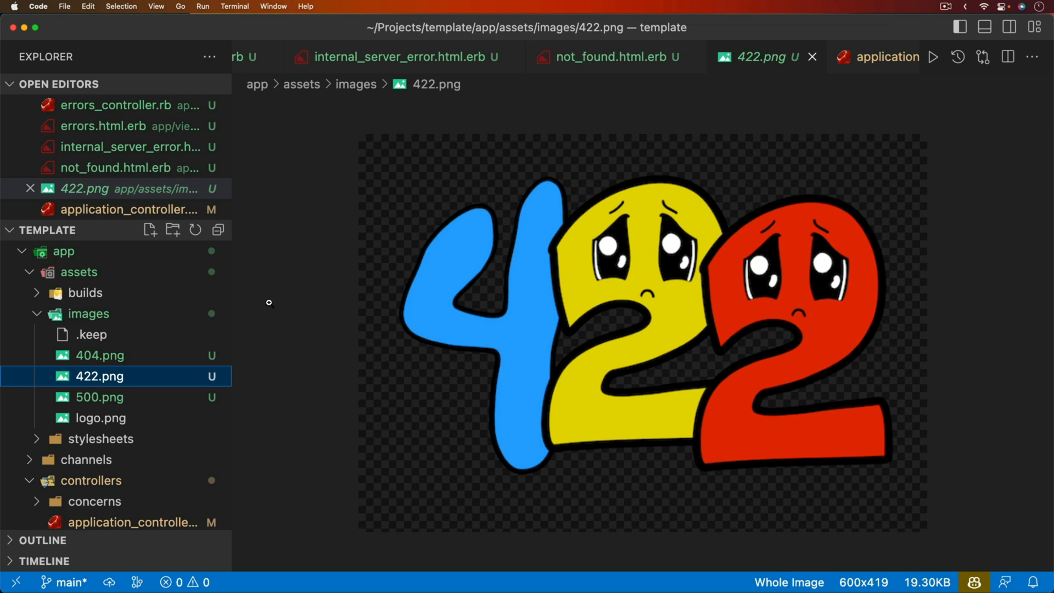
pyautogui.moveTo(507, 202)
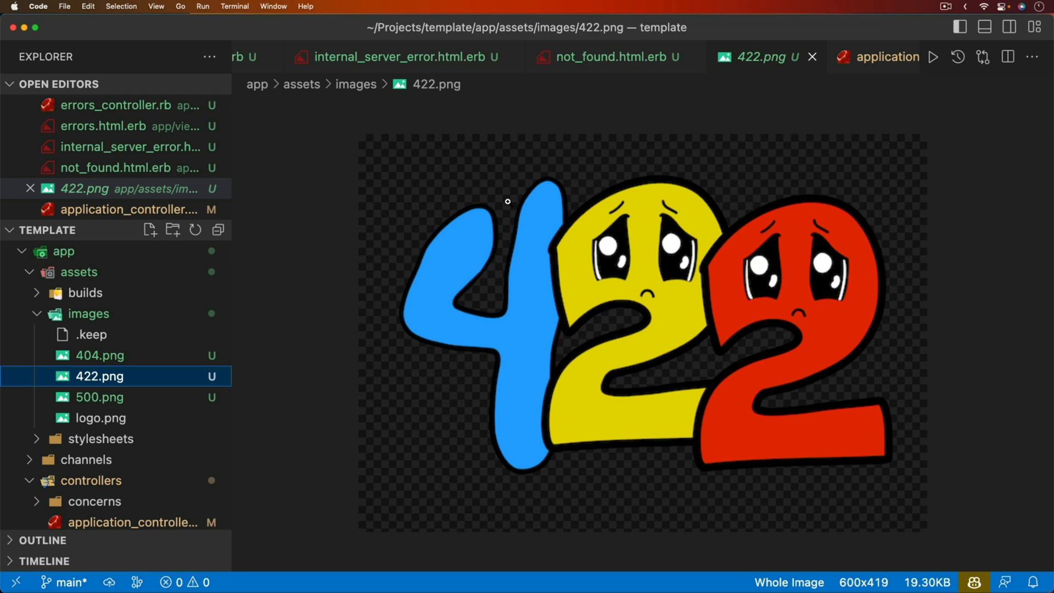
# - Return from the 422.png preview to internal_server_error.html.erb
pyautogui.click(402, 56)
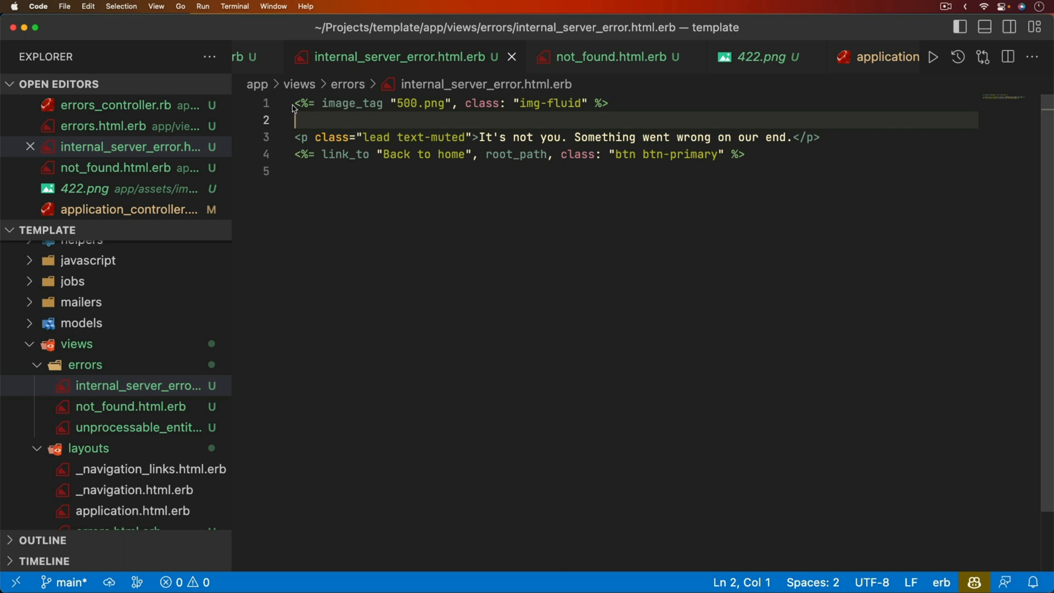
# - Change ErrorsController to inherit from ActionController::Base and remove the skip_before_action line
pyautogui.doubleClick(353, 103)
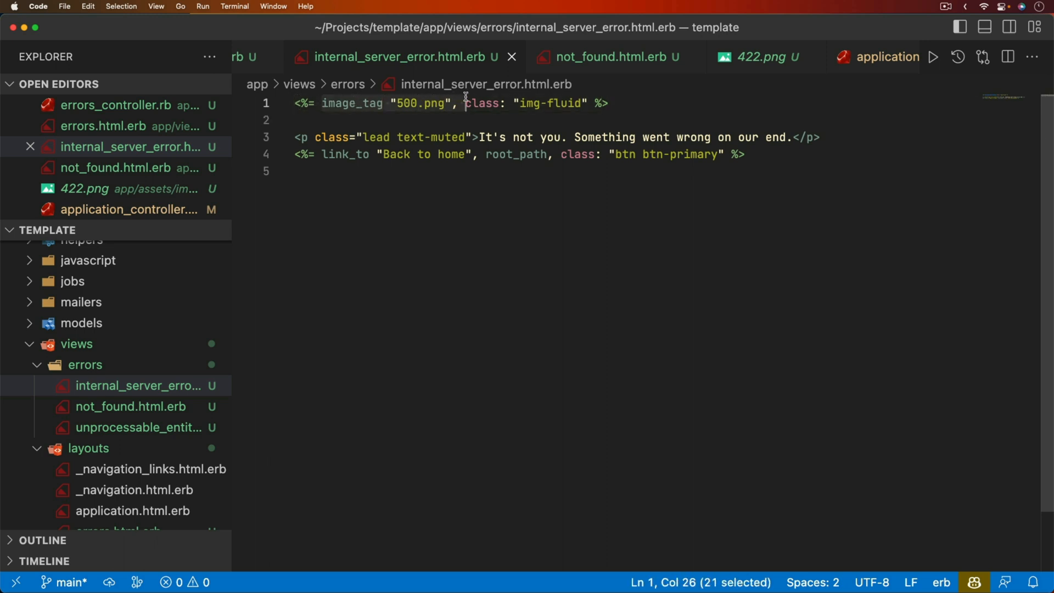
pyautogui.moveTo(366, 83)
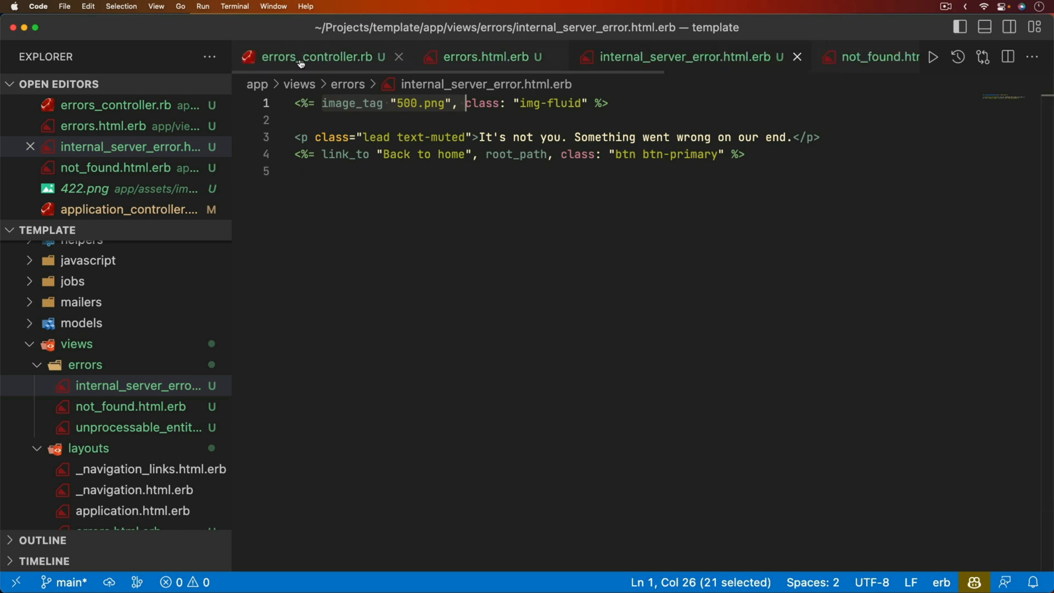
pyautogui.moveTo(316, 56)
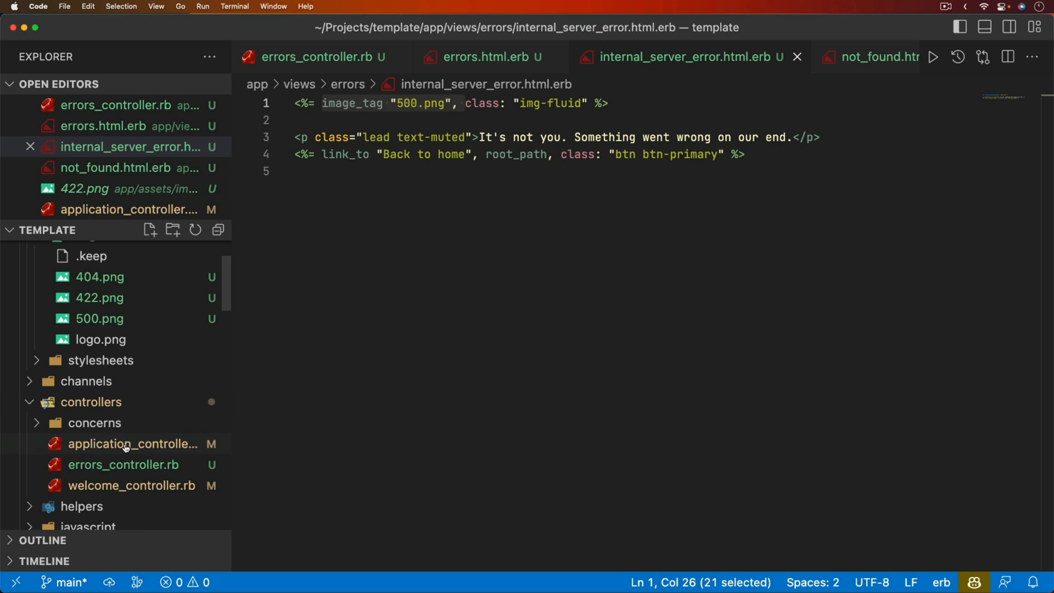
pyautogui.click(132, 443)
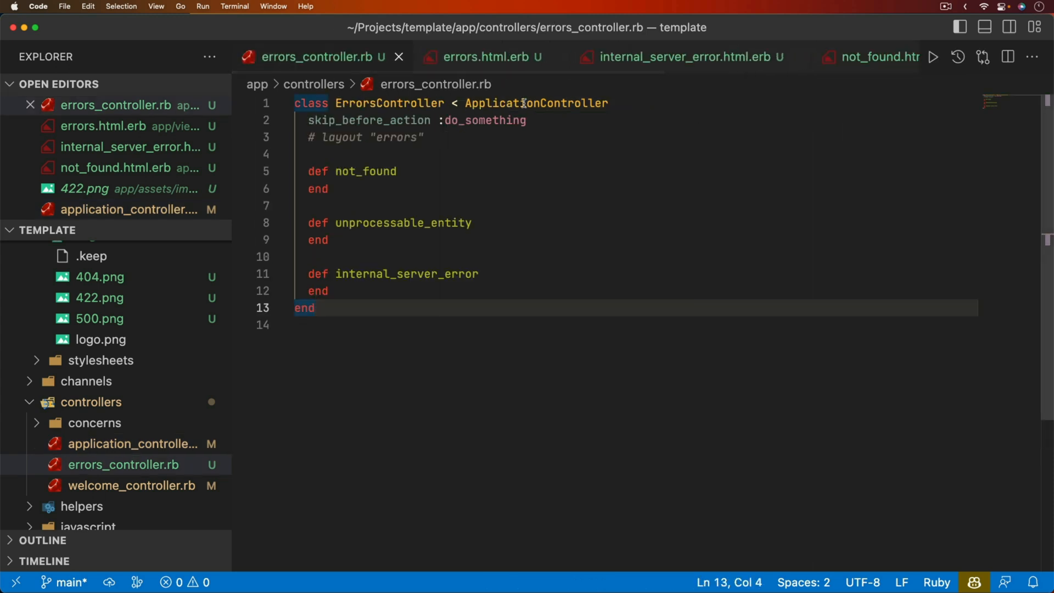
pyautogui.write('ActionController::Base')
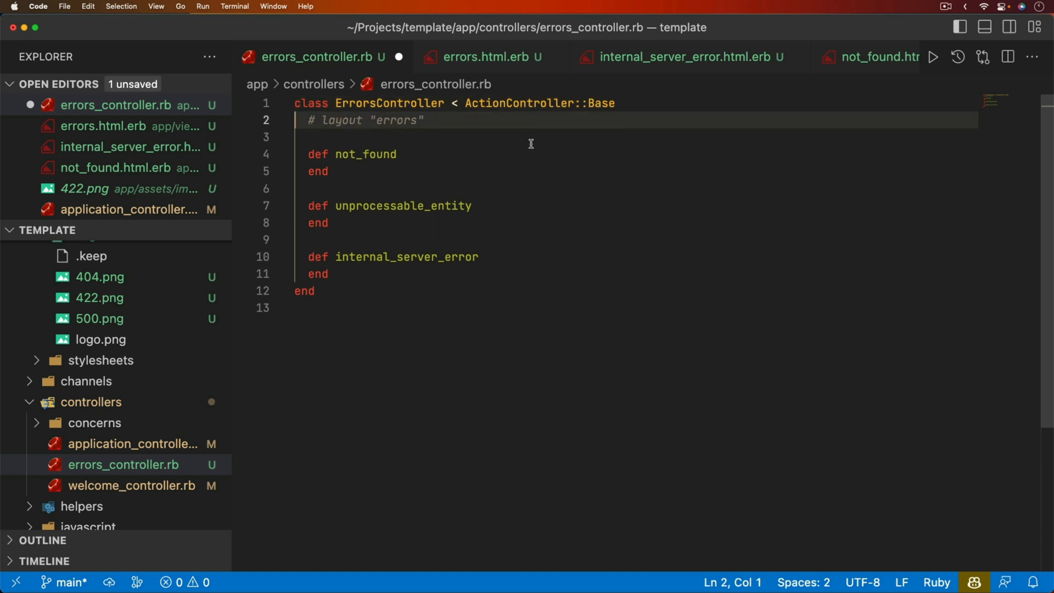
pyautogui.moveTo(494, 137)
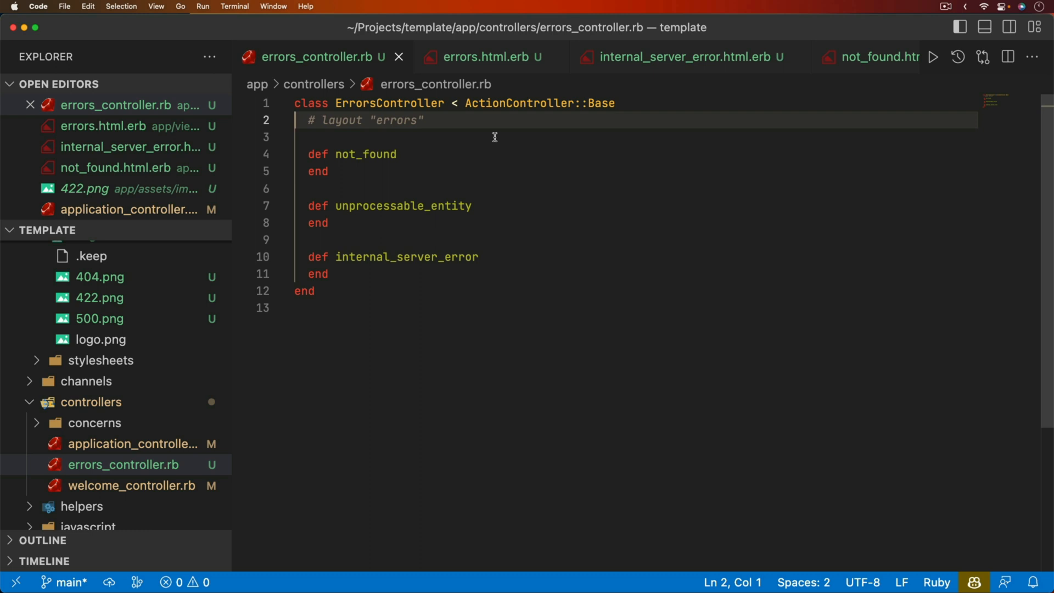
pyautogui.moveTo(456, 96)
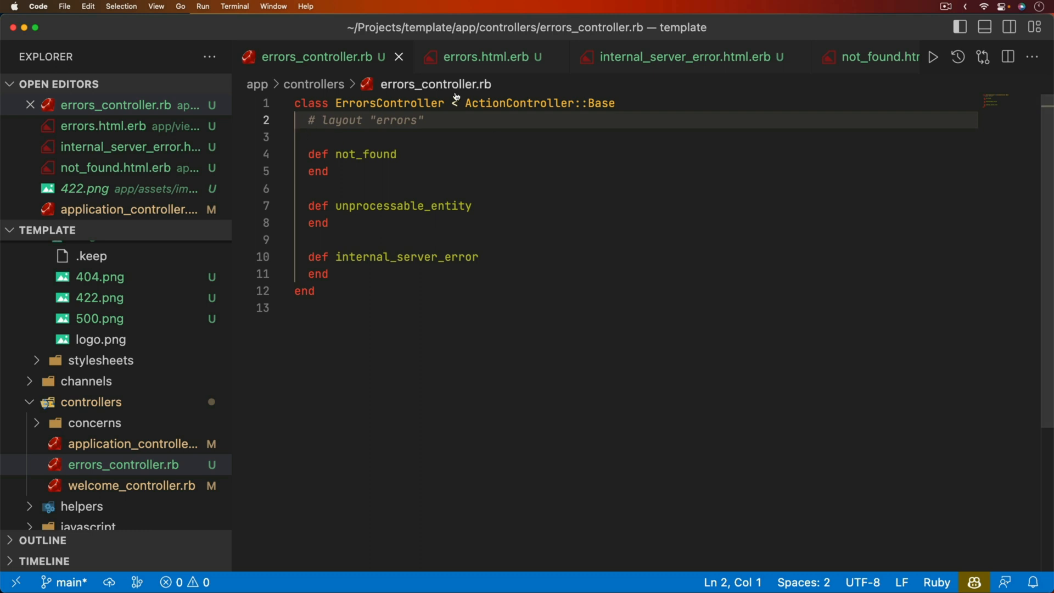
pyautogui.moveTo(538, 98)
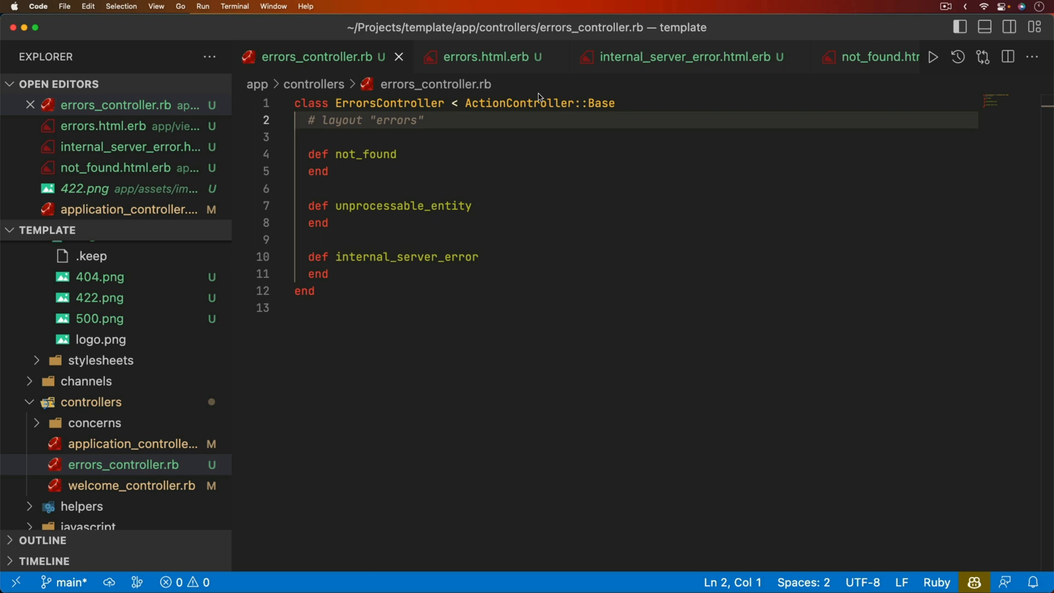
pyautogui.moveTo(614, 134)
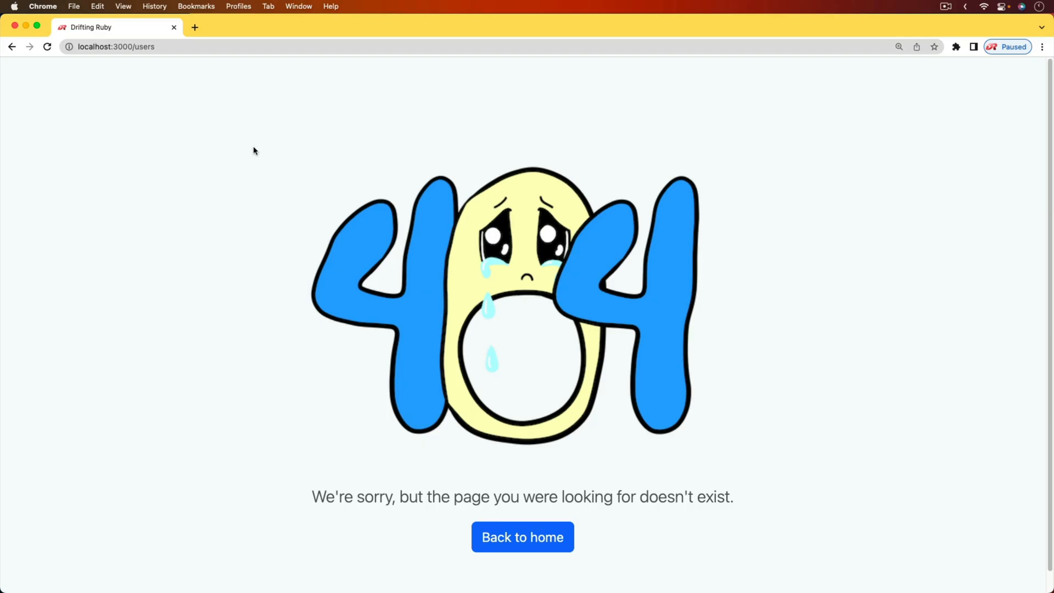
# - Follow the Back to home button from the /users 404 page to the root, which shows the 500 page
pyautogui.click(522, 537)
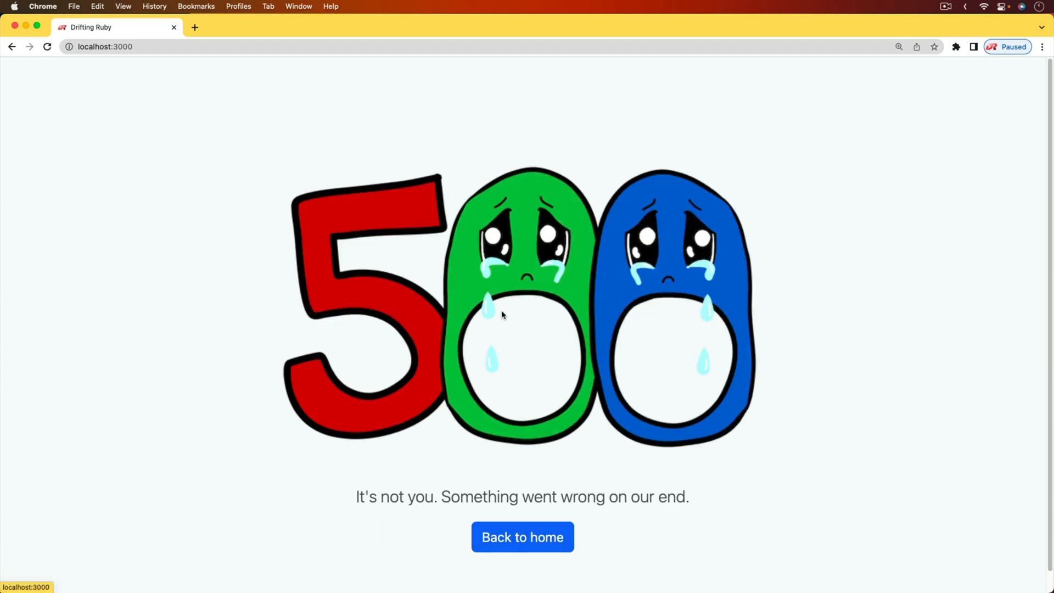
pyautogui.moveTo(606, 355)
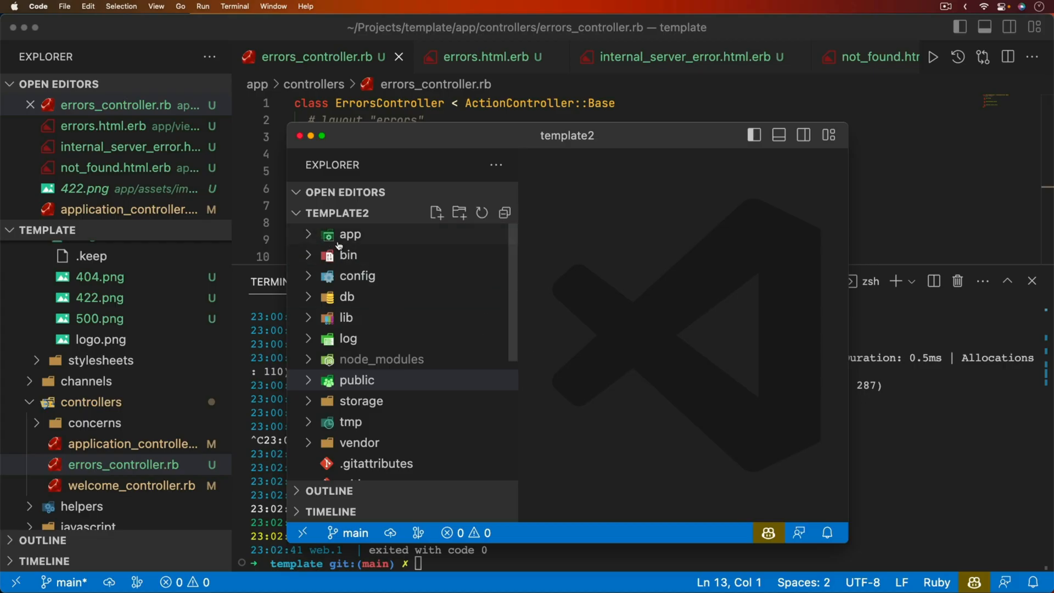
pyautogui.moveTo(370, 140)
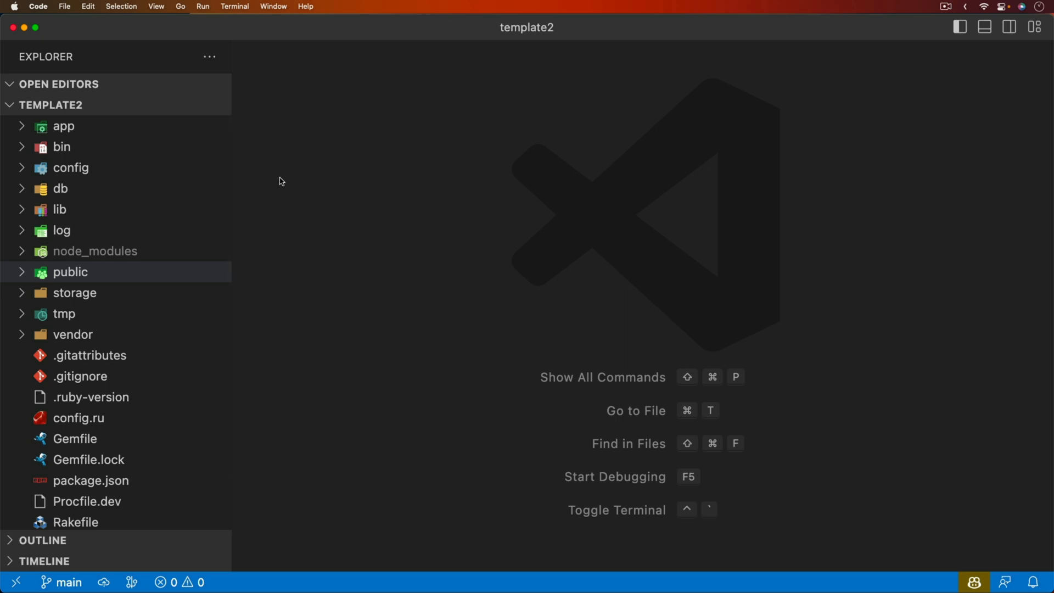
pyautogui.moveTo(268, 183)
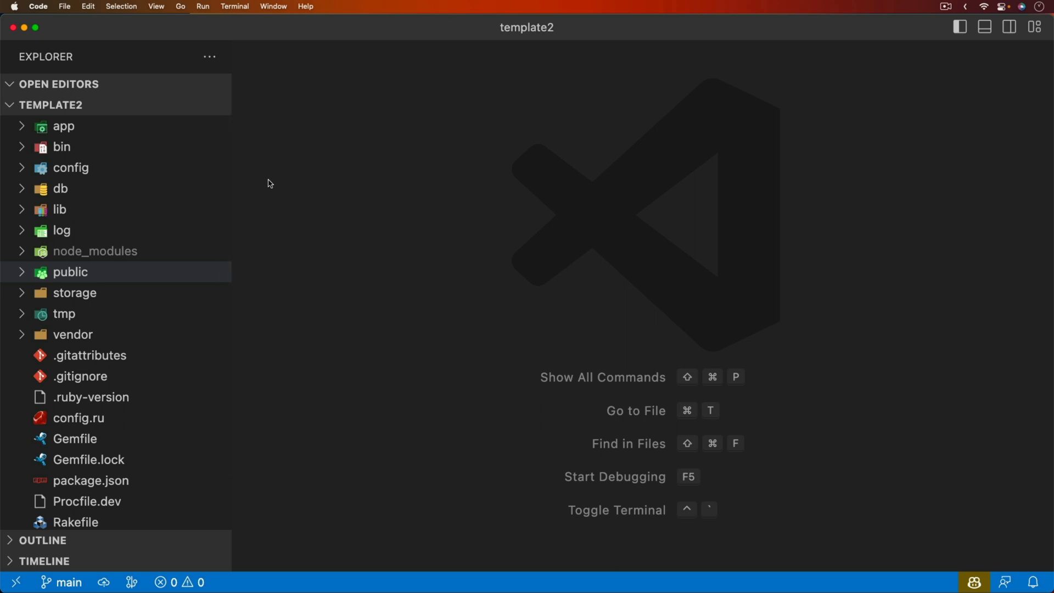
pyautogui.moveTo(22, 278)
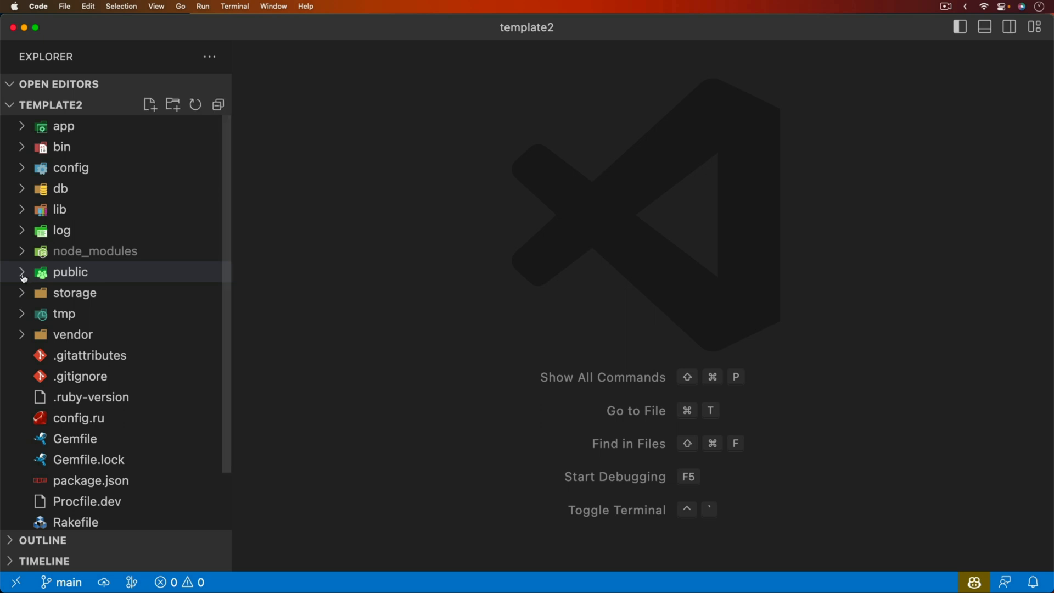
# - Expand template2's public folder to show 404.html, 422.html and 500.html
pyautogui.click(69, 271)
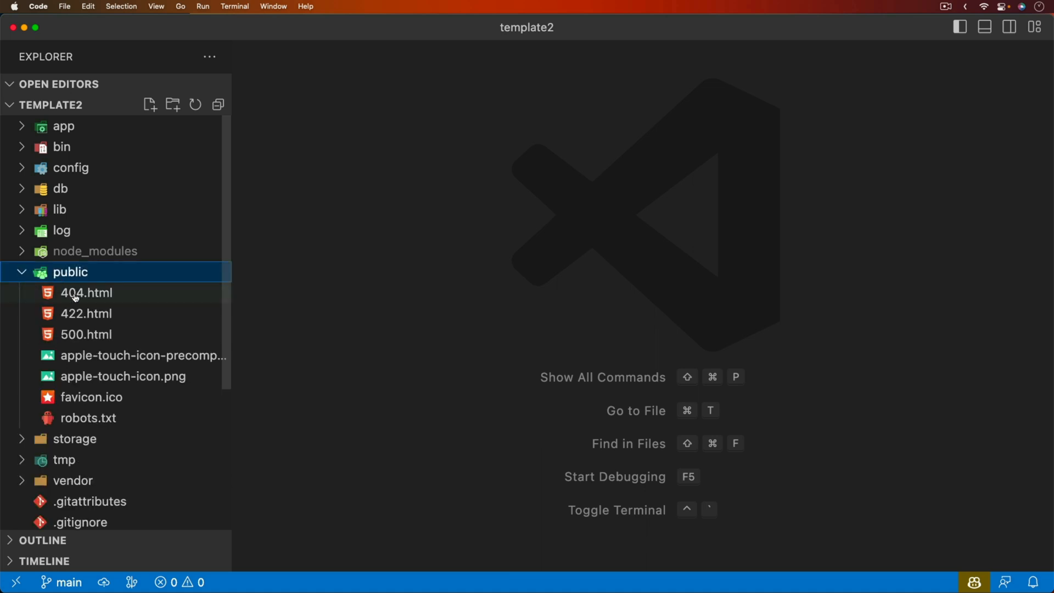
pyautogui.moveTo(81, 349)
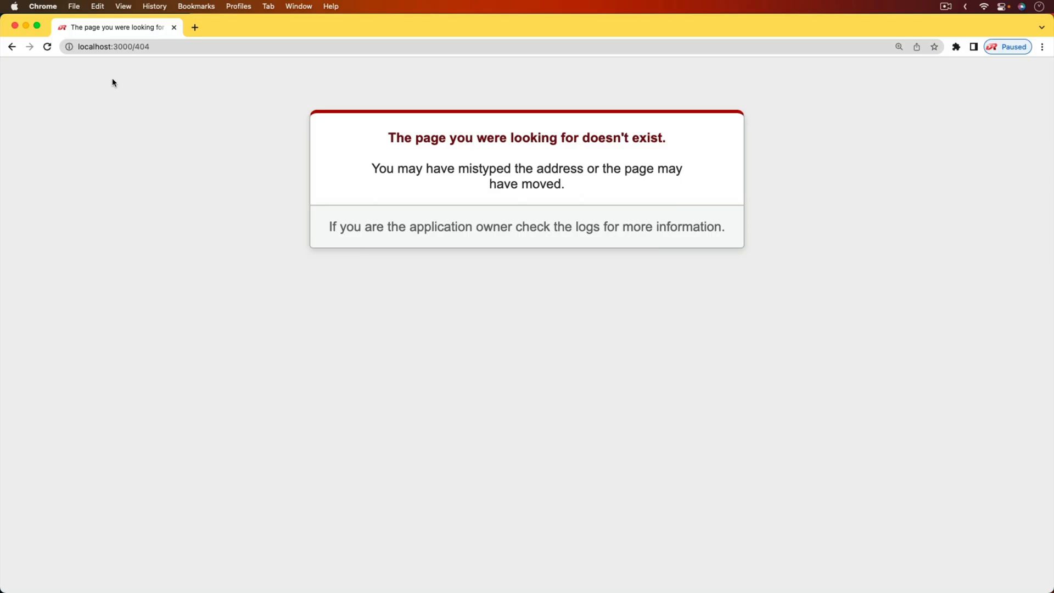
# - Load localhost:3000/500 in Chrome to see the default Rails error page
pyautogui.click(114, 46)
pyautogui.write('500')
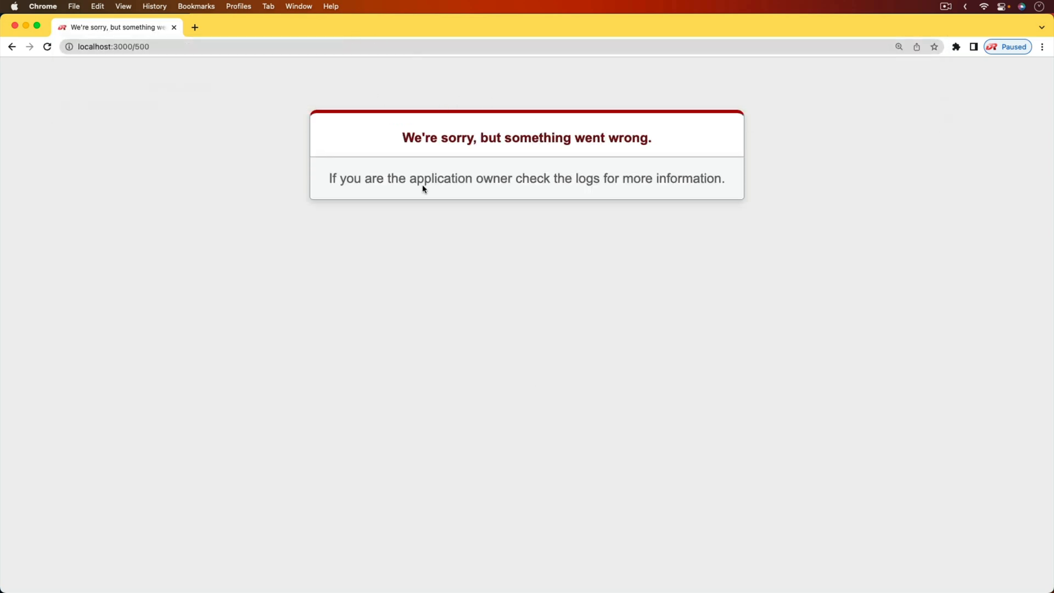
pyautogui.moveTo(661, 332)
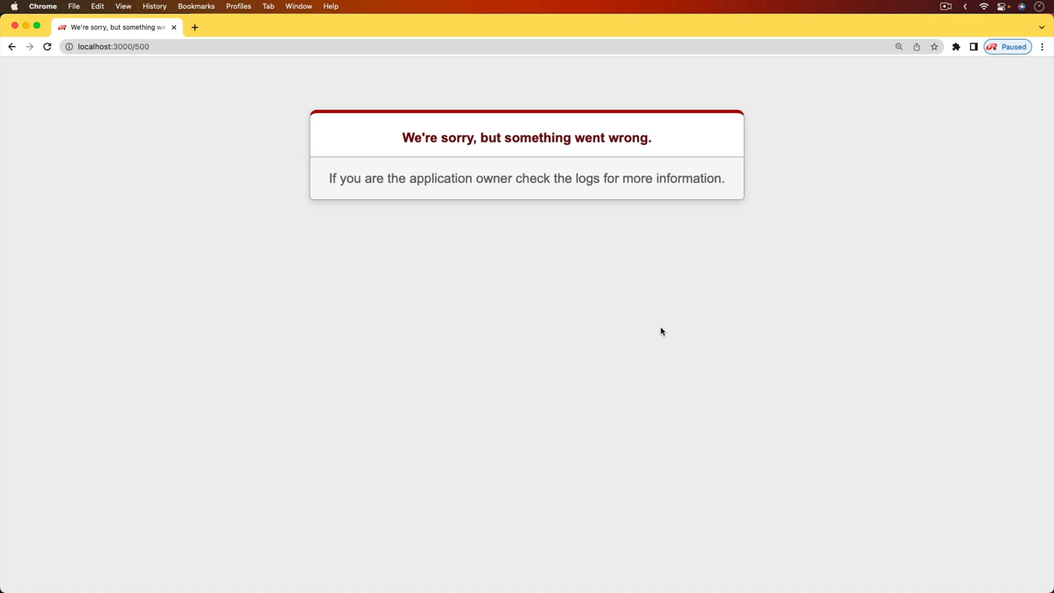
pyautogui.moveTo(597, 335)
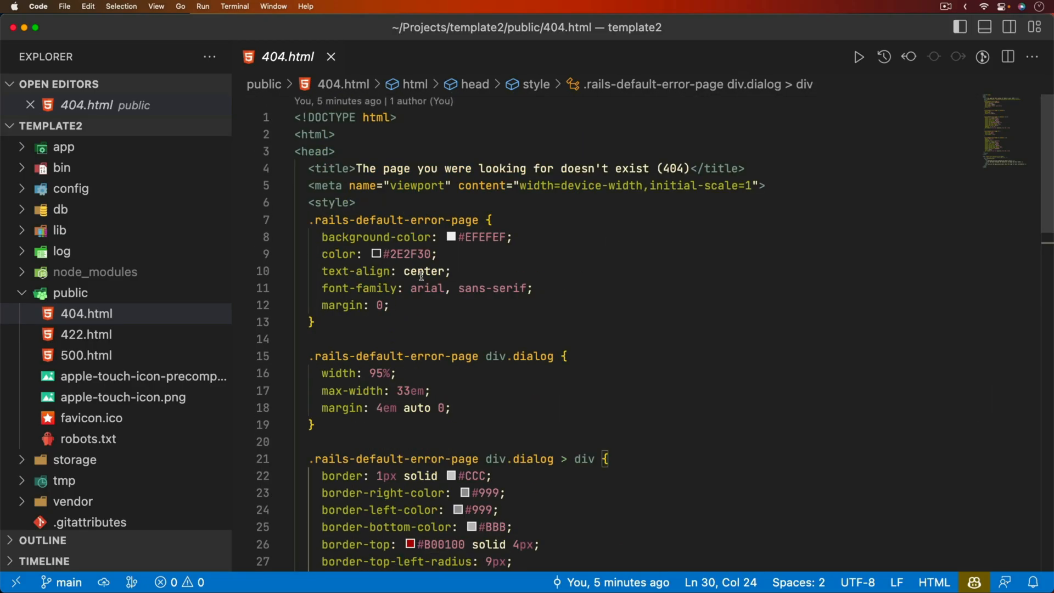
# - Review the rewritten 404 page markup with the /404.png image, apology text and Back to Home link
pyautogui.scroll(-3)
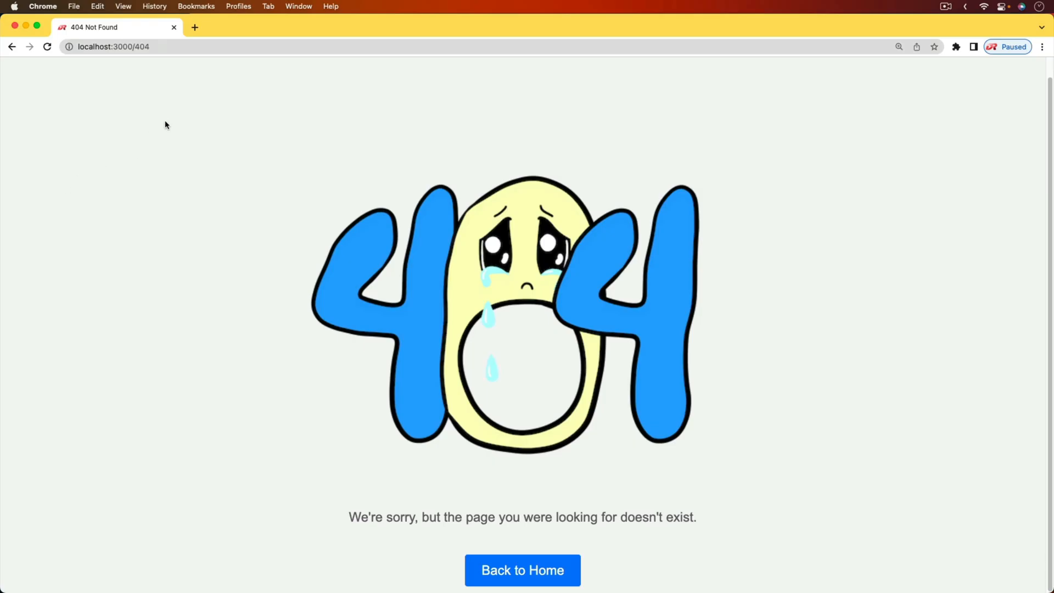
pyautogui.moveTo(612, 450)
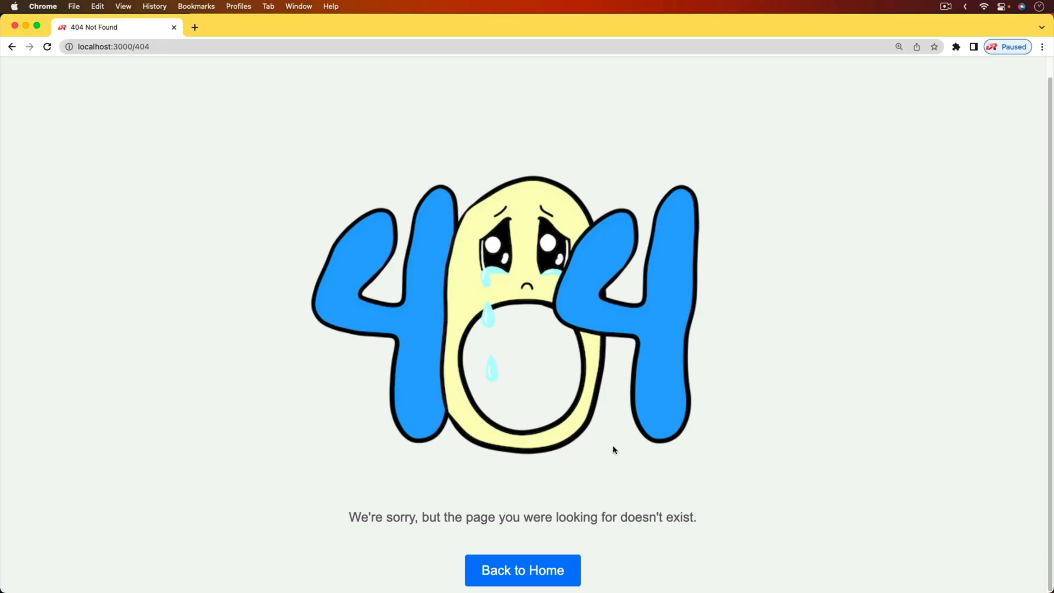
pyautogui.moveTo(153, 43)
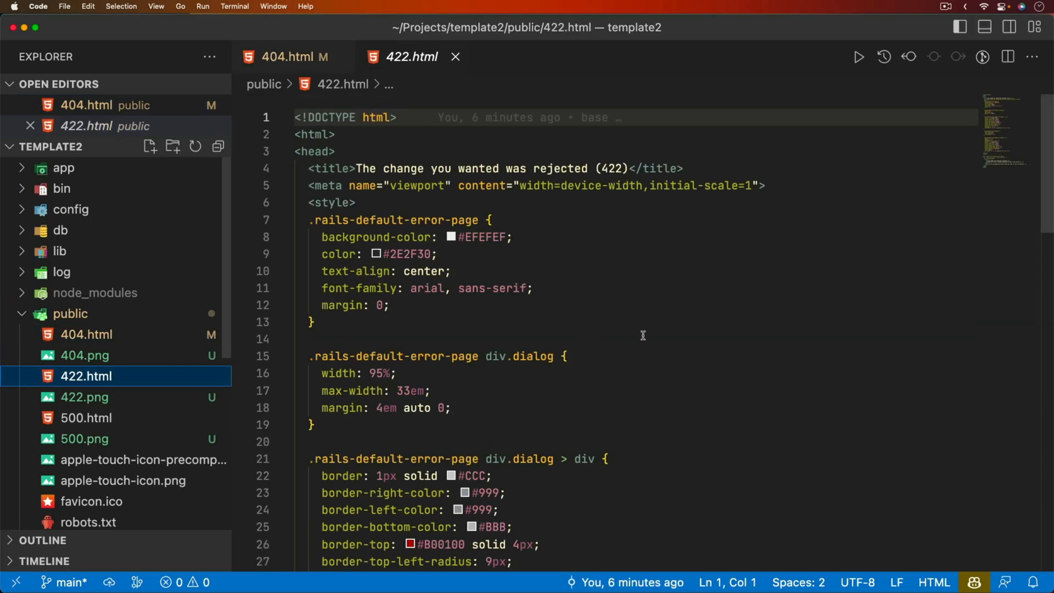
# - Edit the 422 page markup to use the illustration layout with 422.png
pyautogui.click(86, 417)
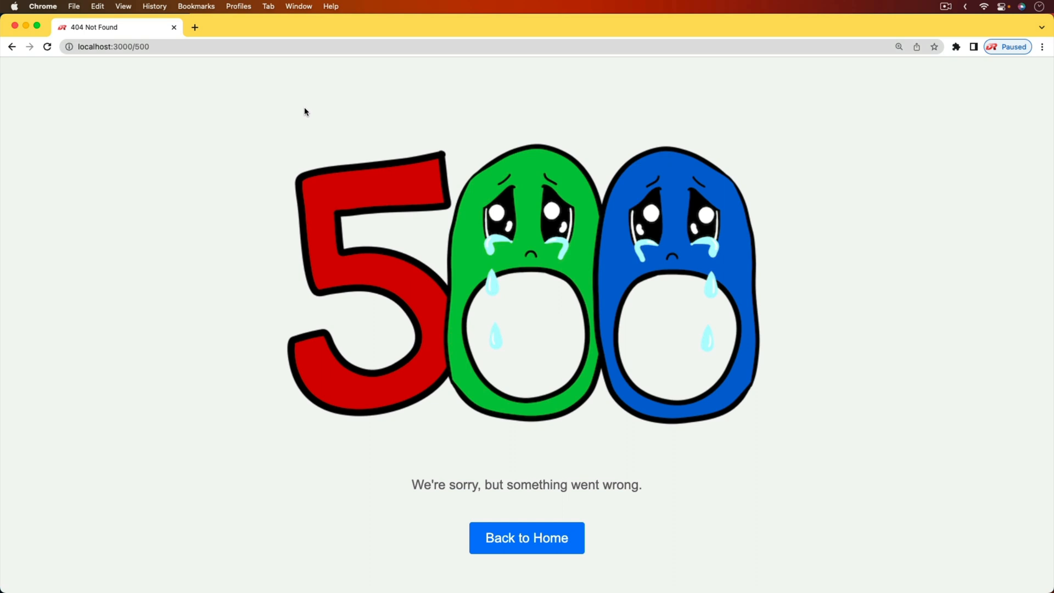
pyautogui.moveTo(664, 408)
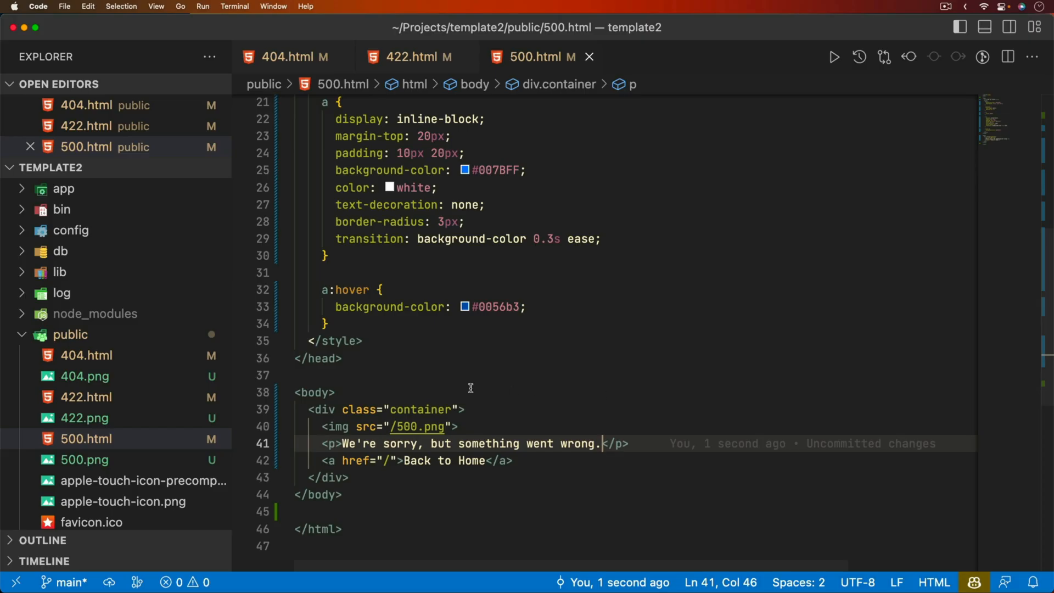
# - Swap the 404 page's style block for a Bootstrap CDN link and bg-light, d-flex, img-fluid, lead, btn classes
pyautogui.scroll(3)
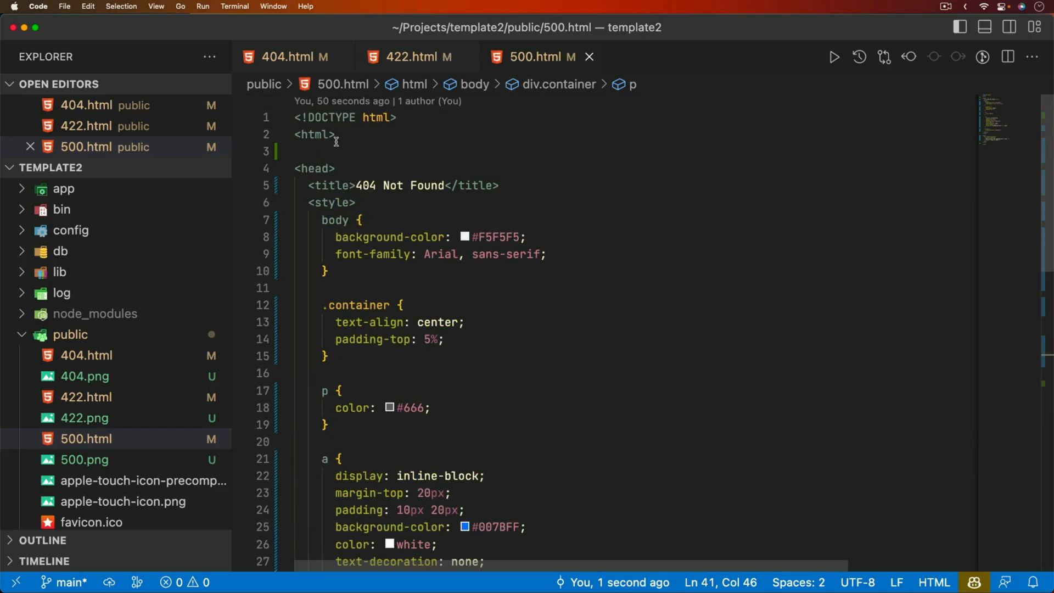
pyautogui.moveTo(463, 436)
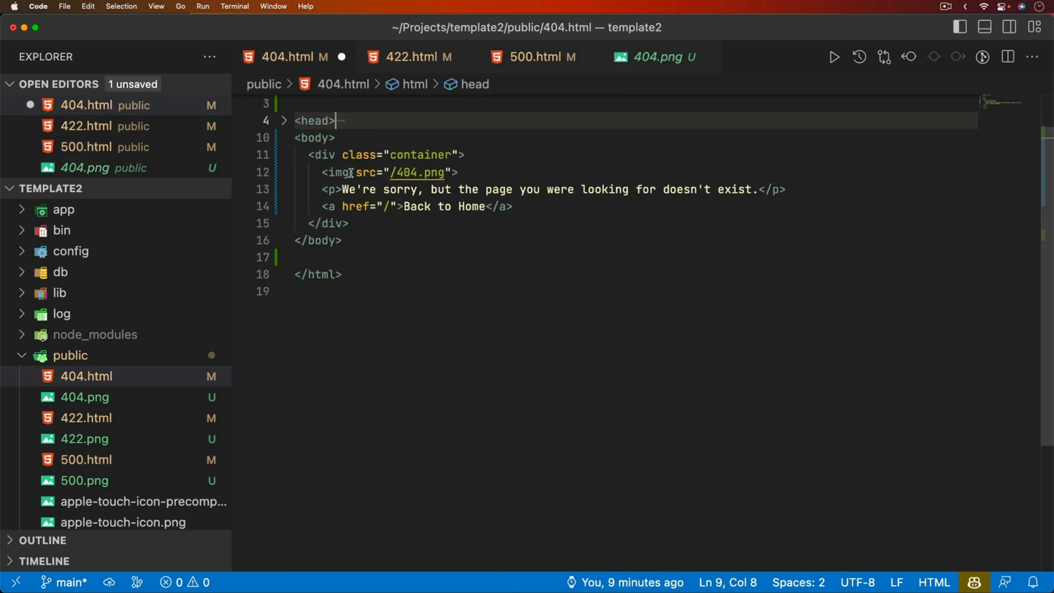
pyautogui.click(284, 121)
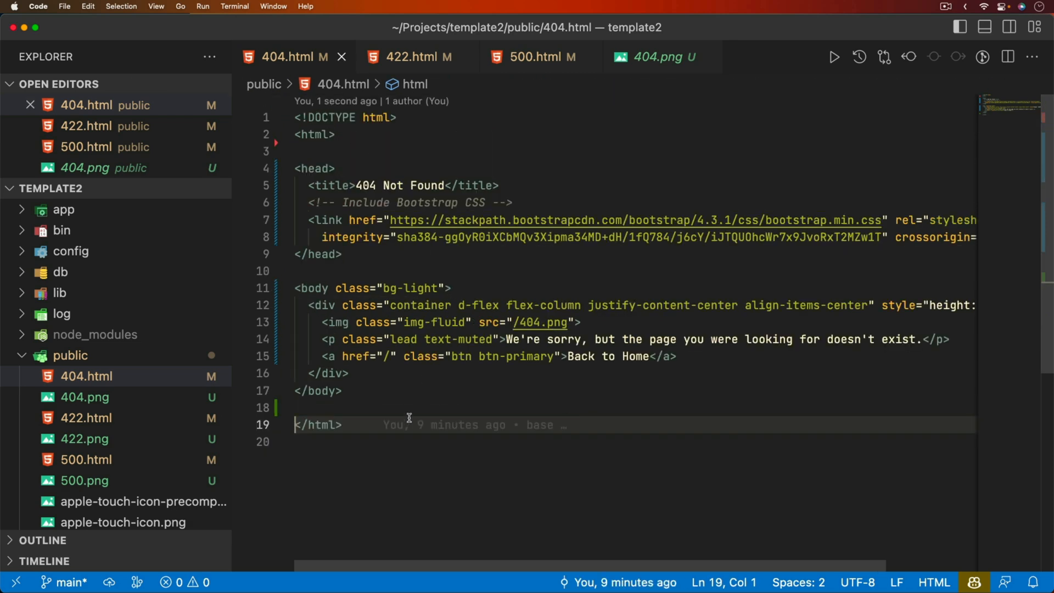
pyautogui.moveTo(581, 284)
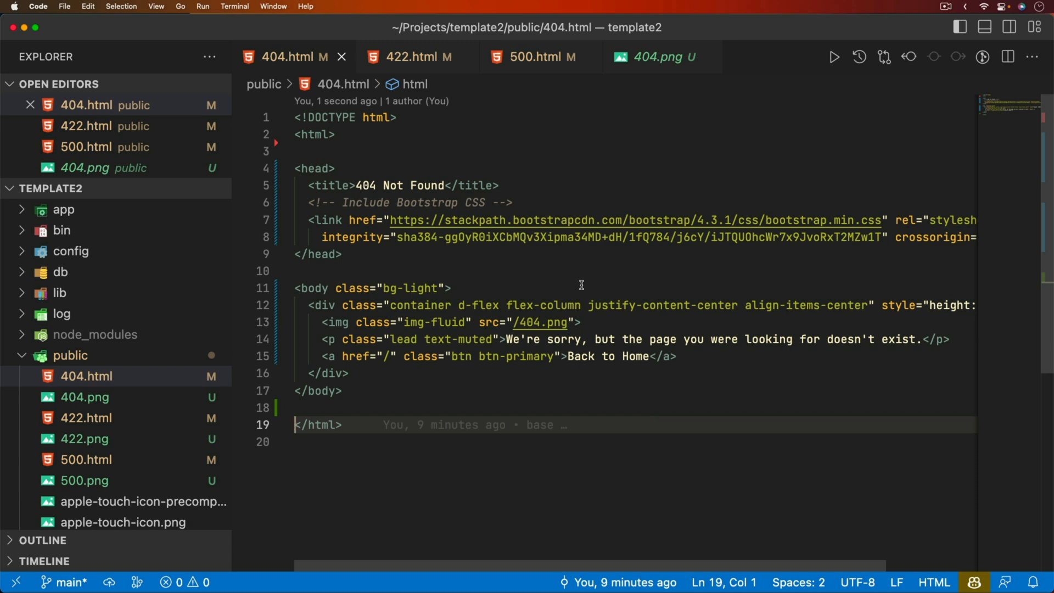
pyautogui.moveTo(850, 226)
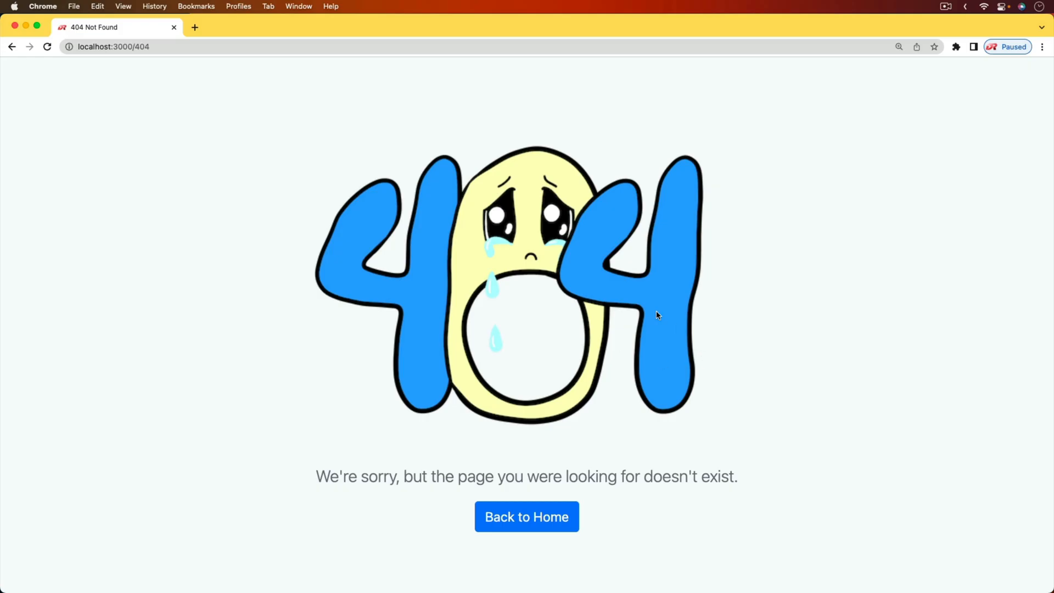
pyautogui.moveTo(640, 308)
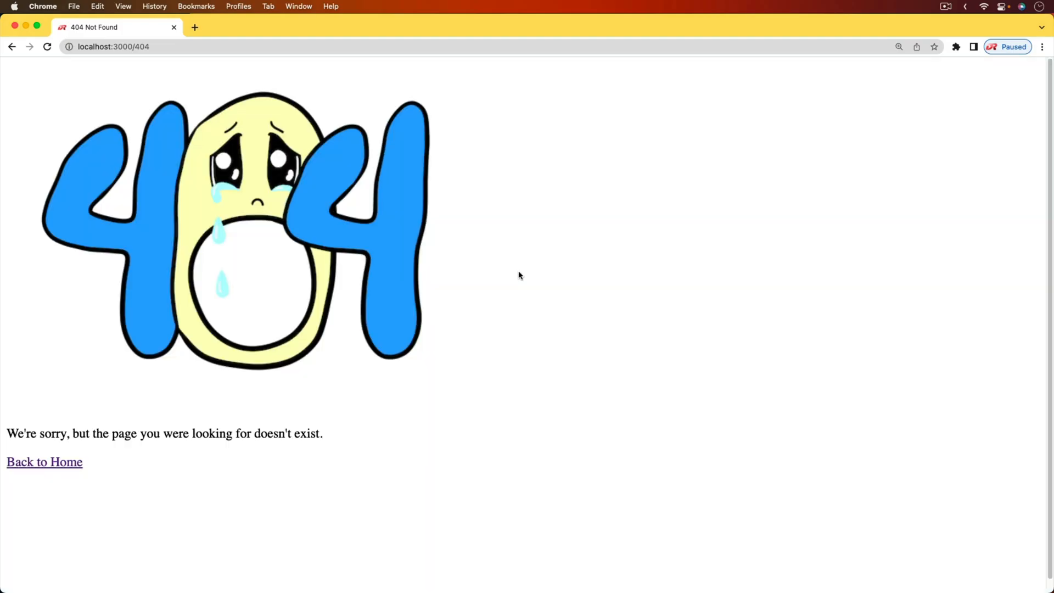
pyautogui.moveTo(185, 474)
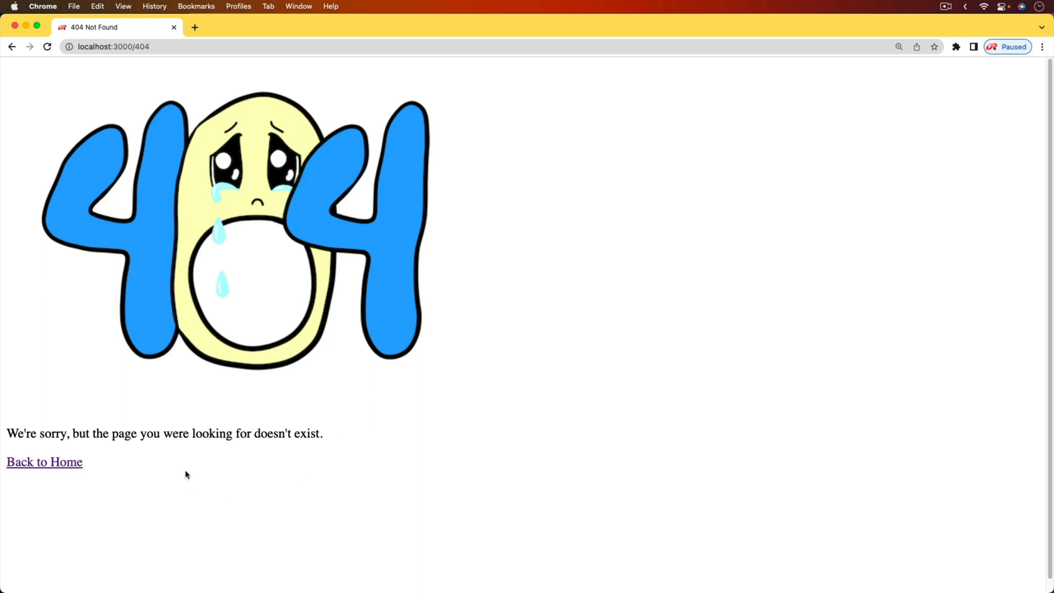
pyautogui.moveTo(361, 358)
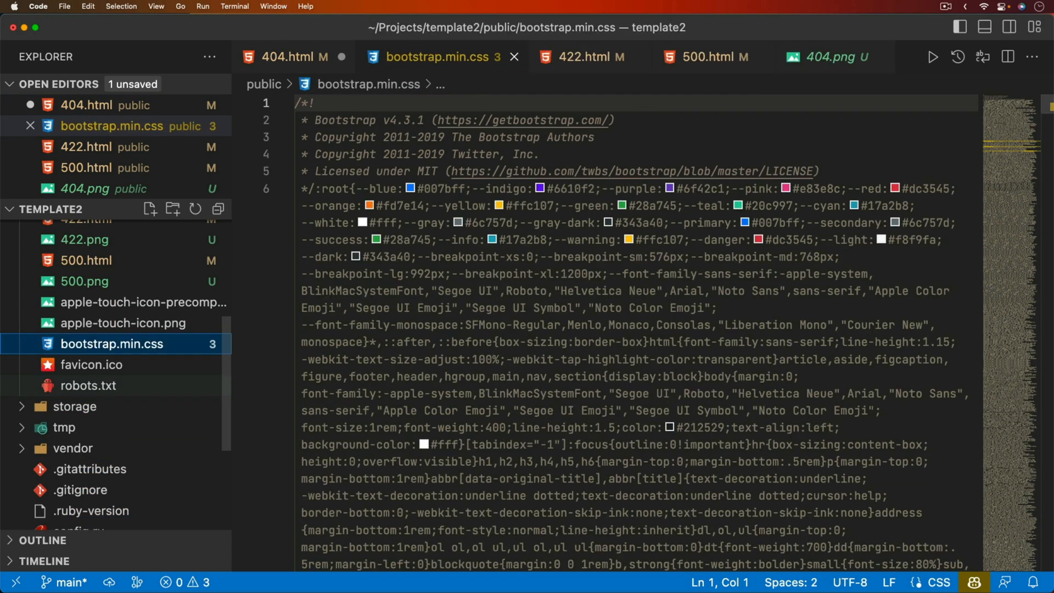
# - Point the 404 page's stylesheet link at the local /bootstrap.min.css without integrity attributes
pyautogui.click(291, 56)
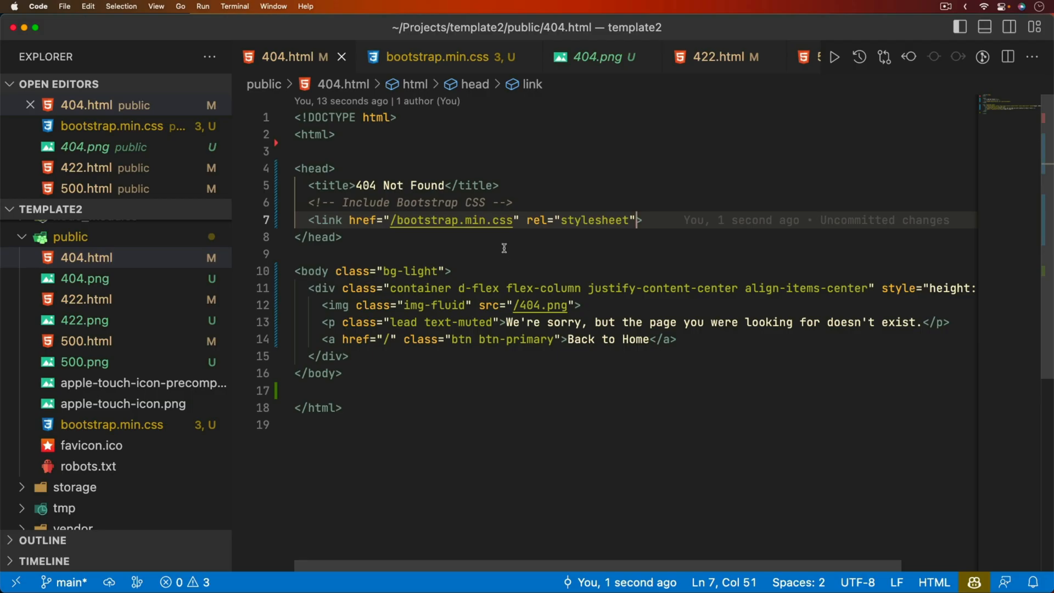
pyautogui.moveTo(541, 306)
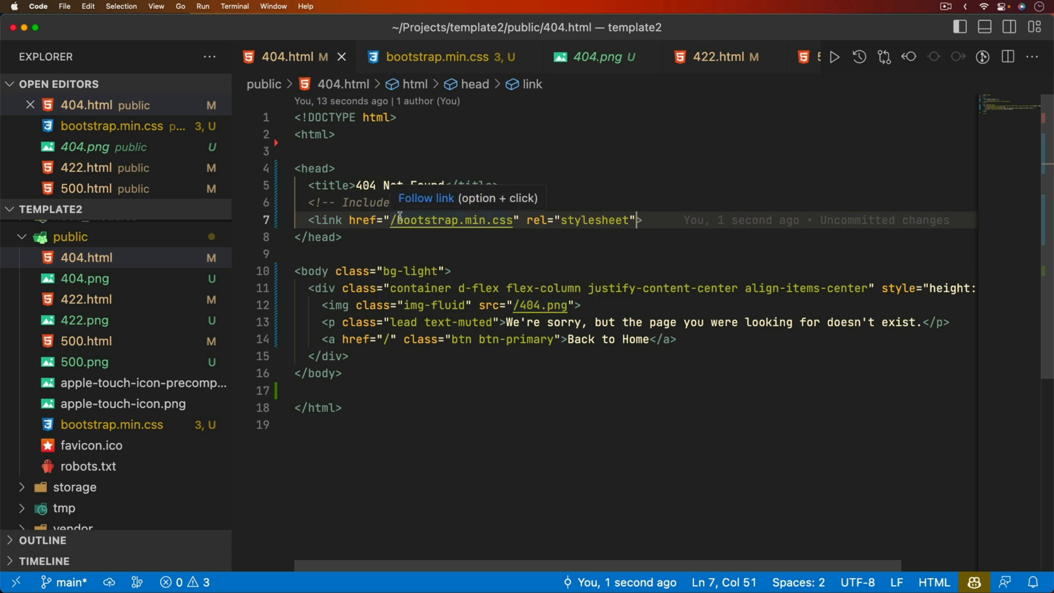
pyautogui.moveTo(516, 217)
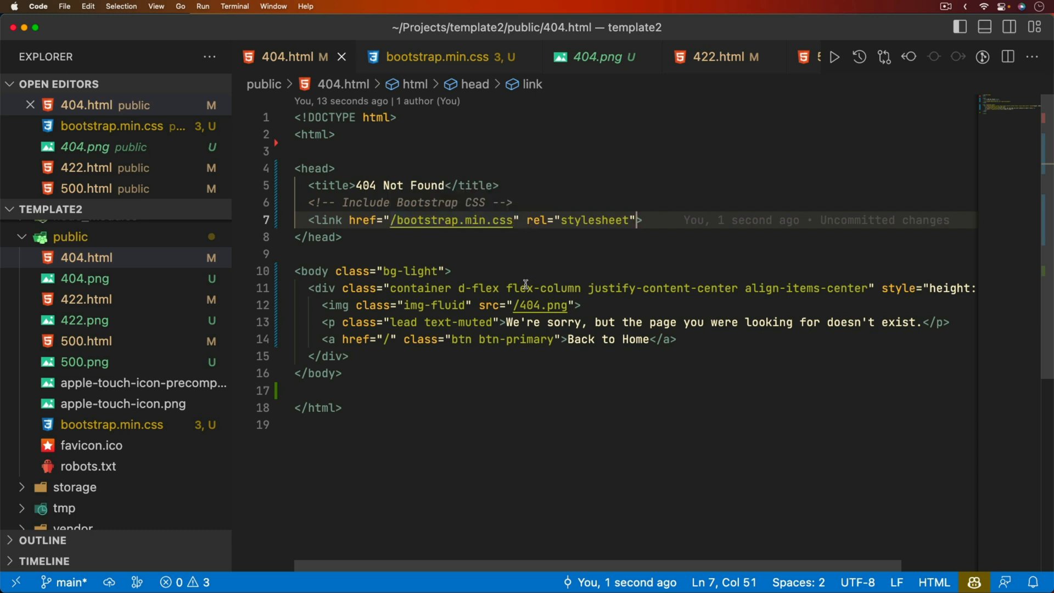
pyautogui.moveTo(534, 385)
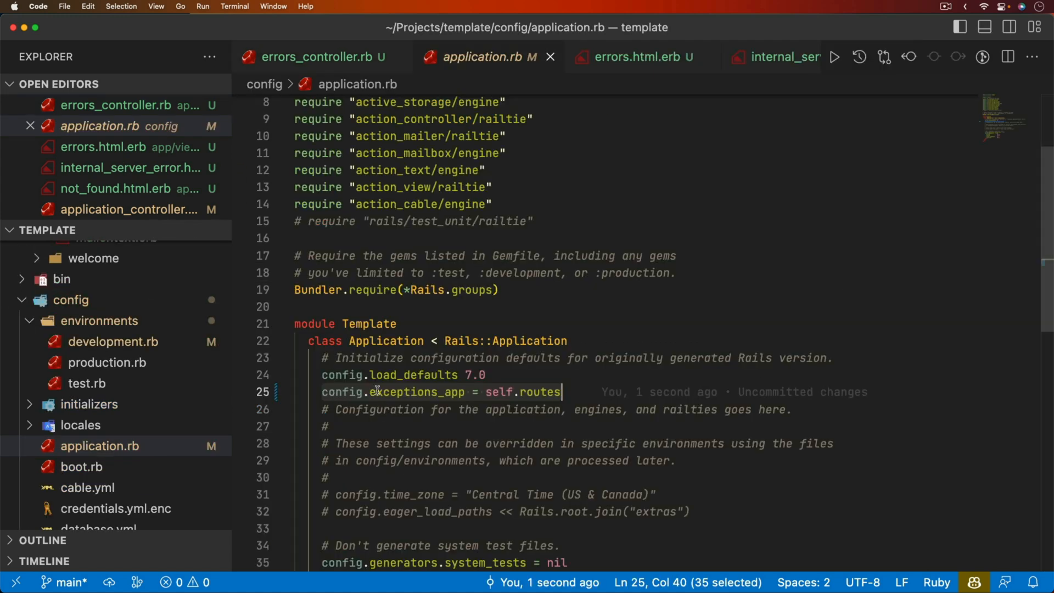
pyautogui.moveTo(282, 417)
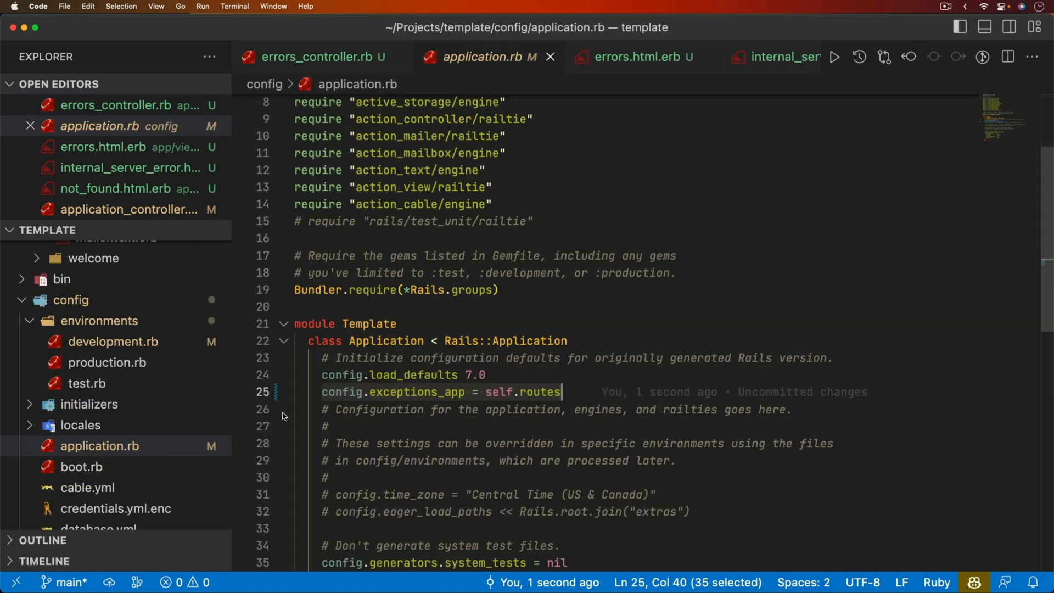
# - Bring up errors_controller.rb from the Open Editors list after setting exceptions_app to self.routes
pyautogui.click(316, 57)
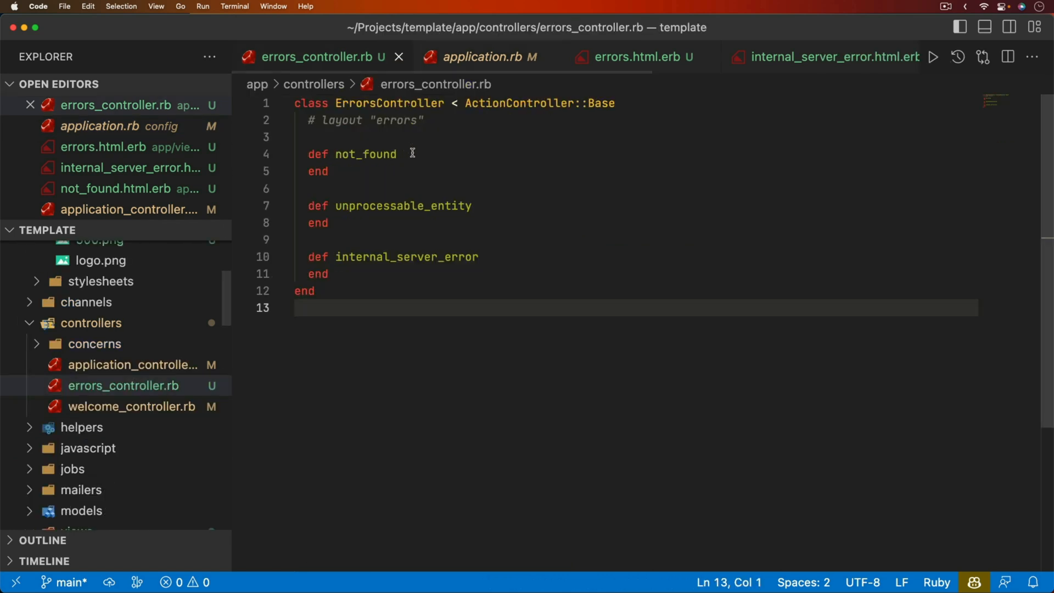
pyautogui.moveTo(474, 298)
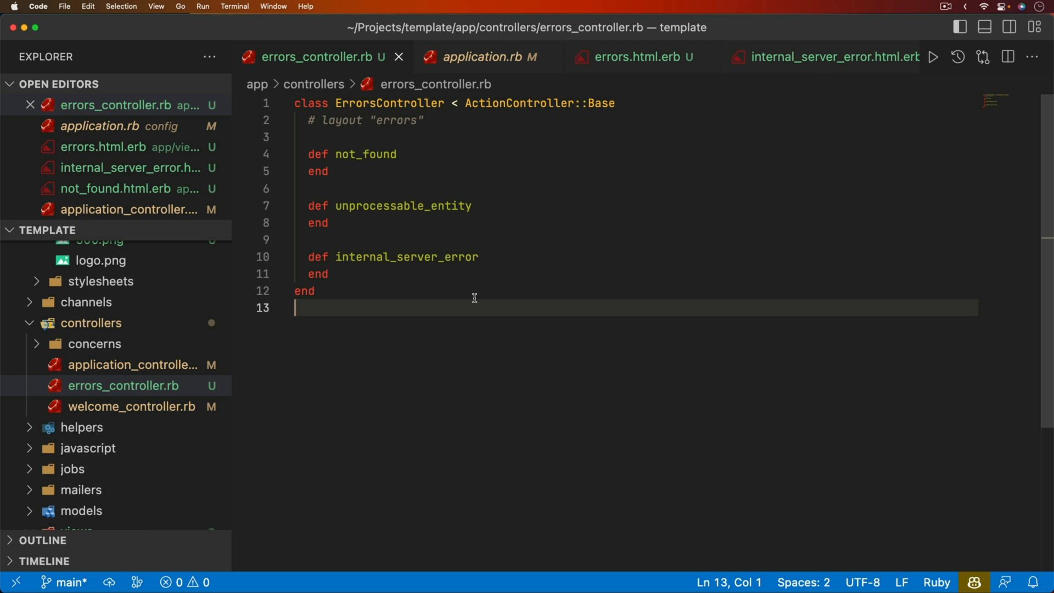
pyautogui.moveTo(403, 223)
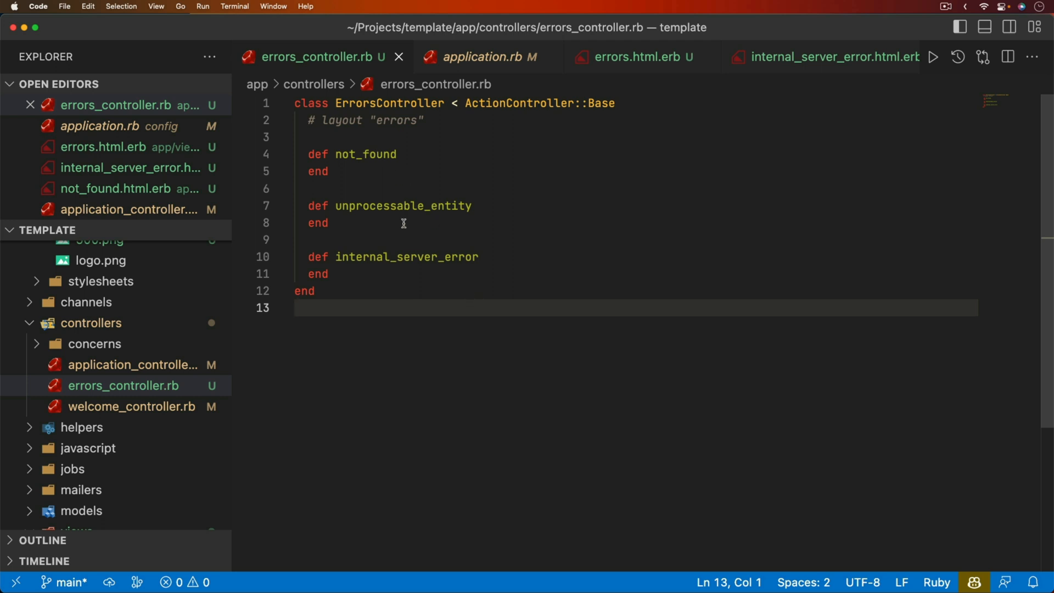
pyautogui.moveTo(383, 181)
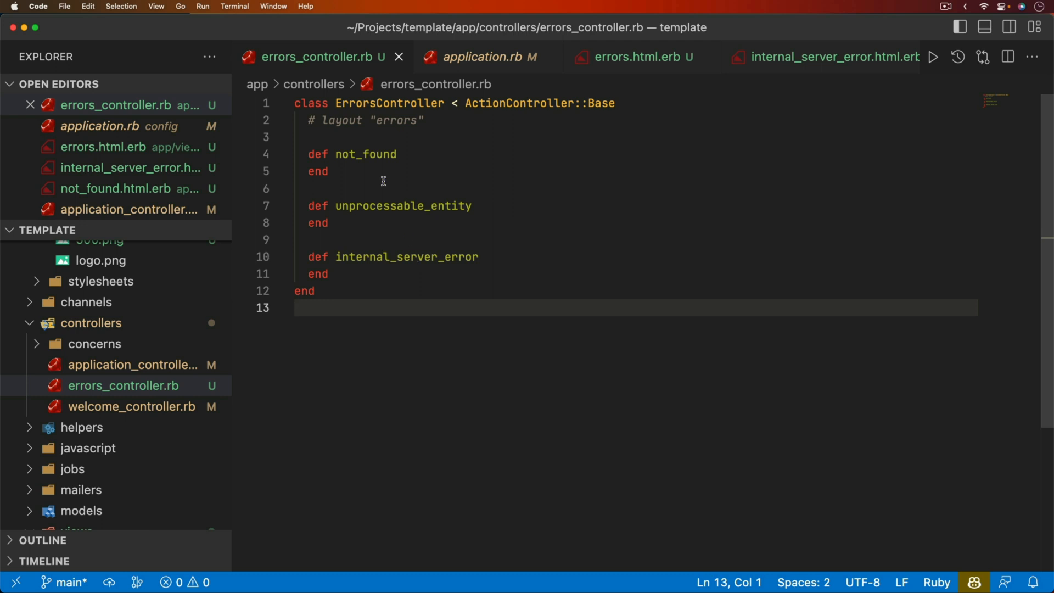